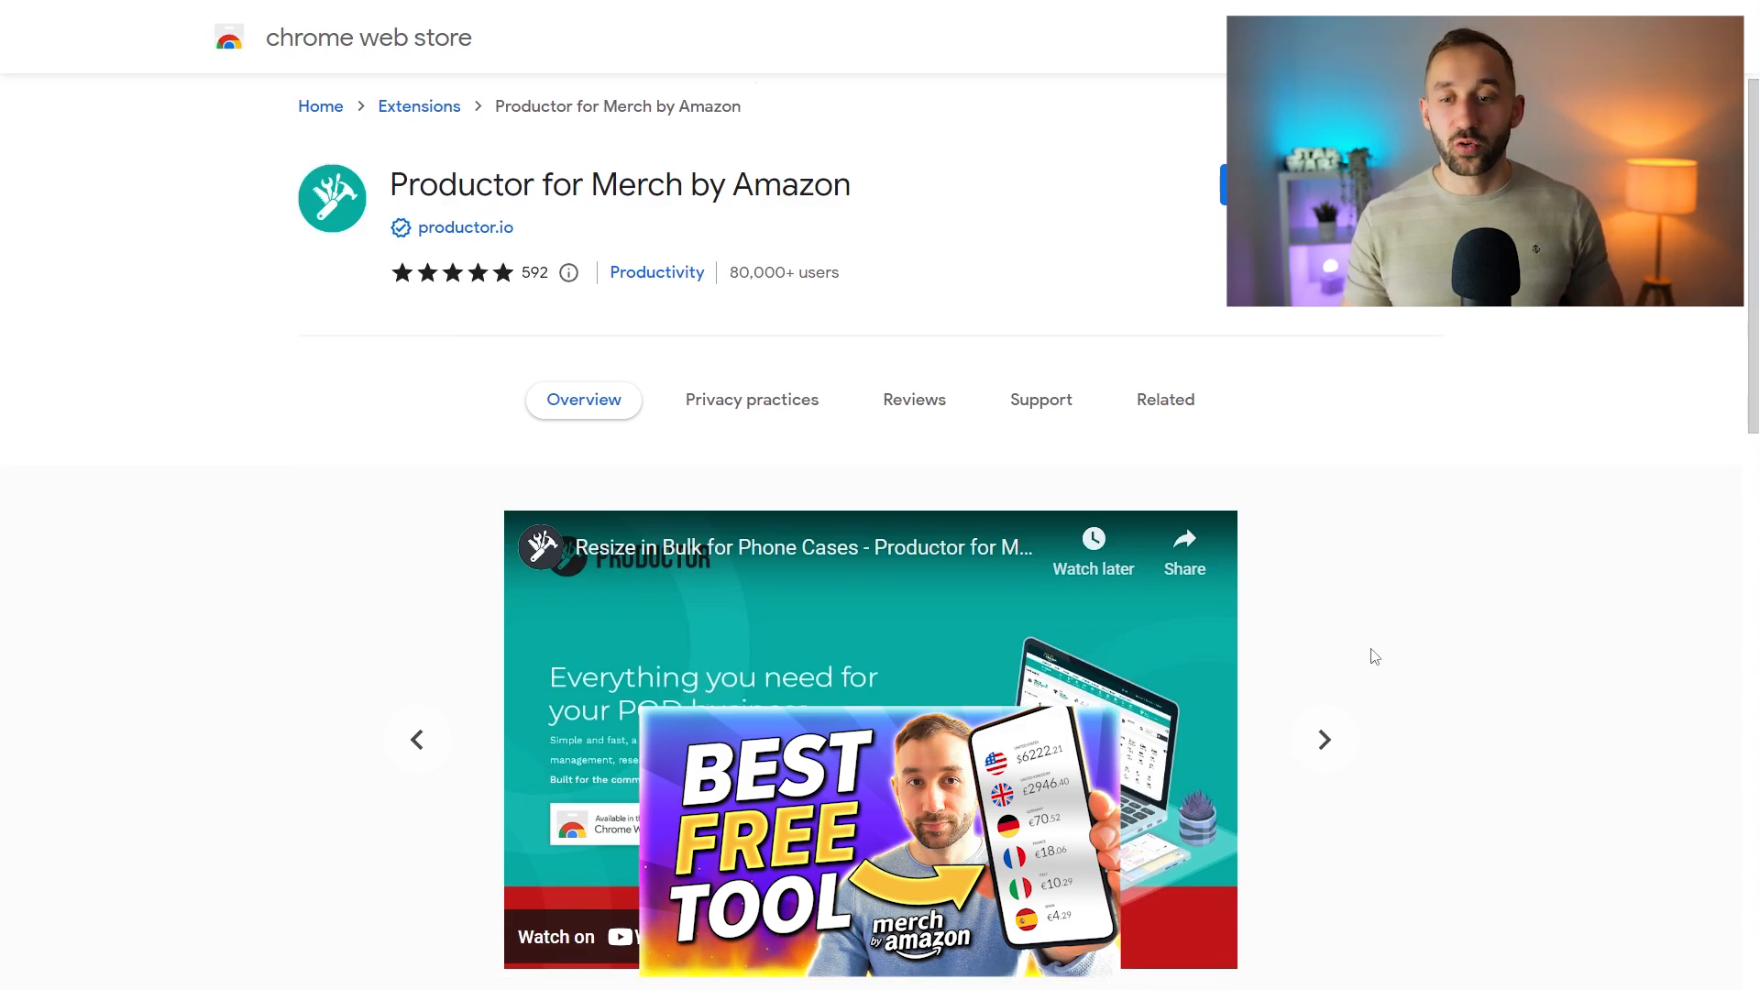
Filter the Status column to Live, then open the Product type and Marketplace filters.
{"action": "scroll", "scroll_direction": "down", "scroll_amount": 3}
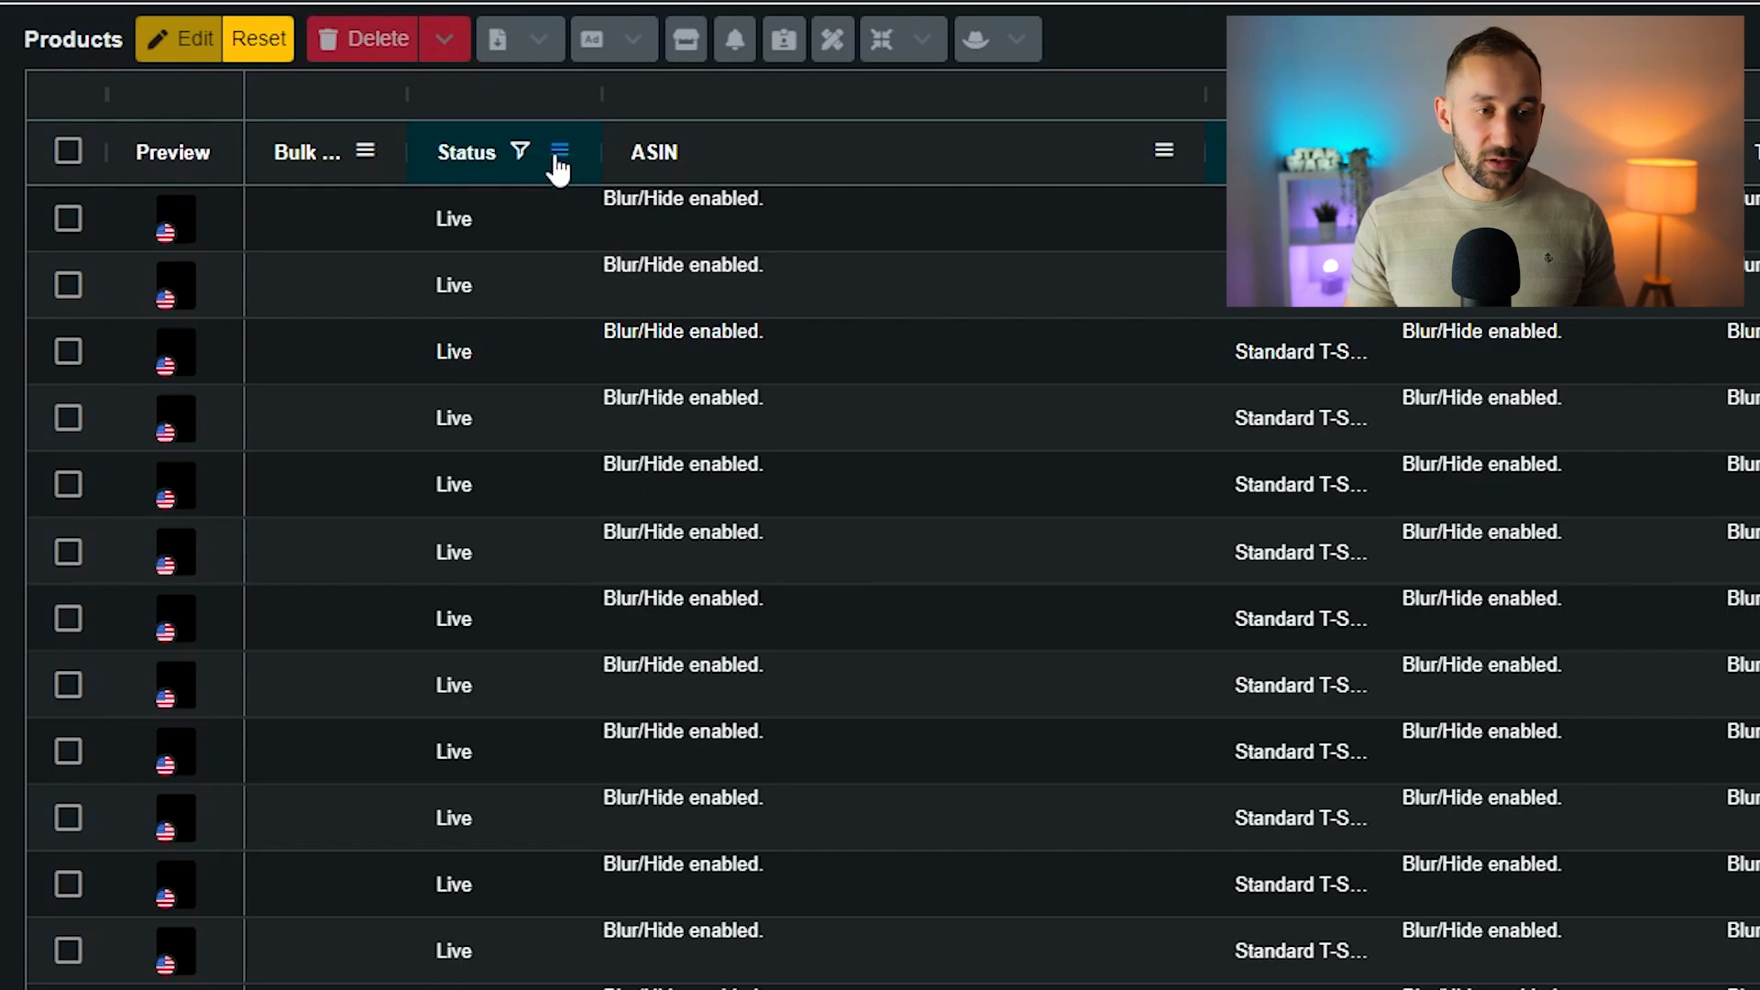
{"action": "left_click", "coordinate": [559, 153]}
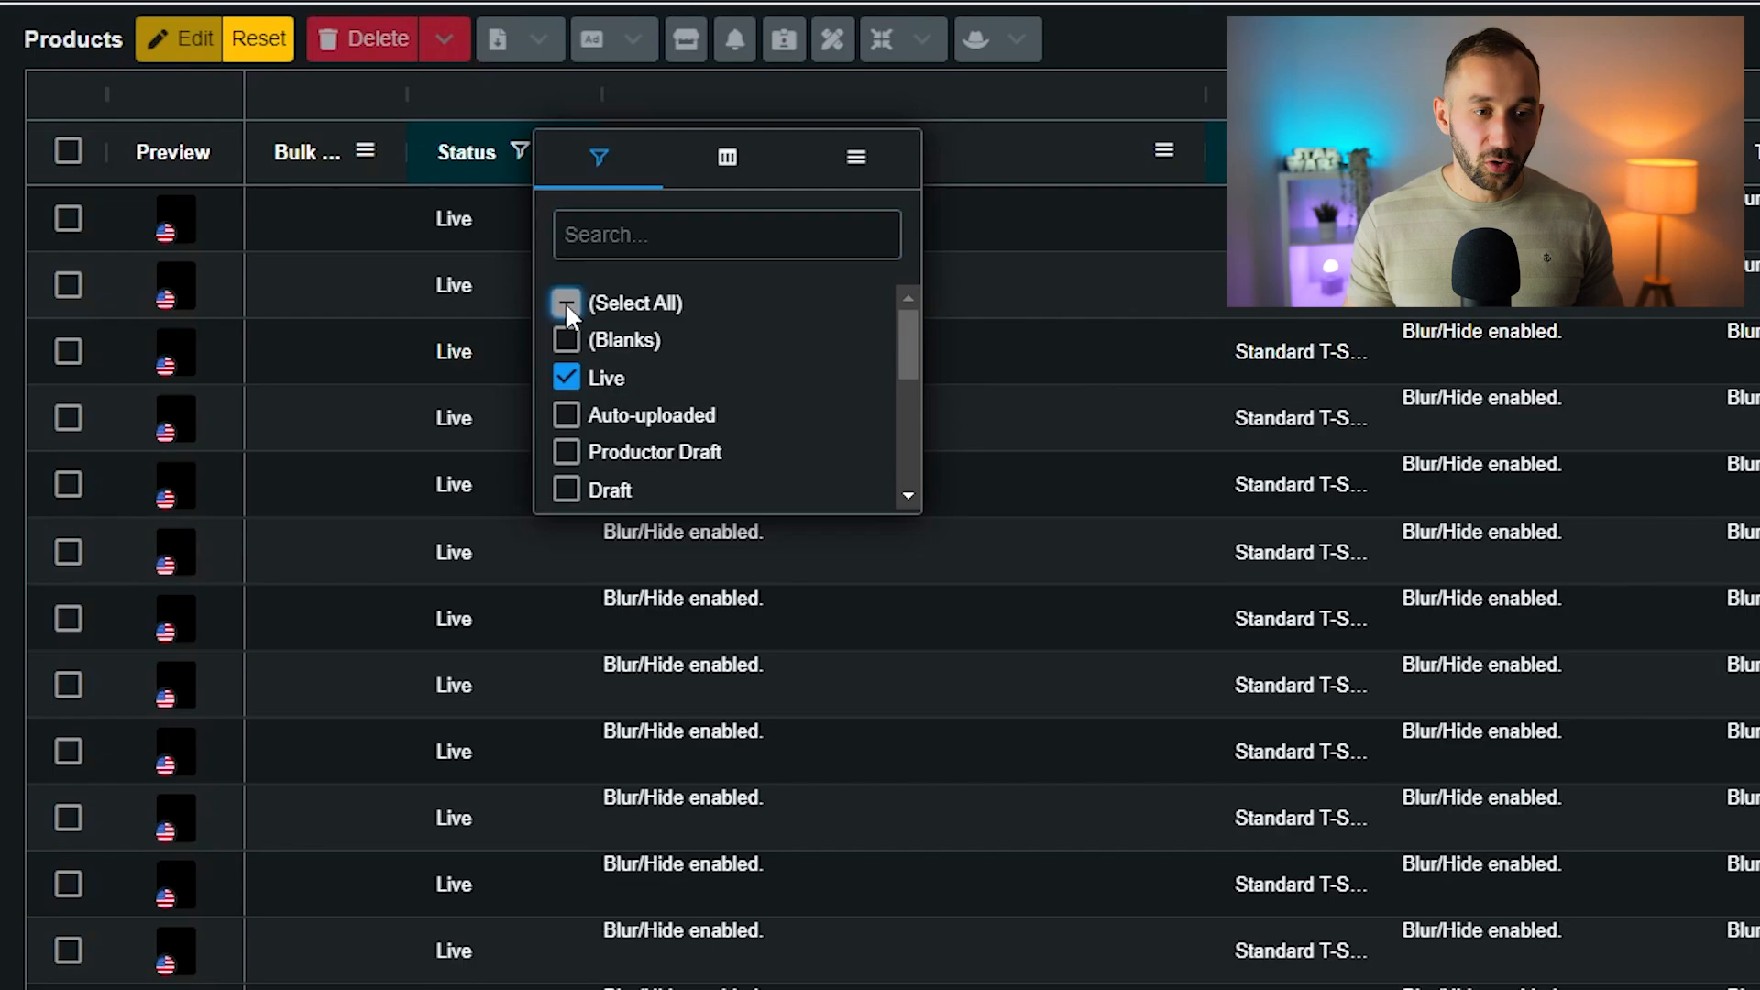
{"action": "left_click", "coordinate": [565, 303]}
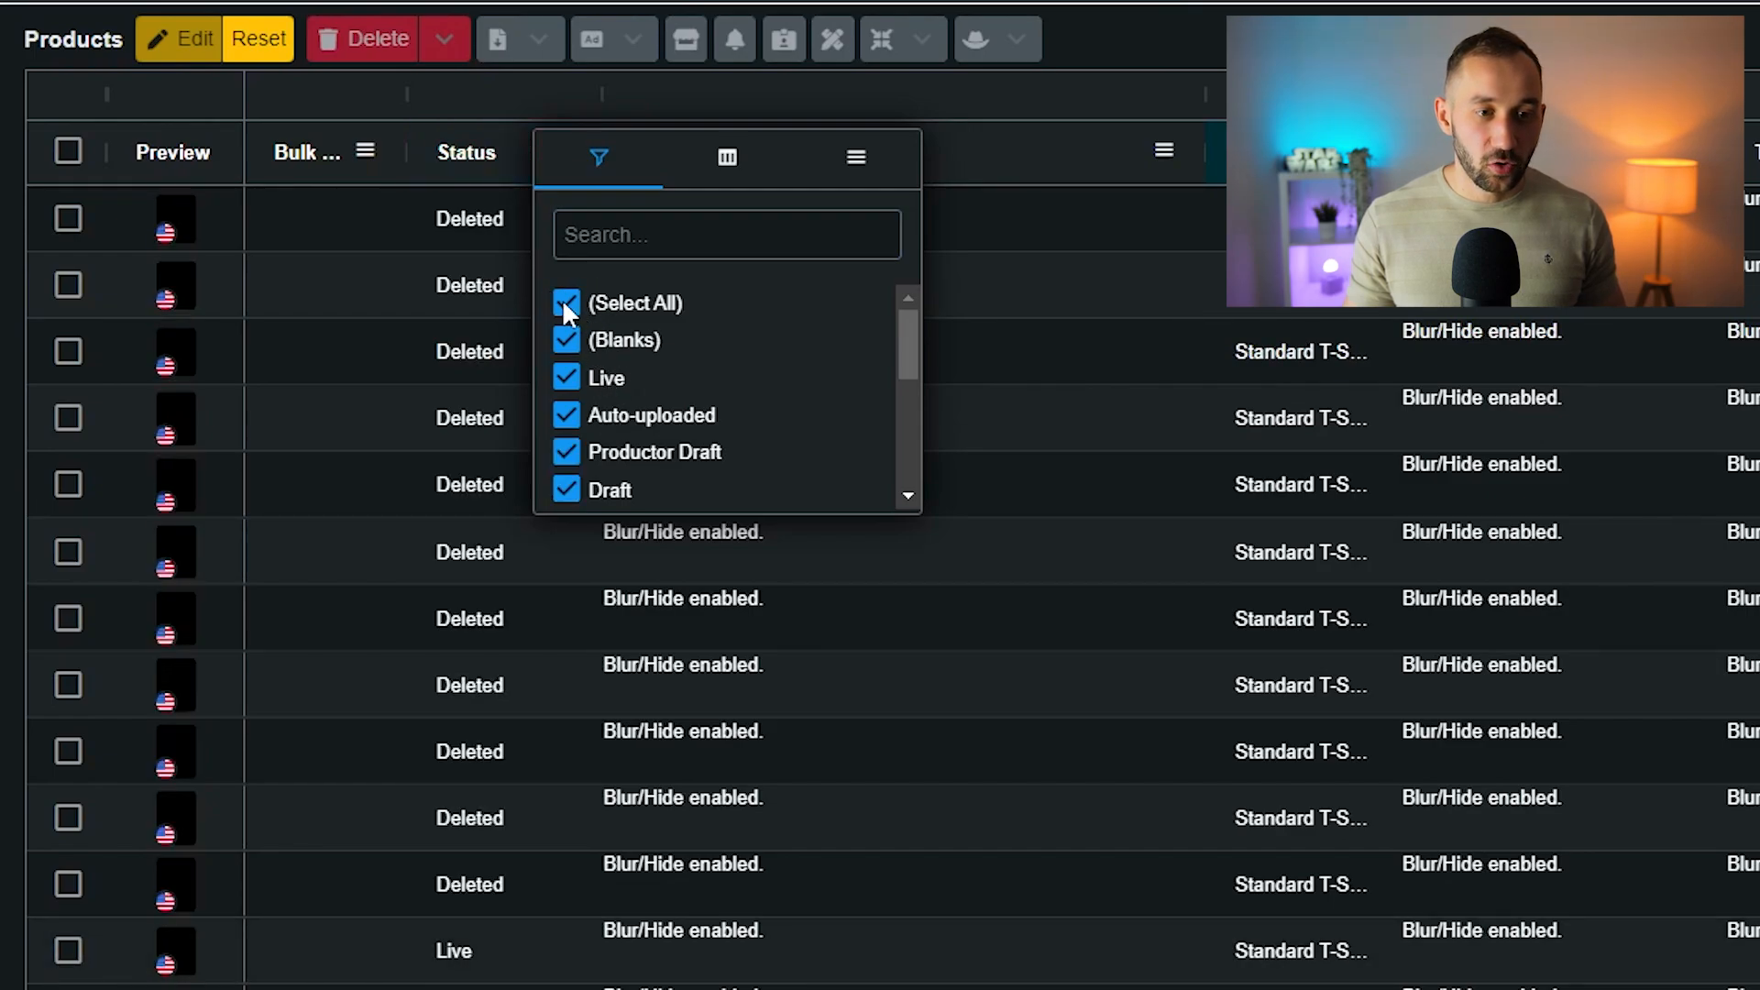
{"action": "left_click", "coordinate": [566, 302]}
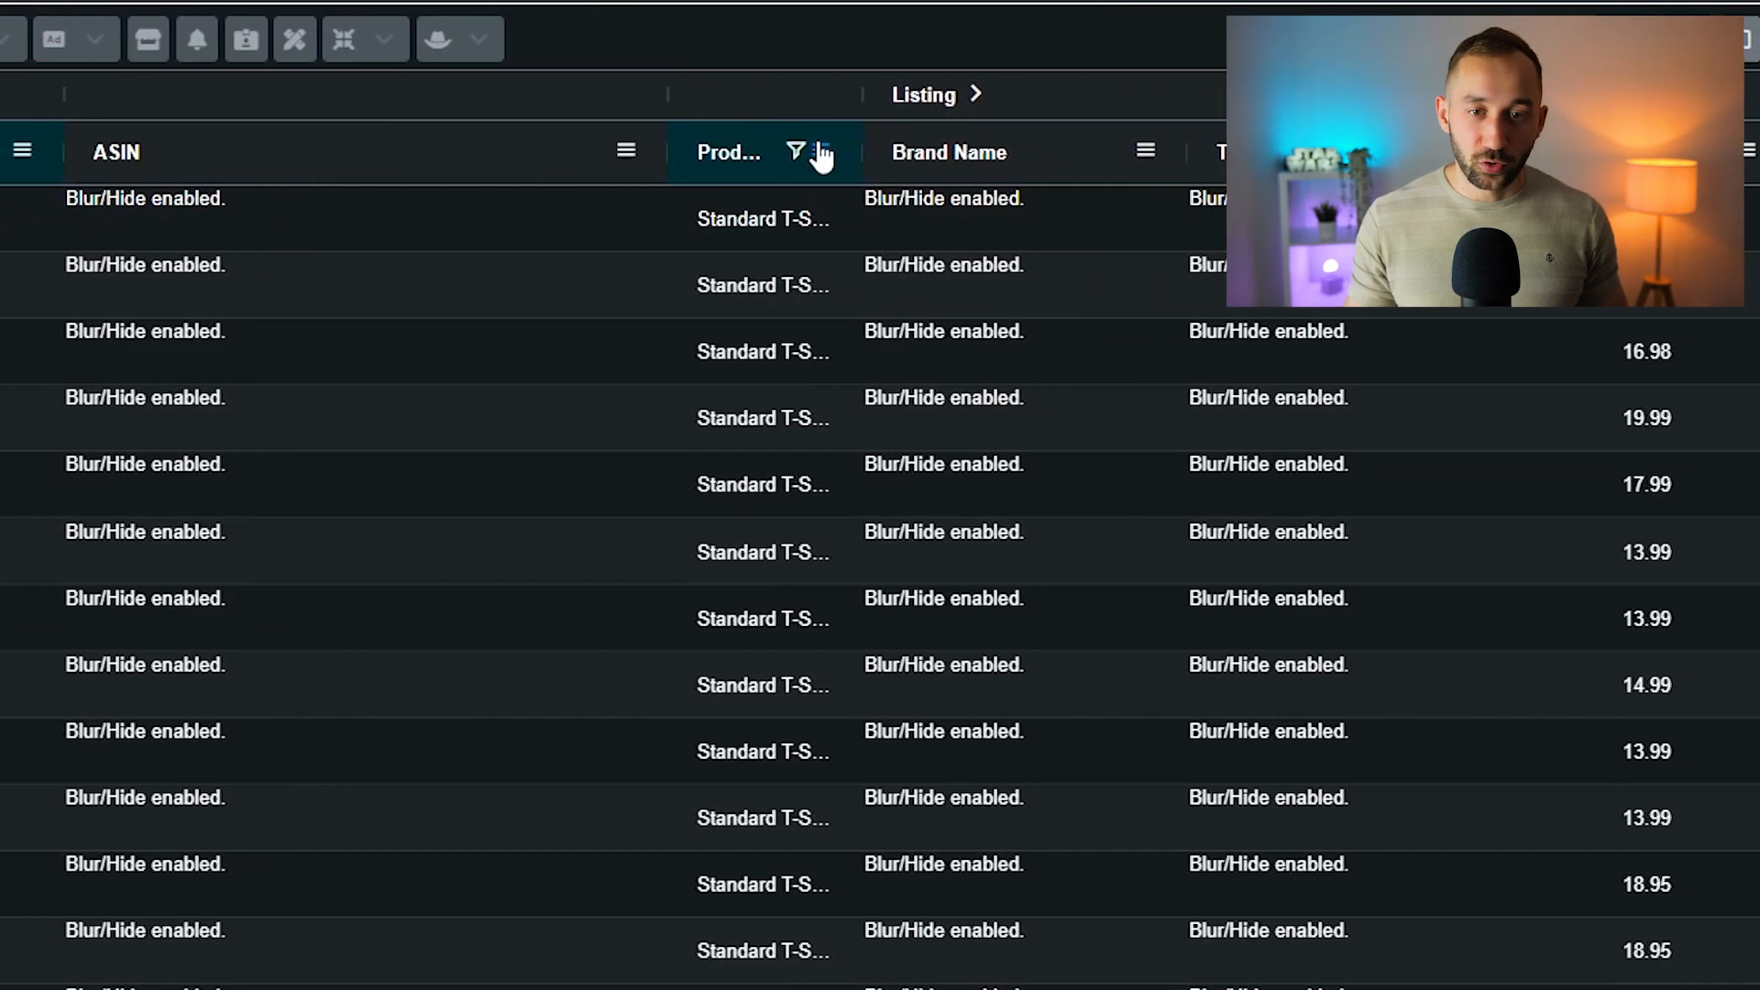
{"action": "left_click", "coordinate": [795, 151]}
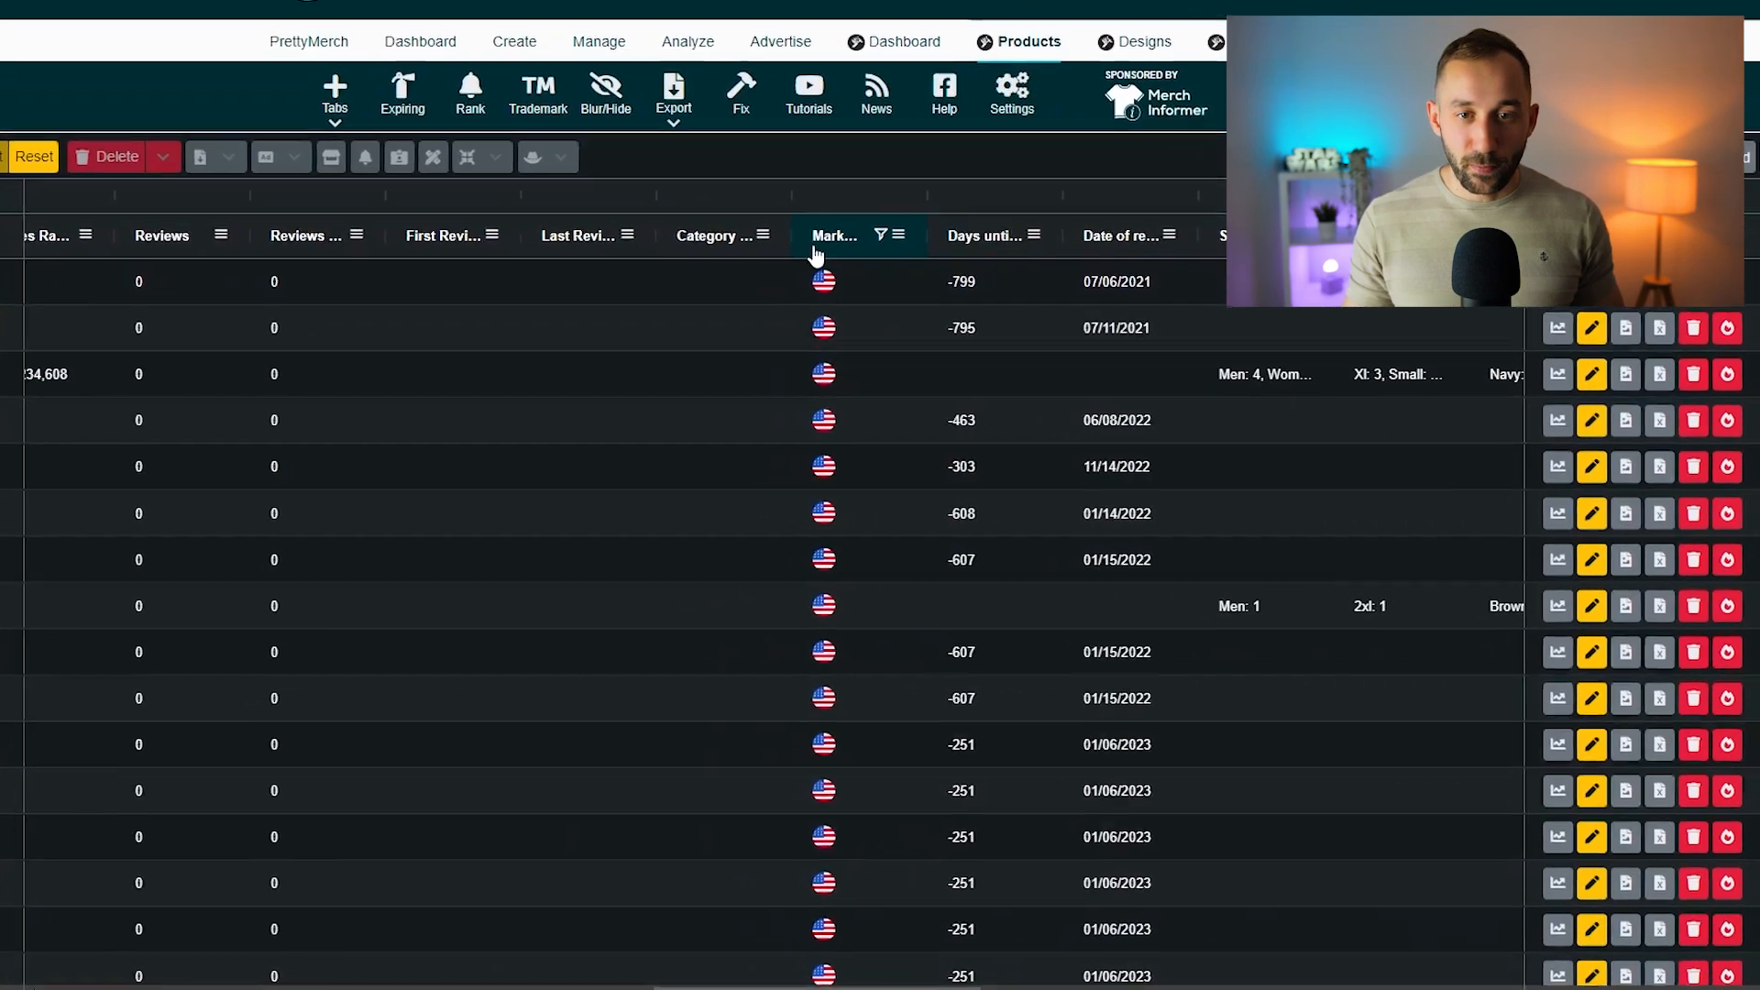
{"action": "left_click", "coordinate": [879, 235]}
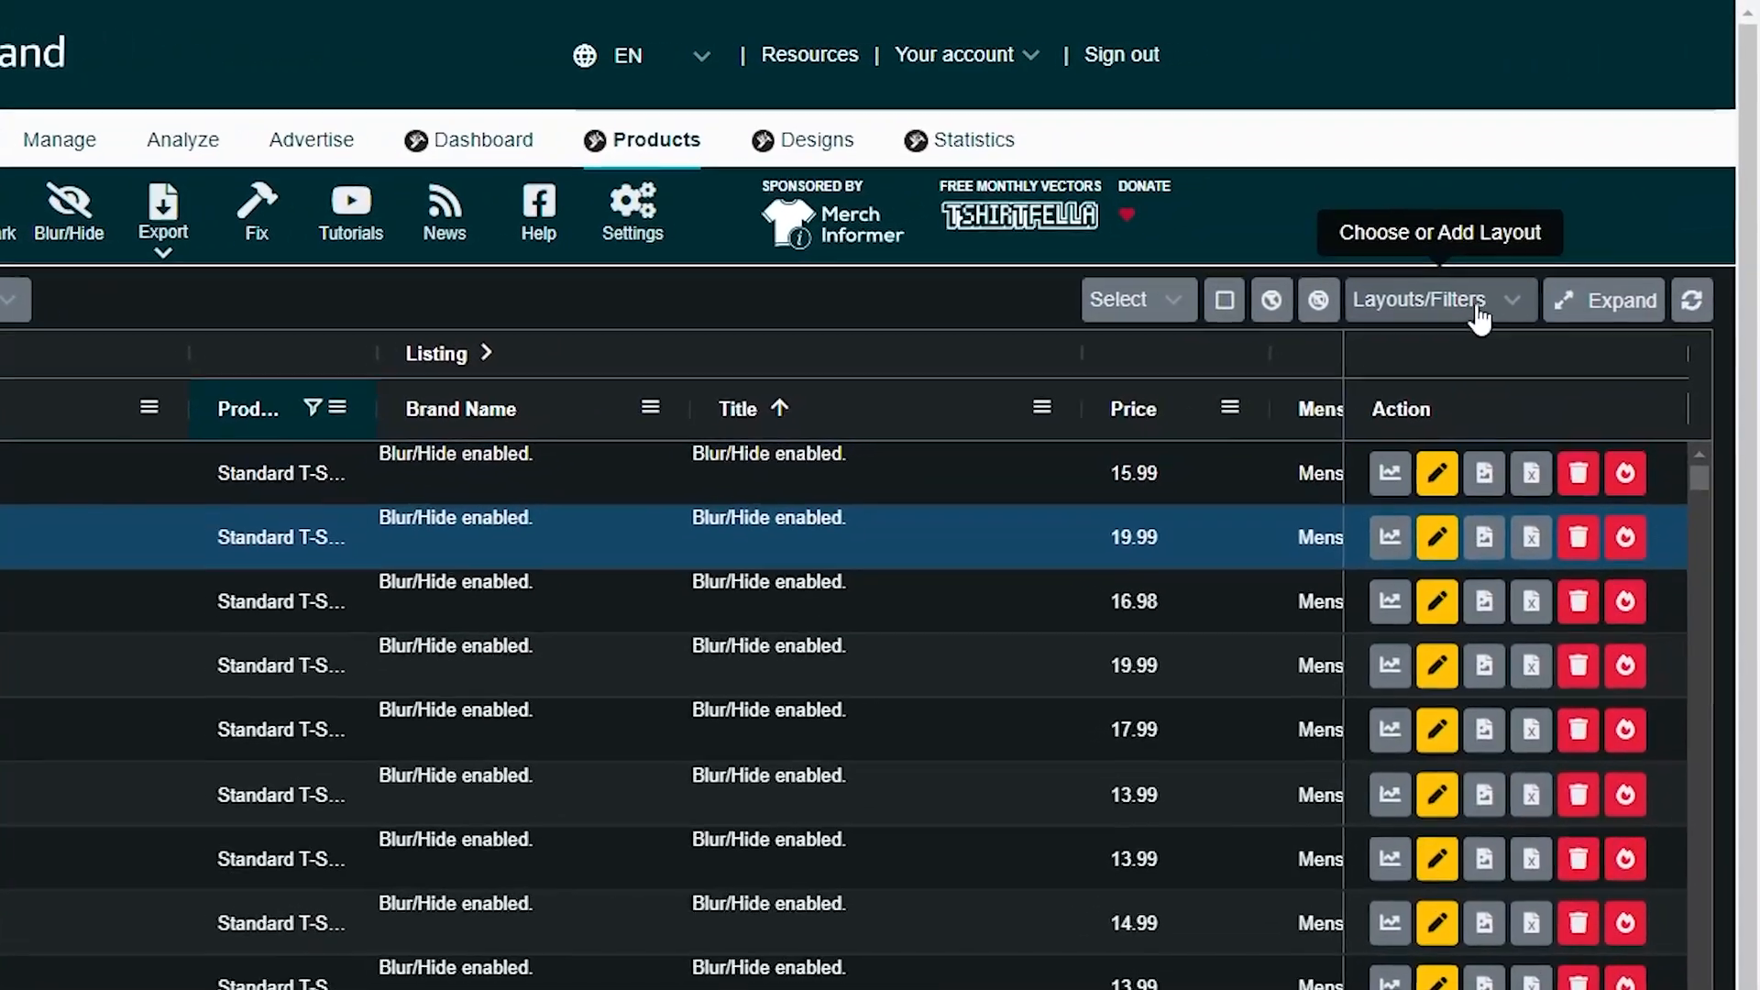
Dismiss the Save Layout name prompt and apply the saved 'Flying Upload' layout.
{"action": "left_click", "coordinate": [1437, 301]}
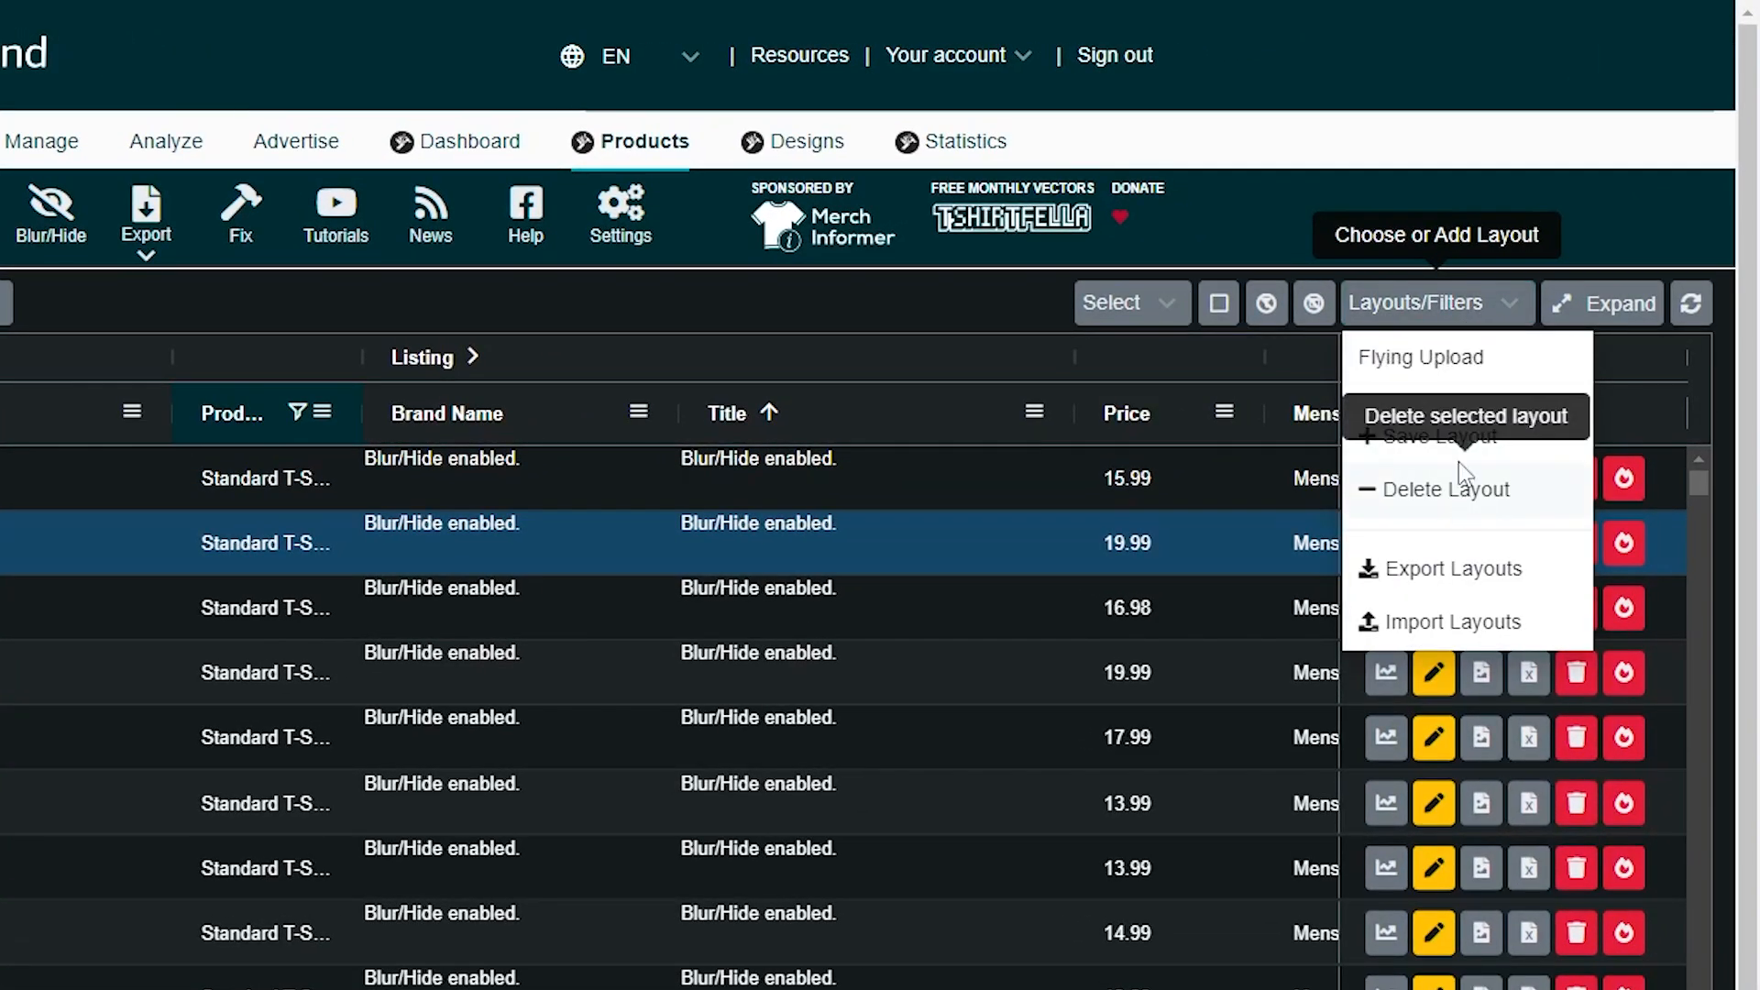
{"action": "left_click", "coordinate": [1440, 436]}
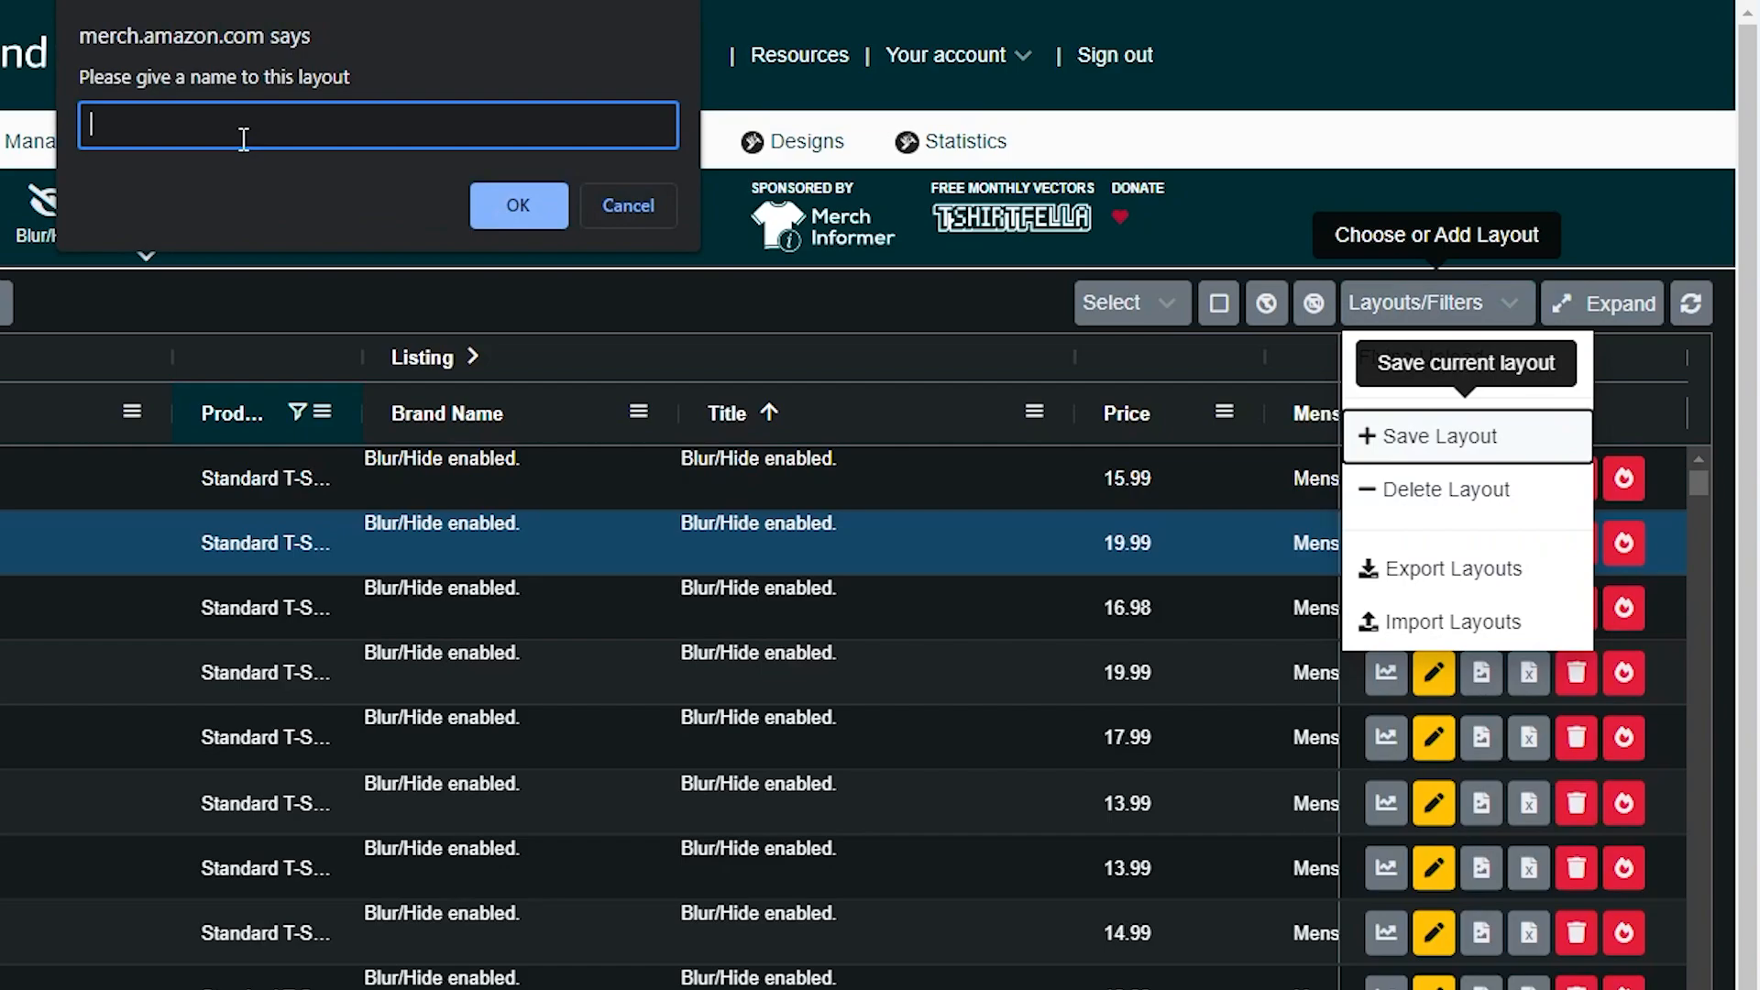
{"action": "mouse_move", "coordinate": [295, 128]}
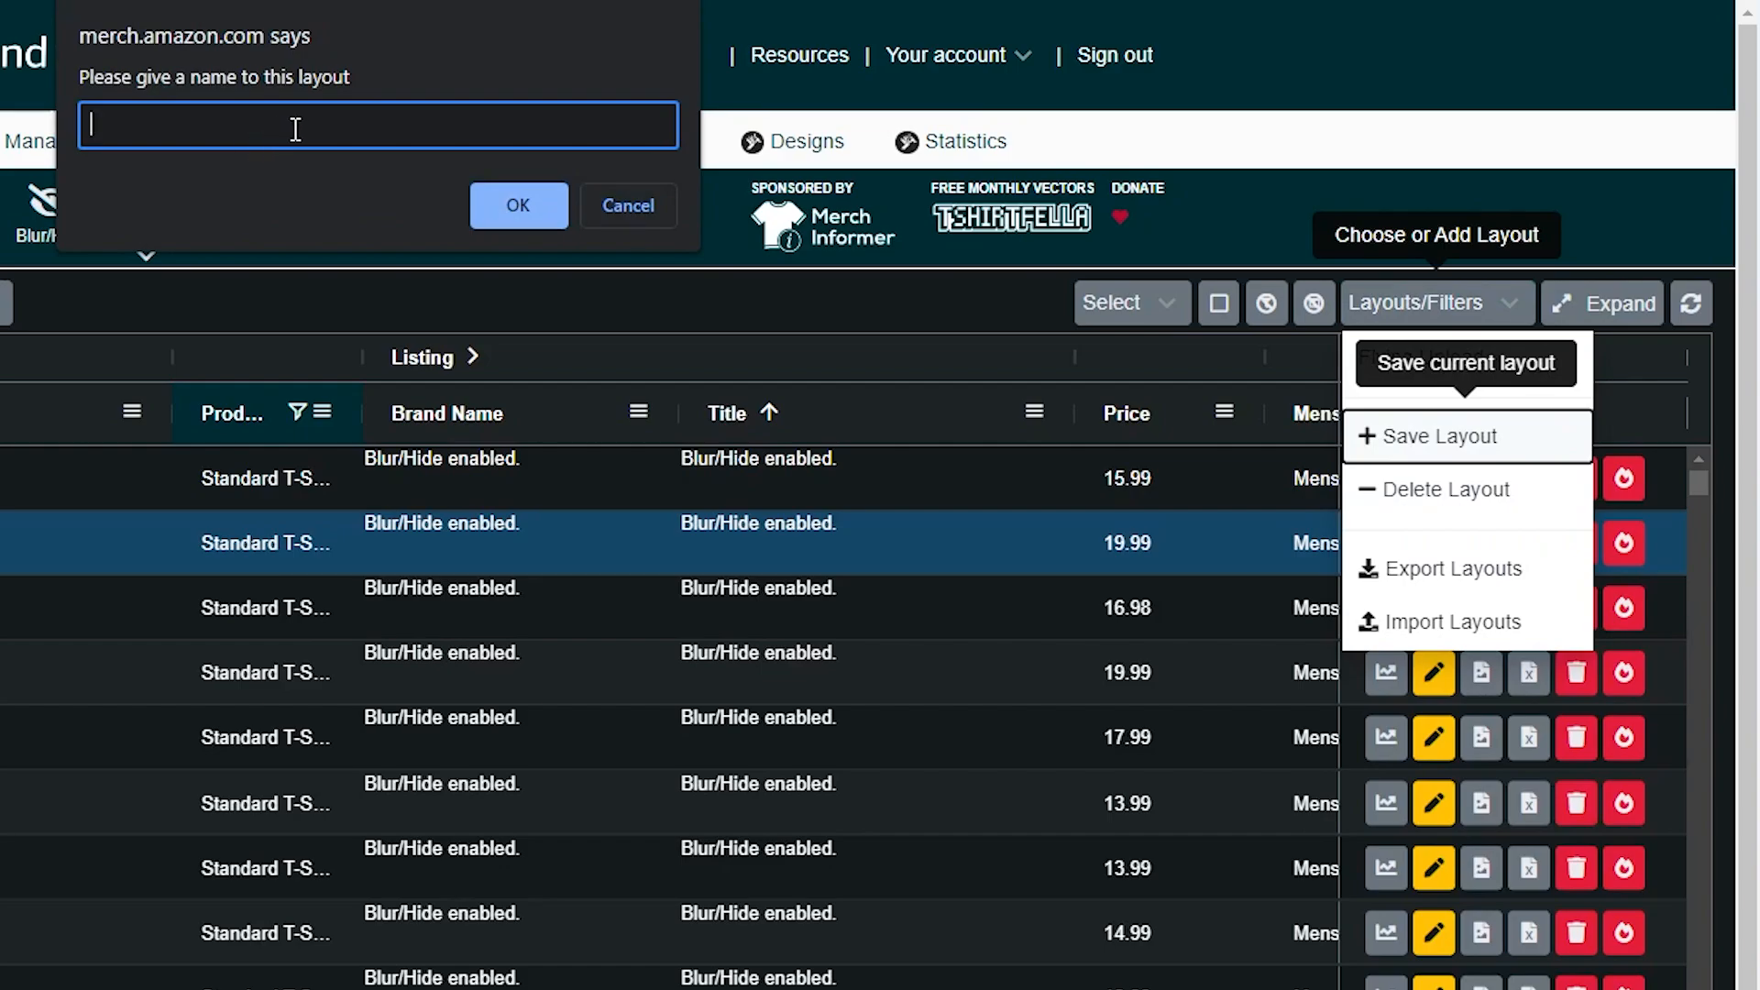
{"action": "left_click", "coordinate": [627, 205]}
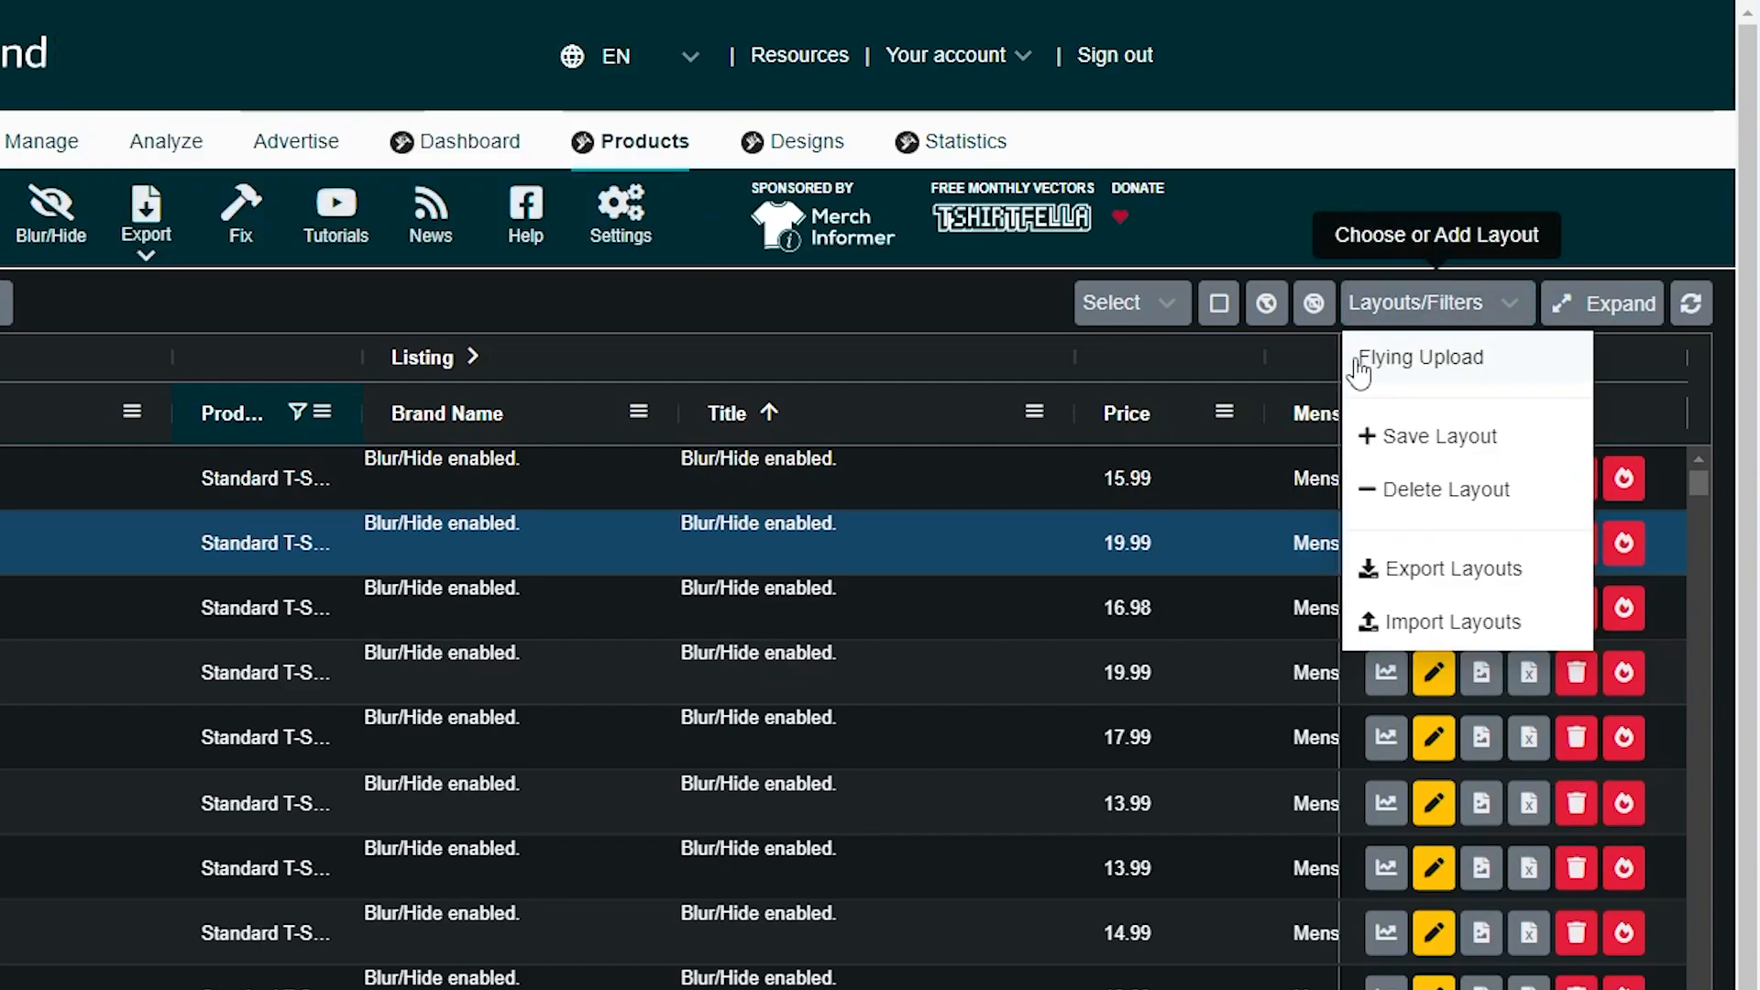
{"action": "mouse_move", "coordinate": [1452, 375]}
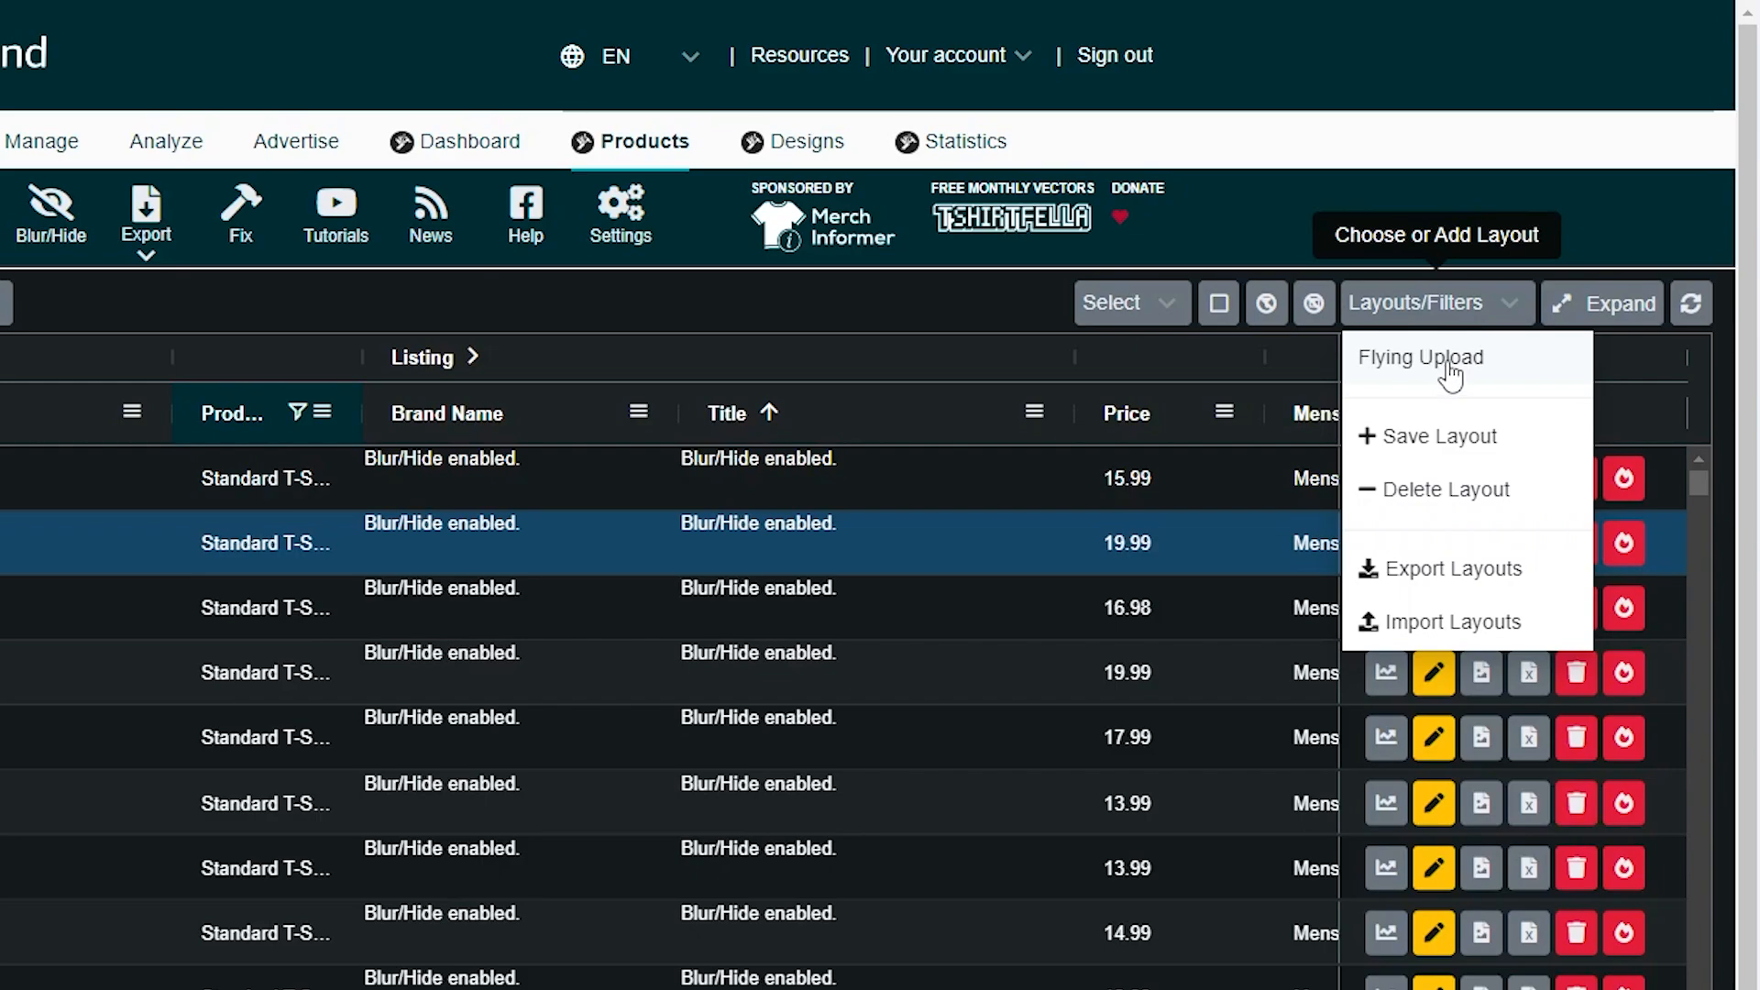
{"action": "mouse_move", "coordinate": [327, 438]}
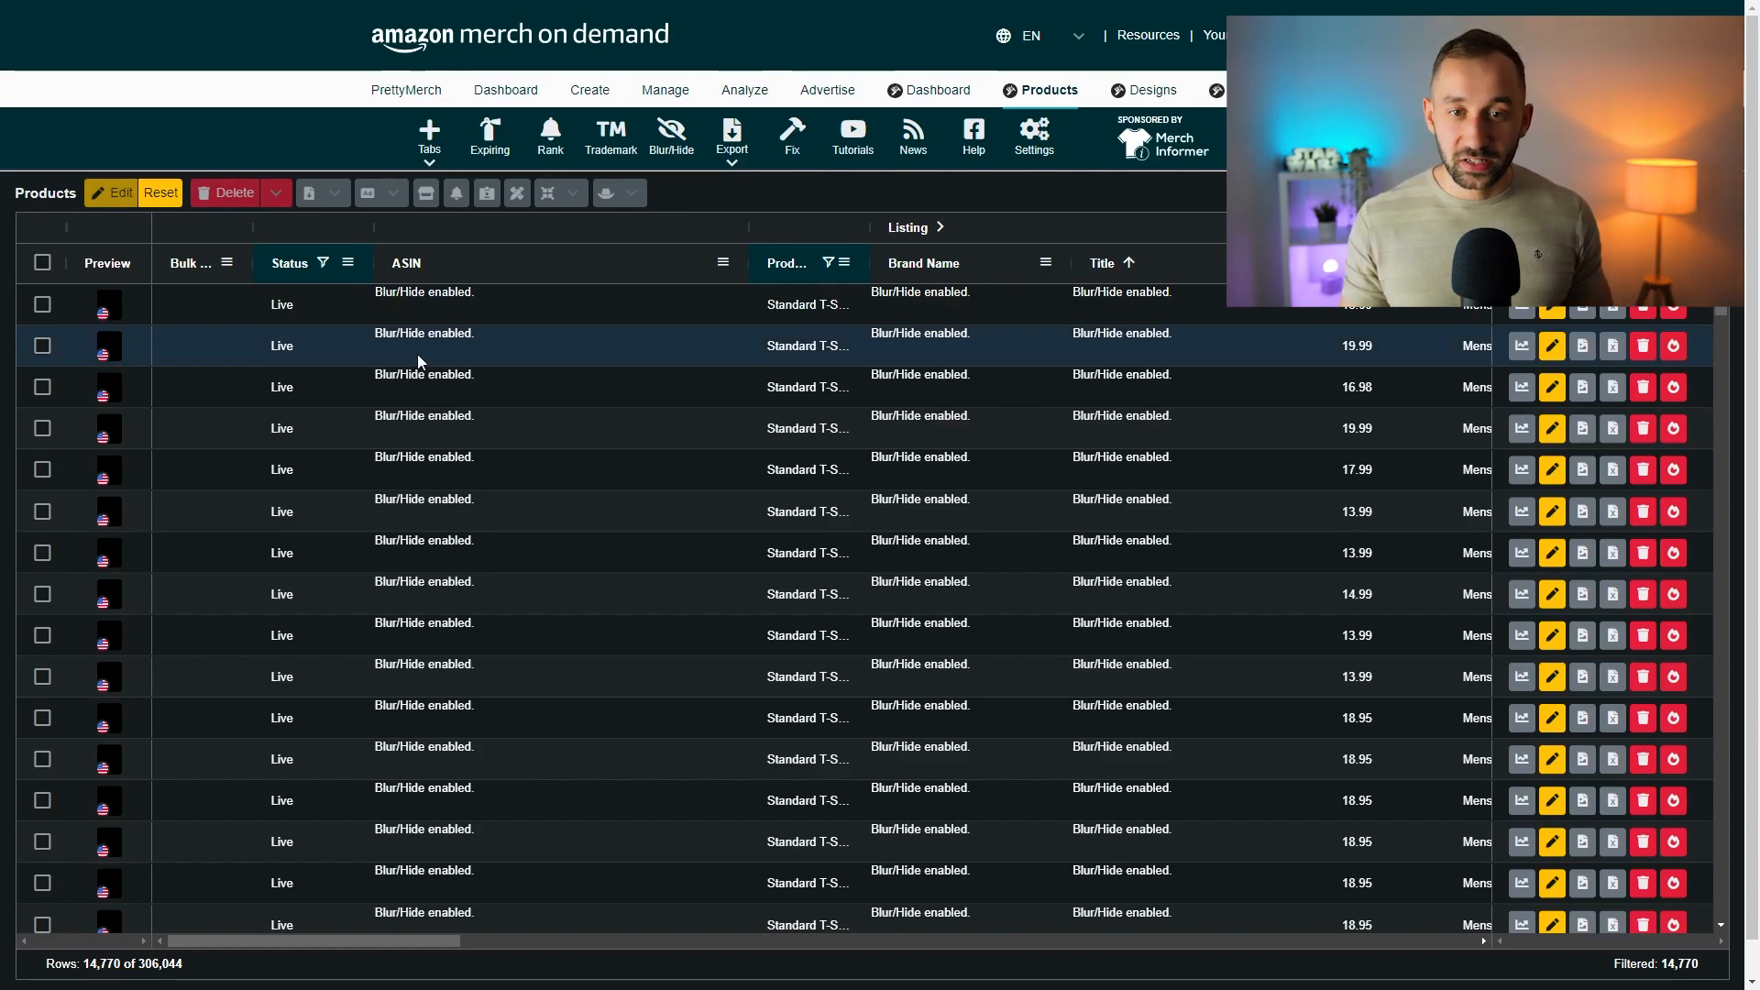
{"action": "mouse_move", "coordinate": [489, 369]}
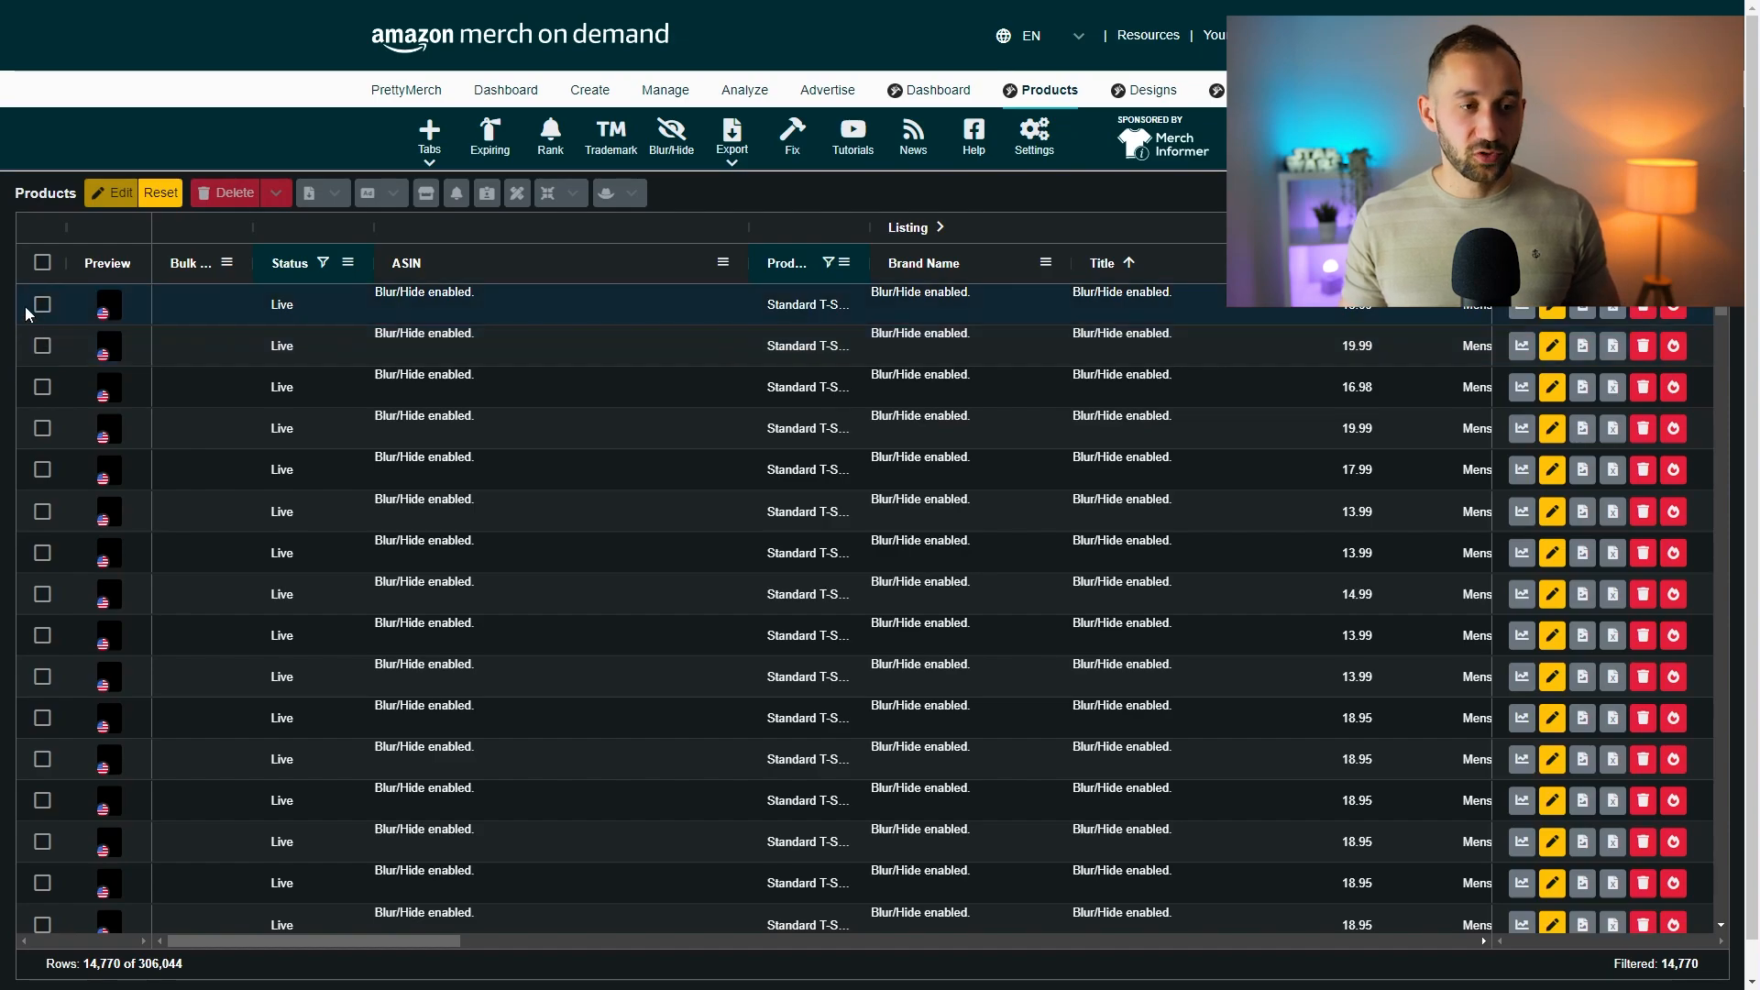
Tick the row checkboxes for the first six product listings.
{"action": "left_click", "coordinate": [44, 387]}
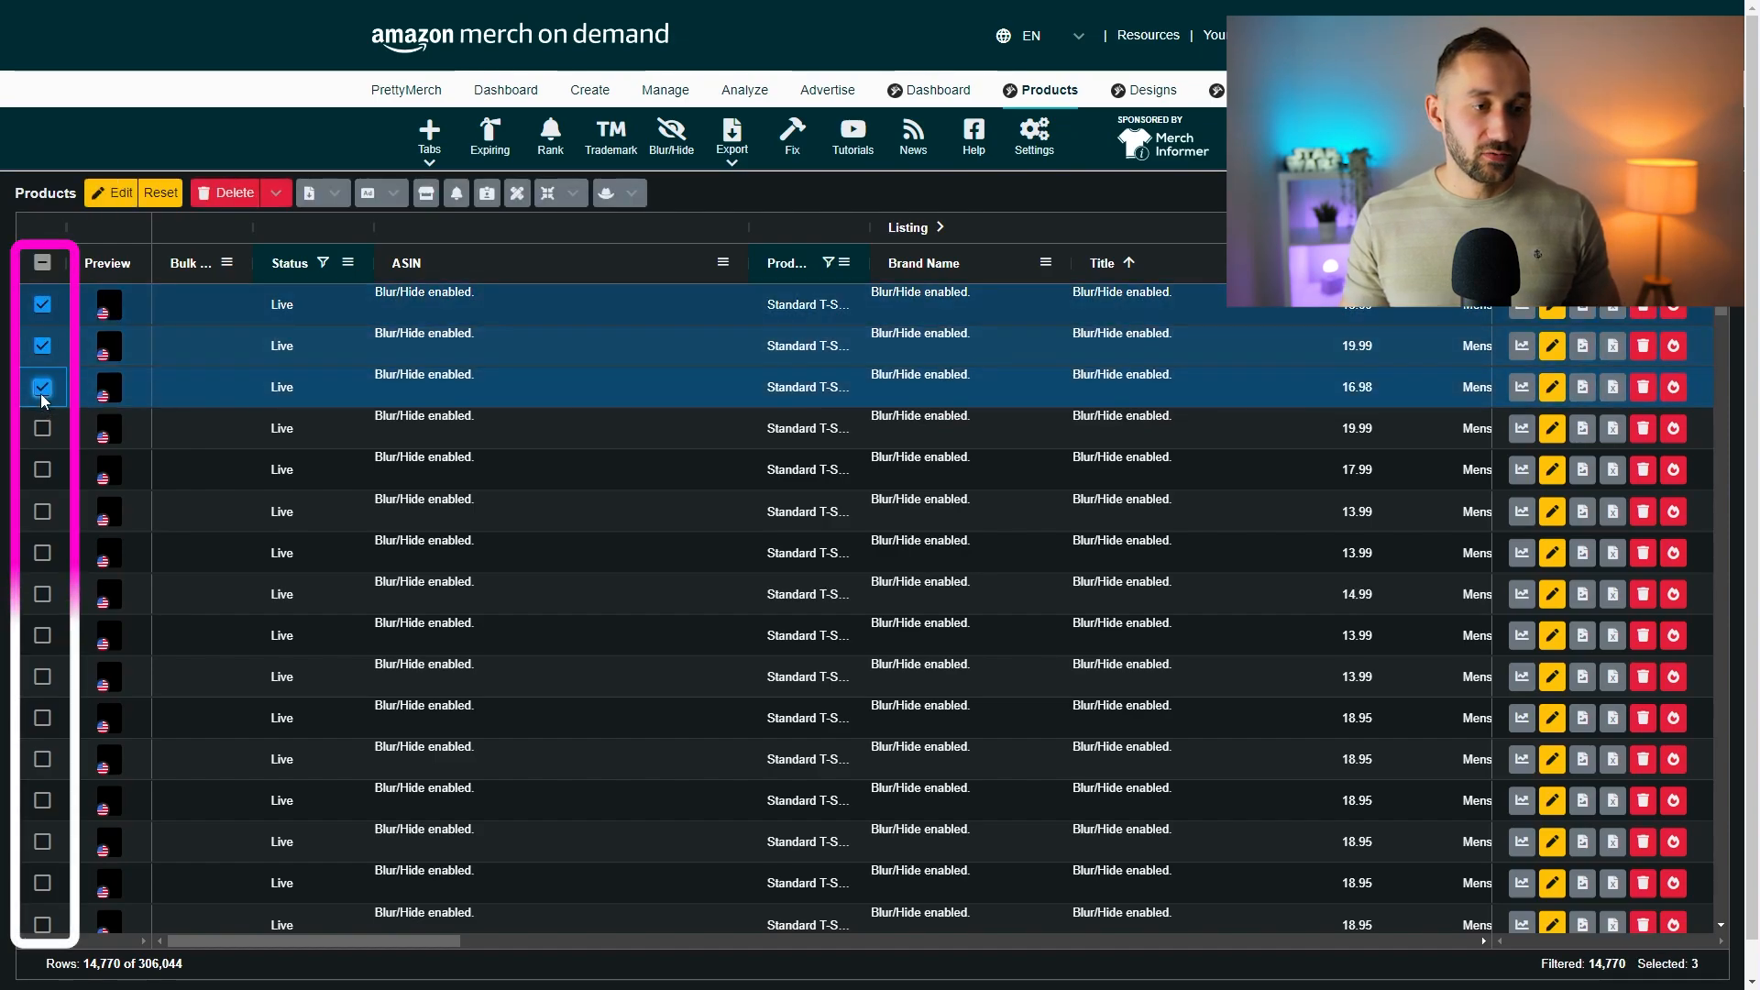
{"action": "left_click", "coordinate": [43, 263]}
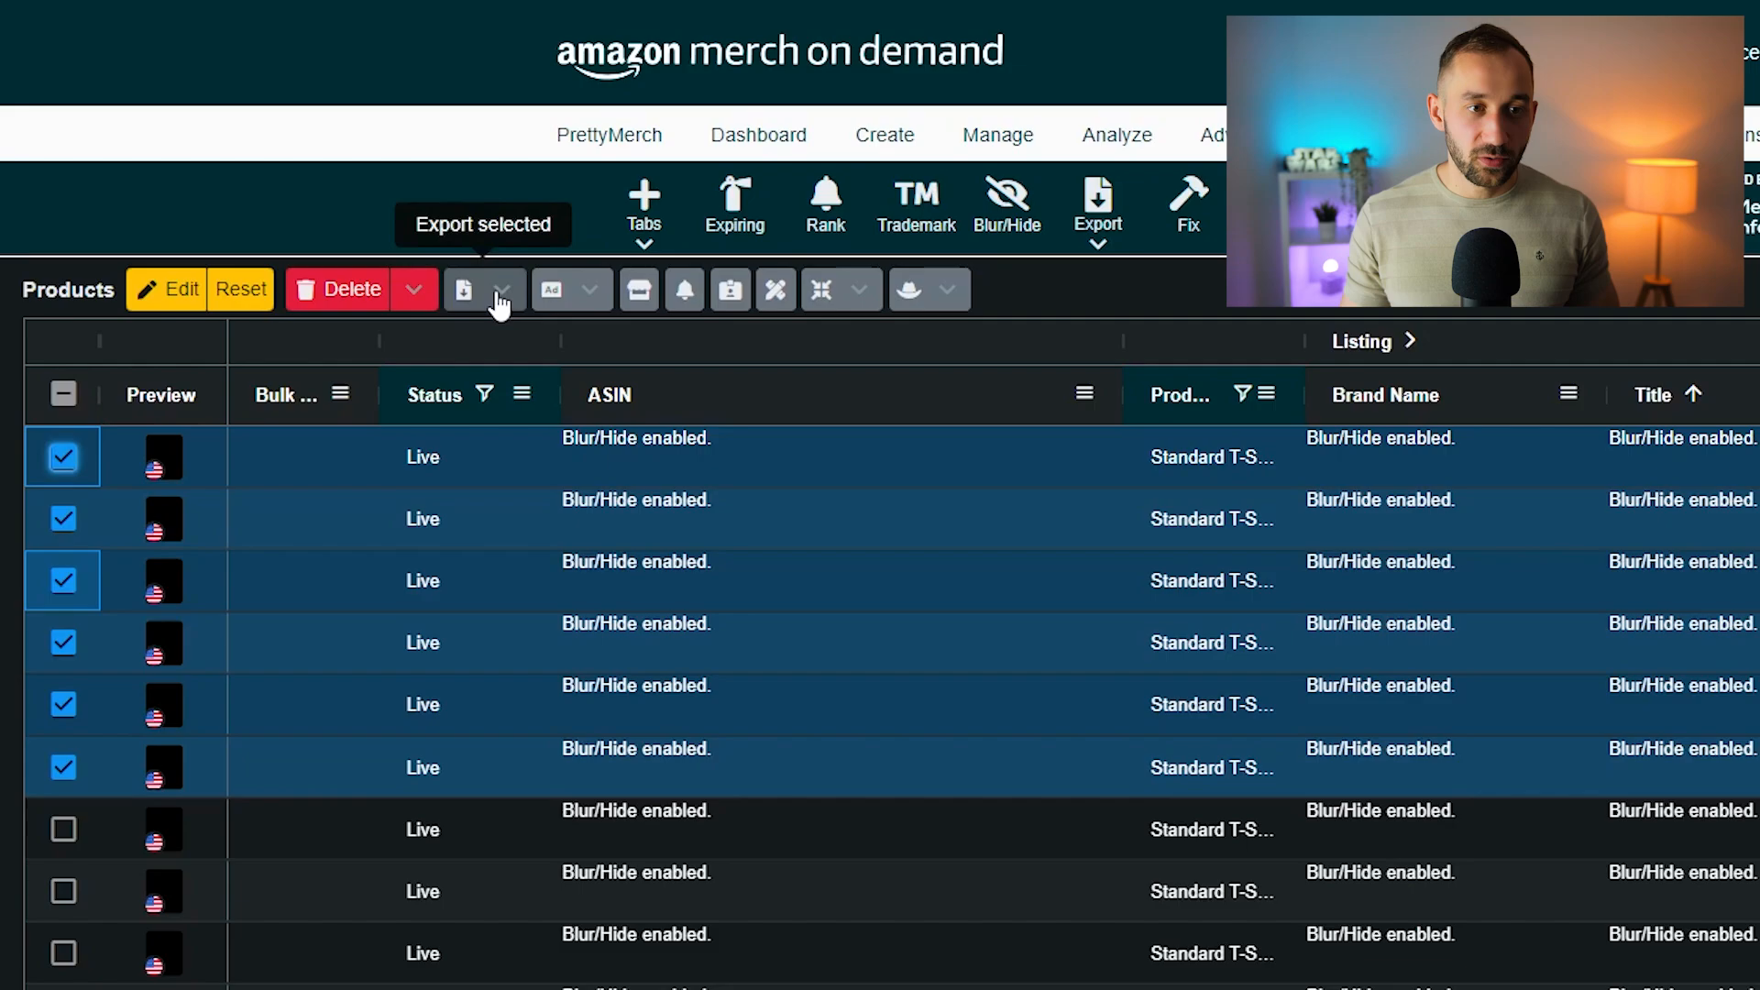
Export the selected listings as 'Products with designs (Excel)' to bring up the save dialog.
{"action": "left_click", "coordinate": [502, 290]}
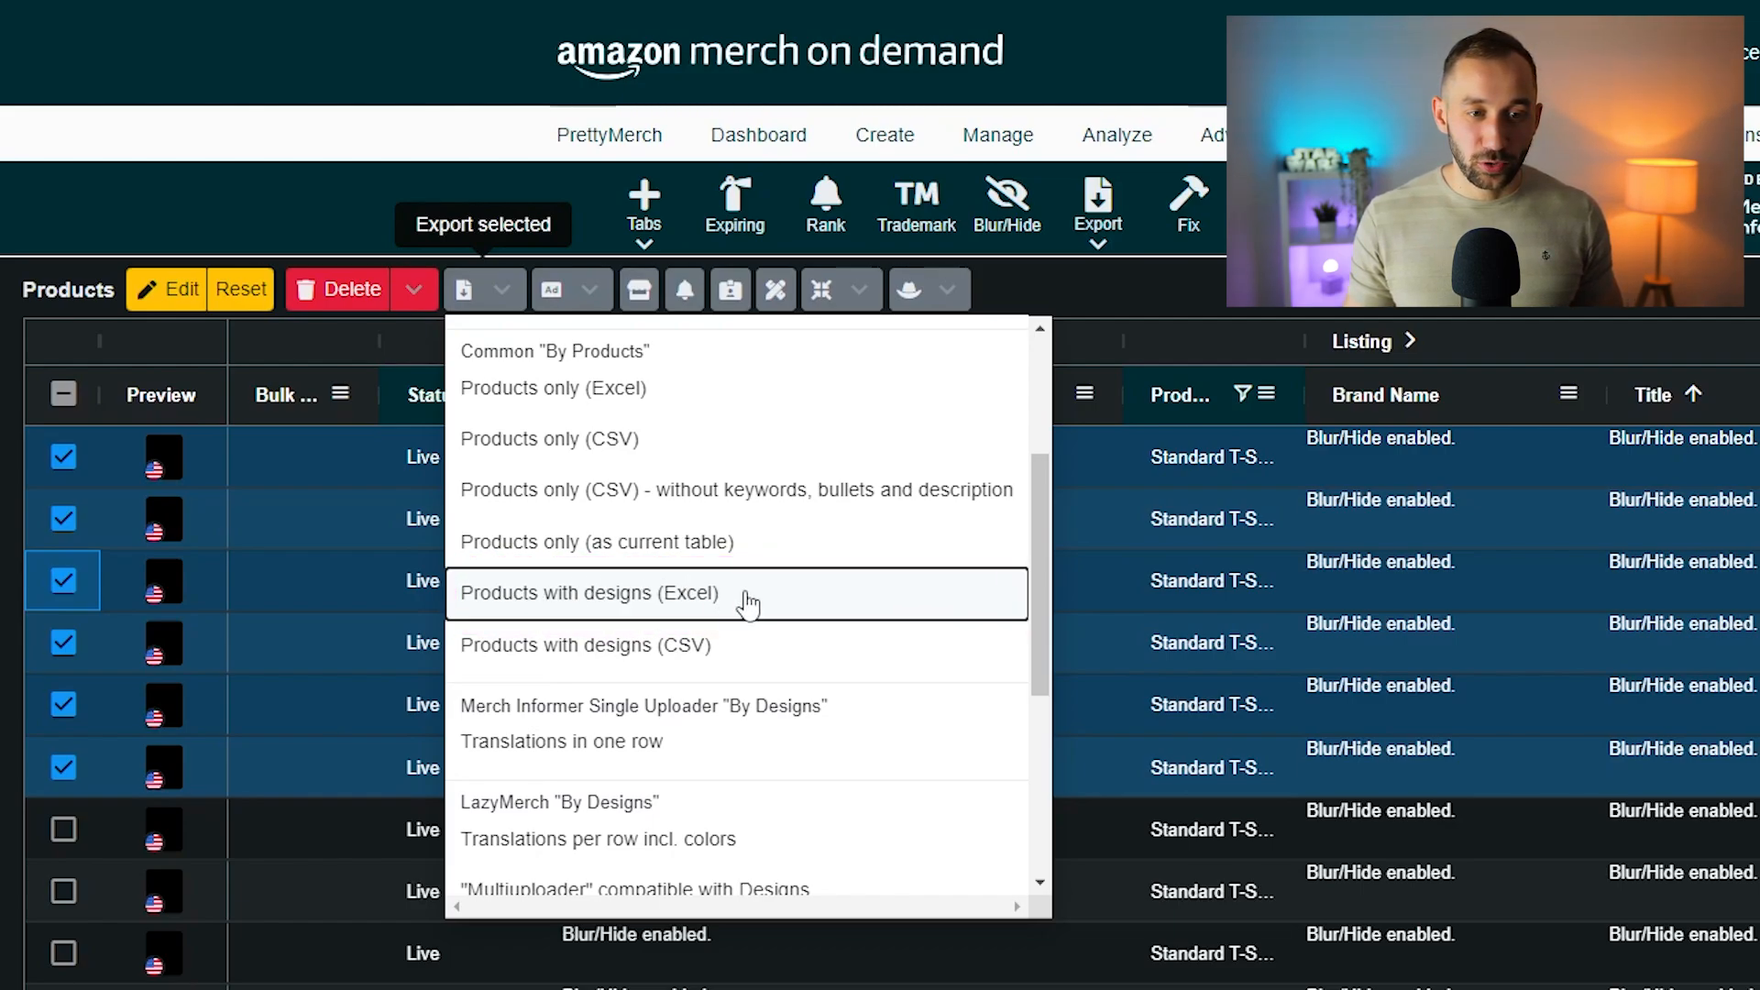
{"action": "left_click", "coordinate": [586, 593]}
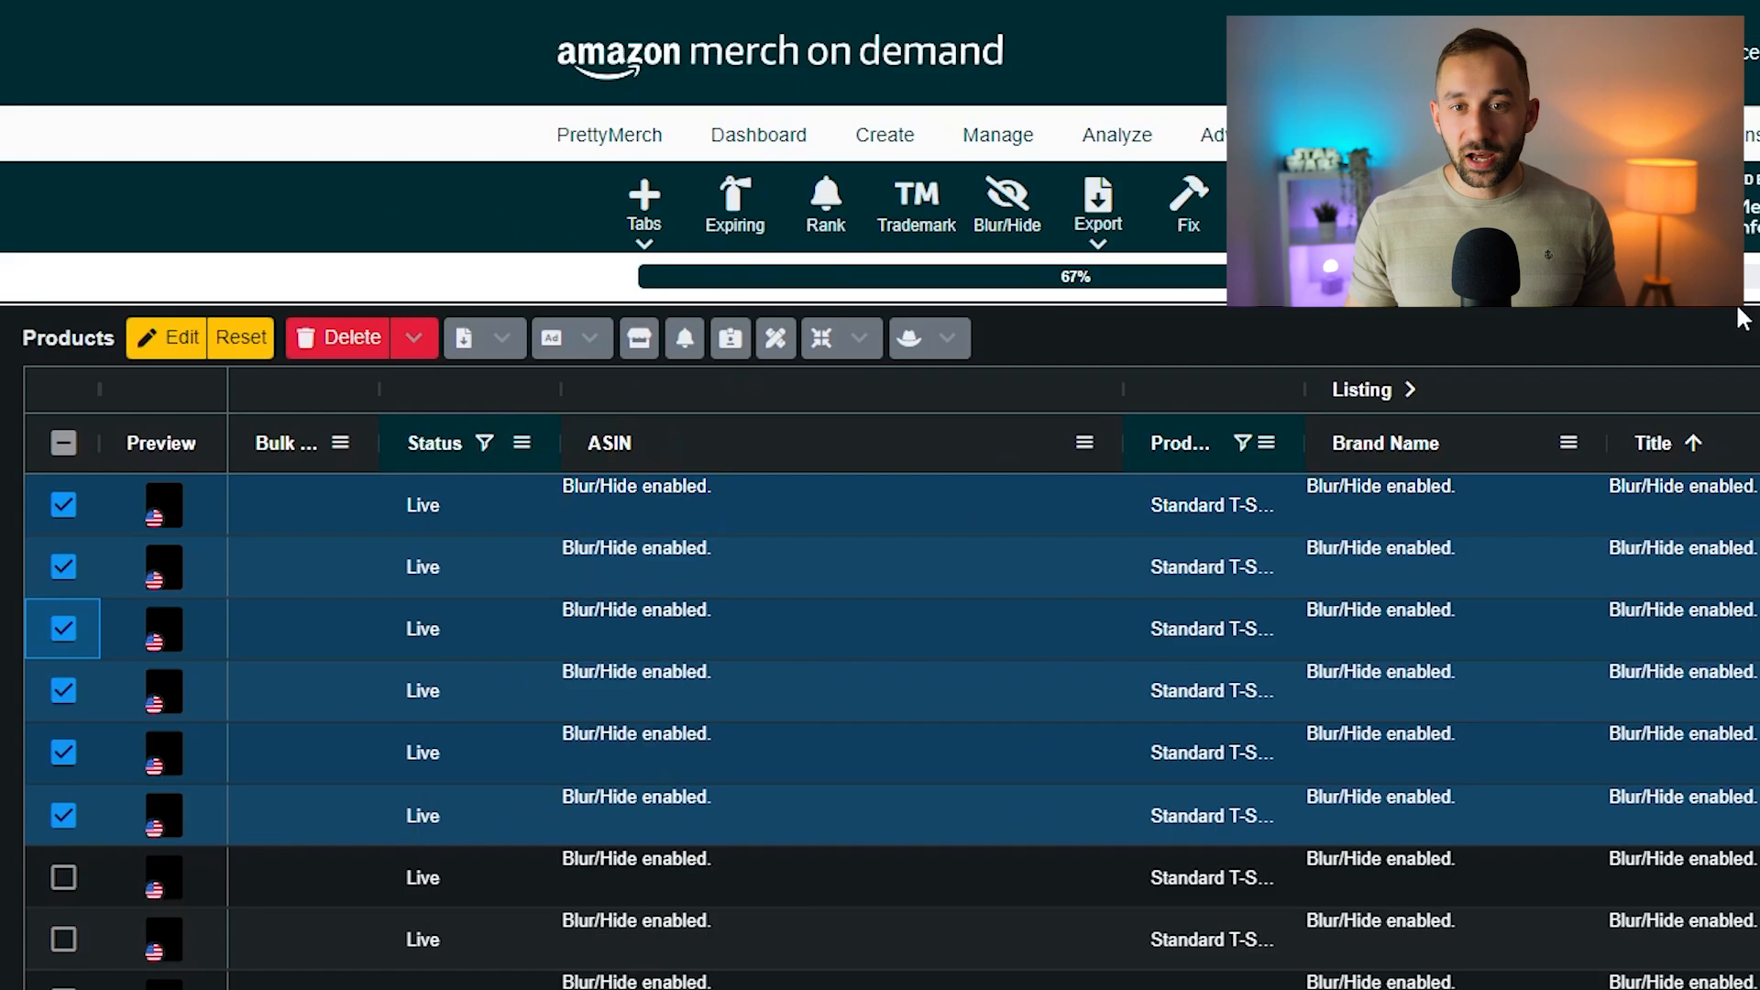
{"action": "left_click", "coordinate": [1096, 205]}
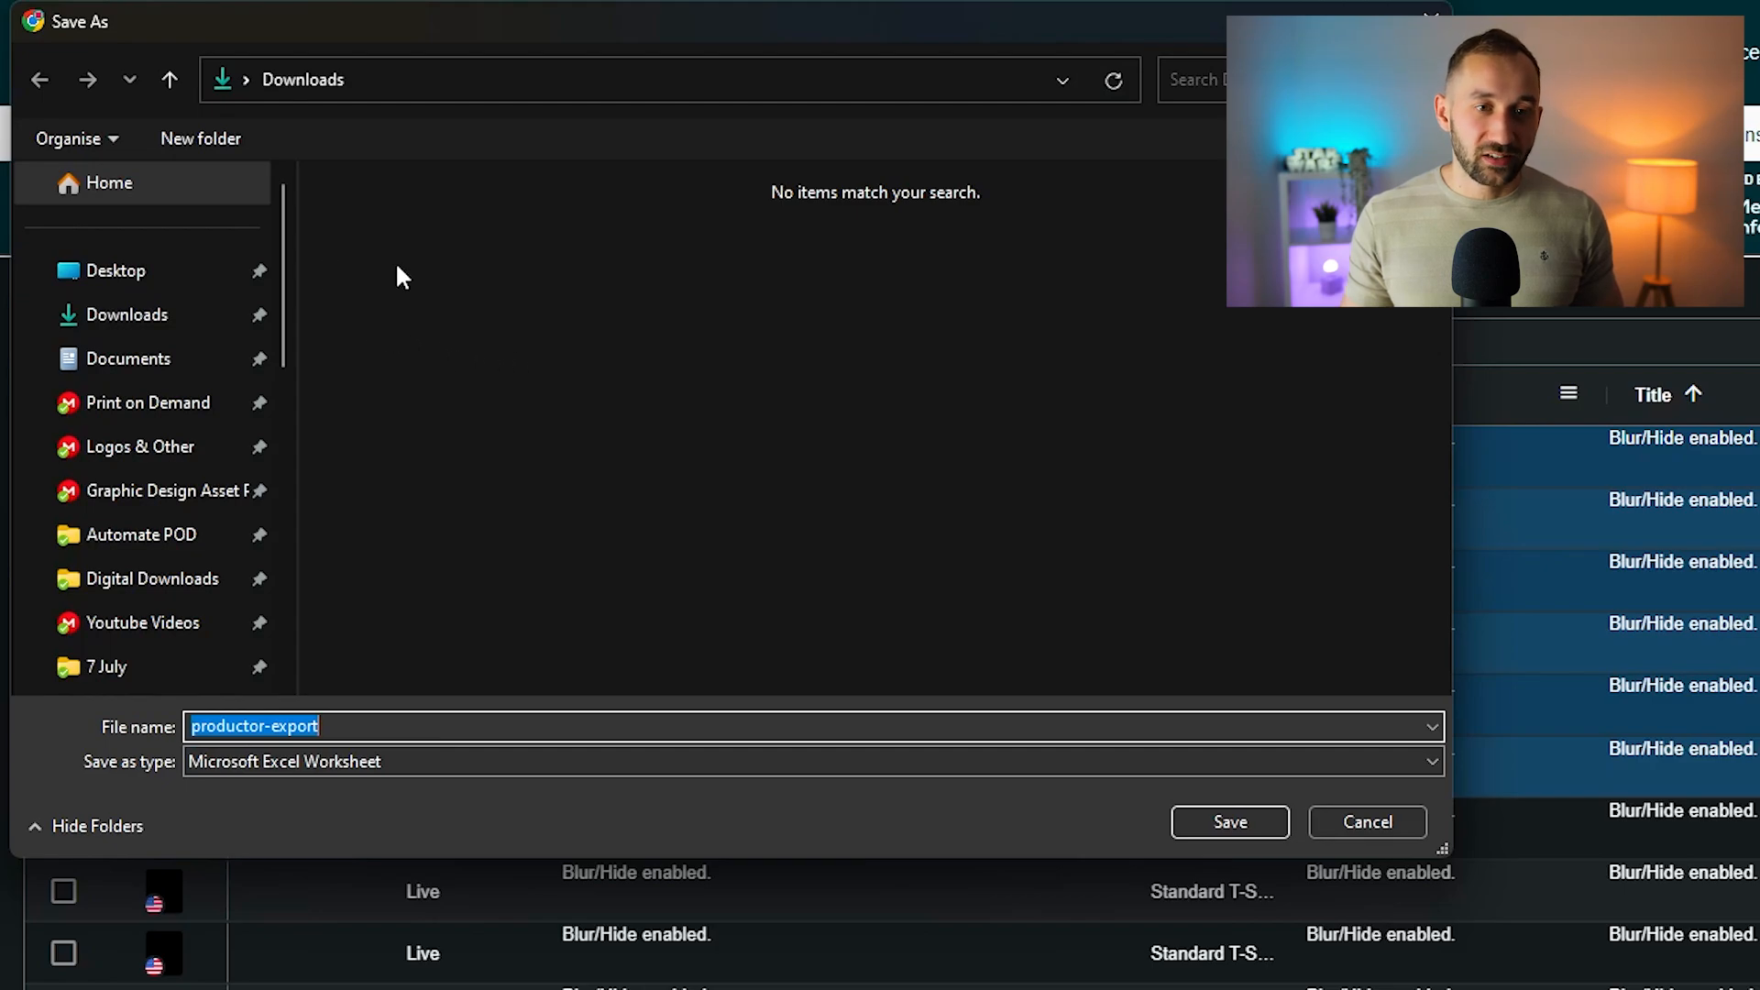
Create an 'Animal' folder in Downloads and save productor-export inside it.
{"action": "right_click", "coordinate": [404, 275]}
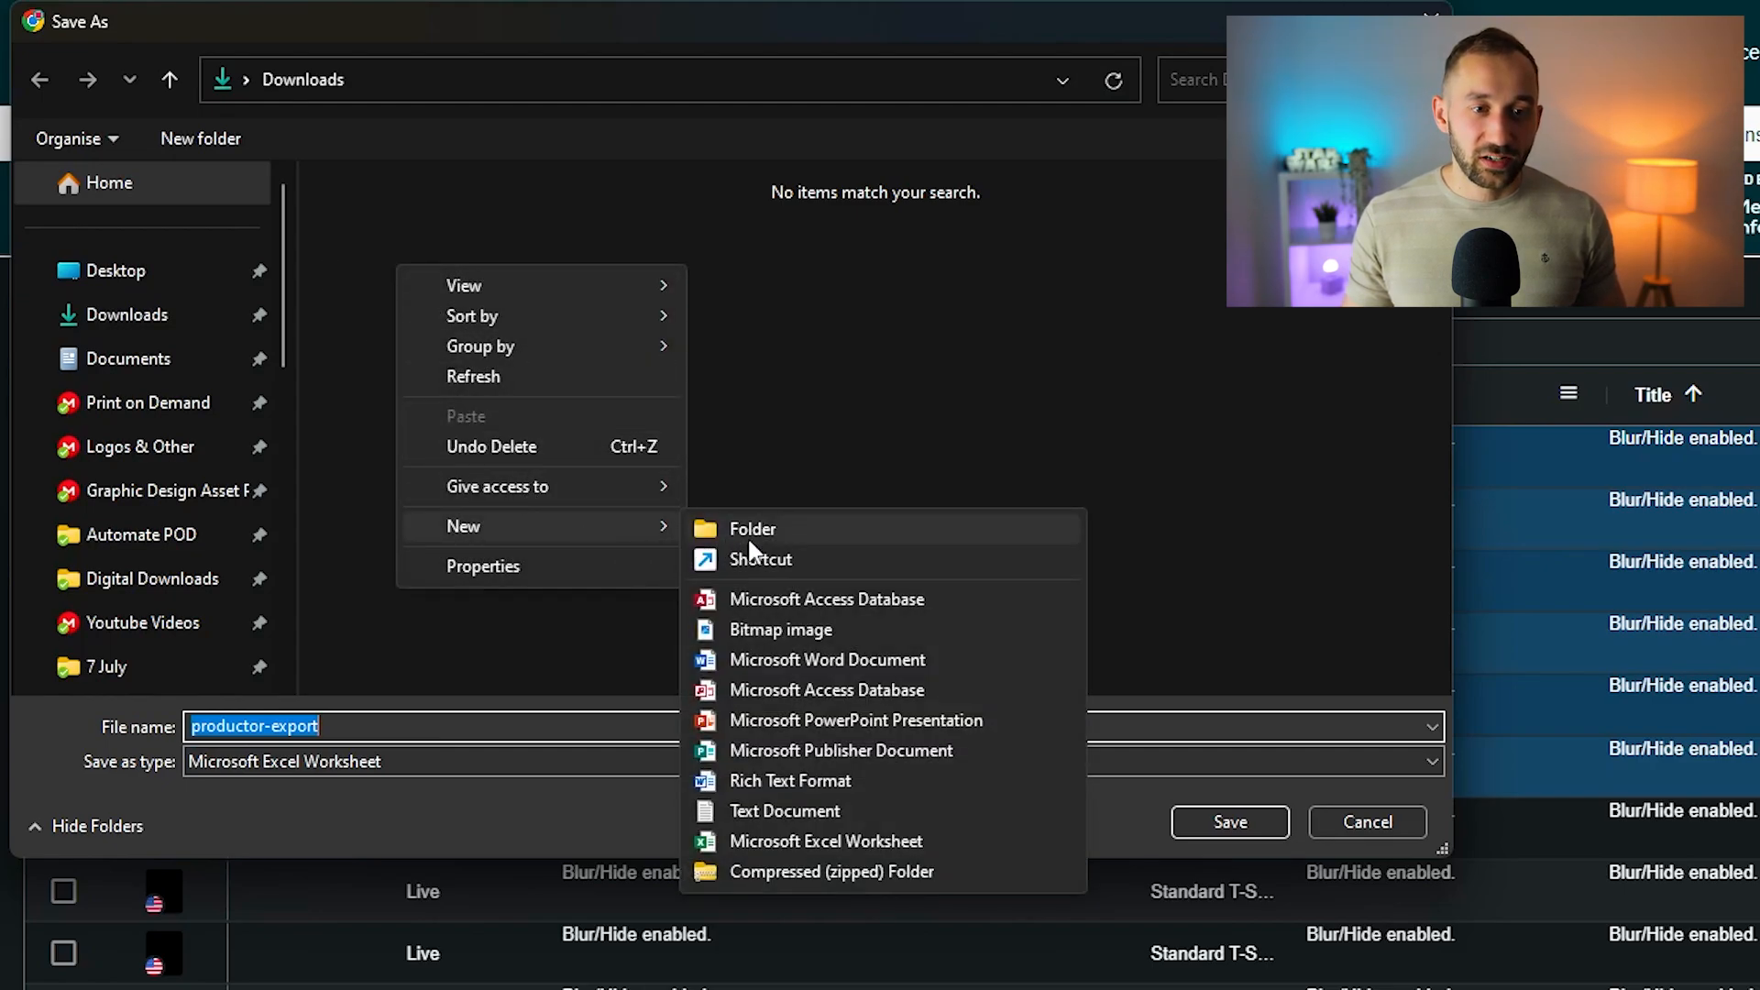
{"action": "left_click", "coordinate": [752, 528]}
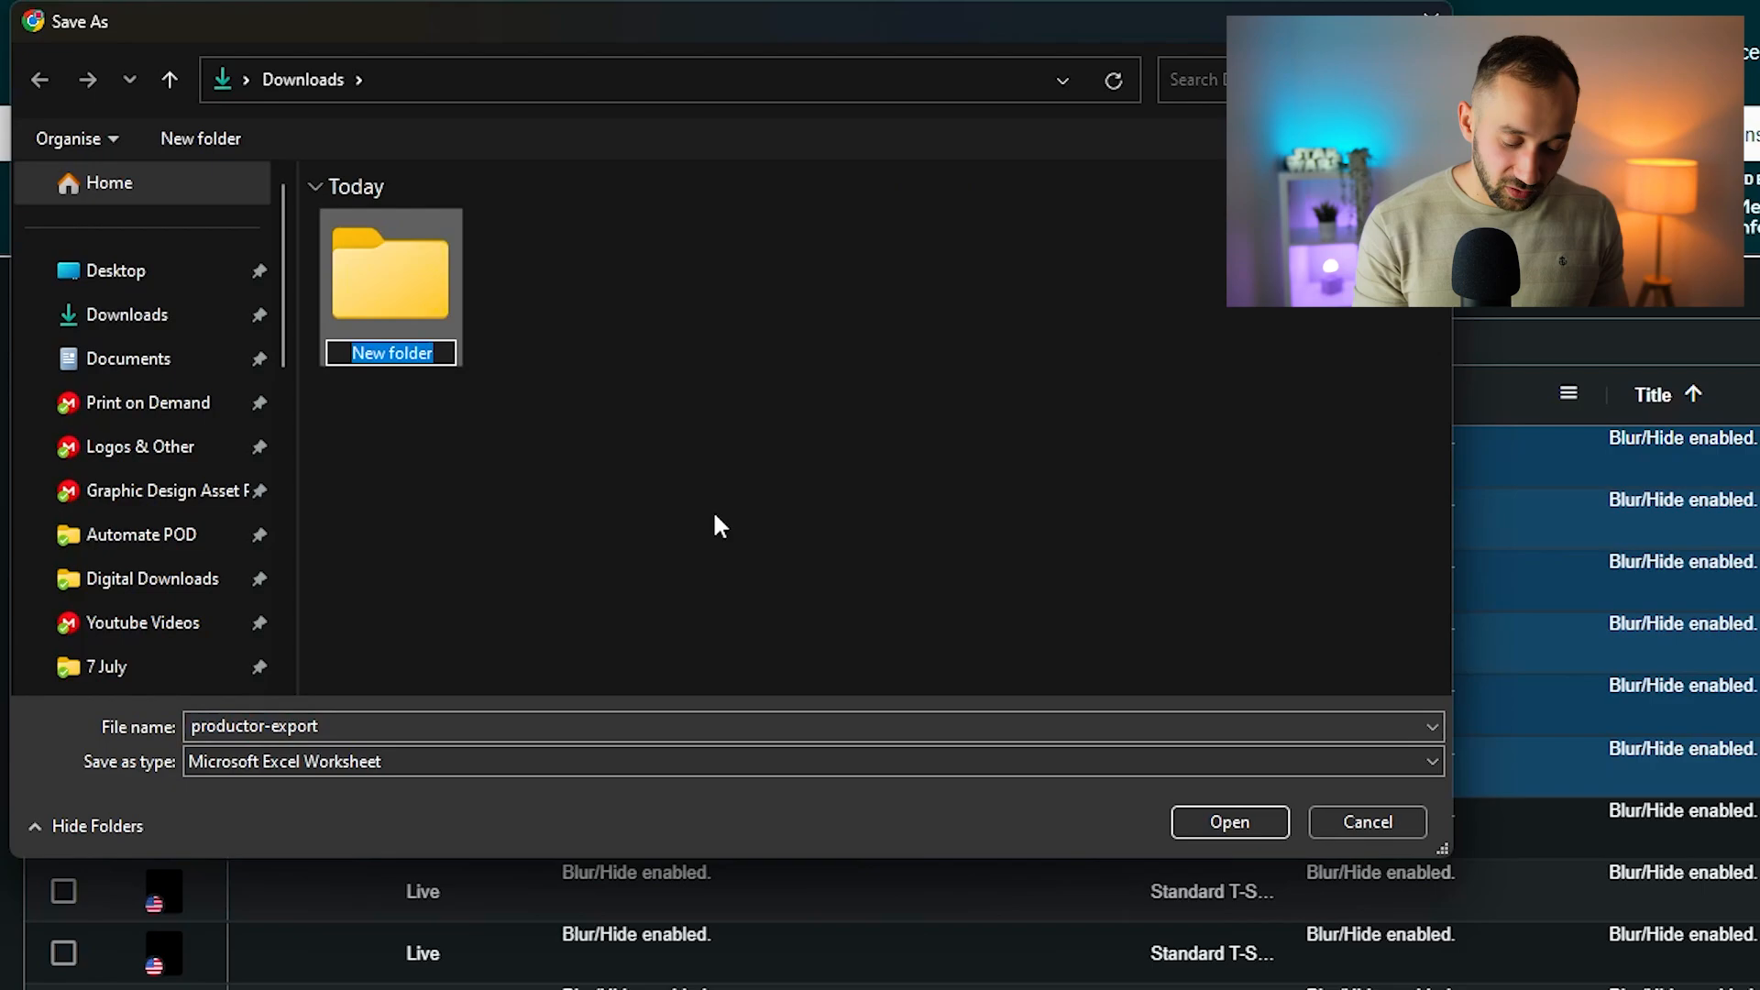
{"action": "type", "text": "Animal"}
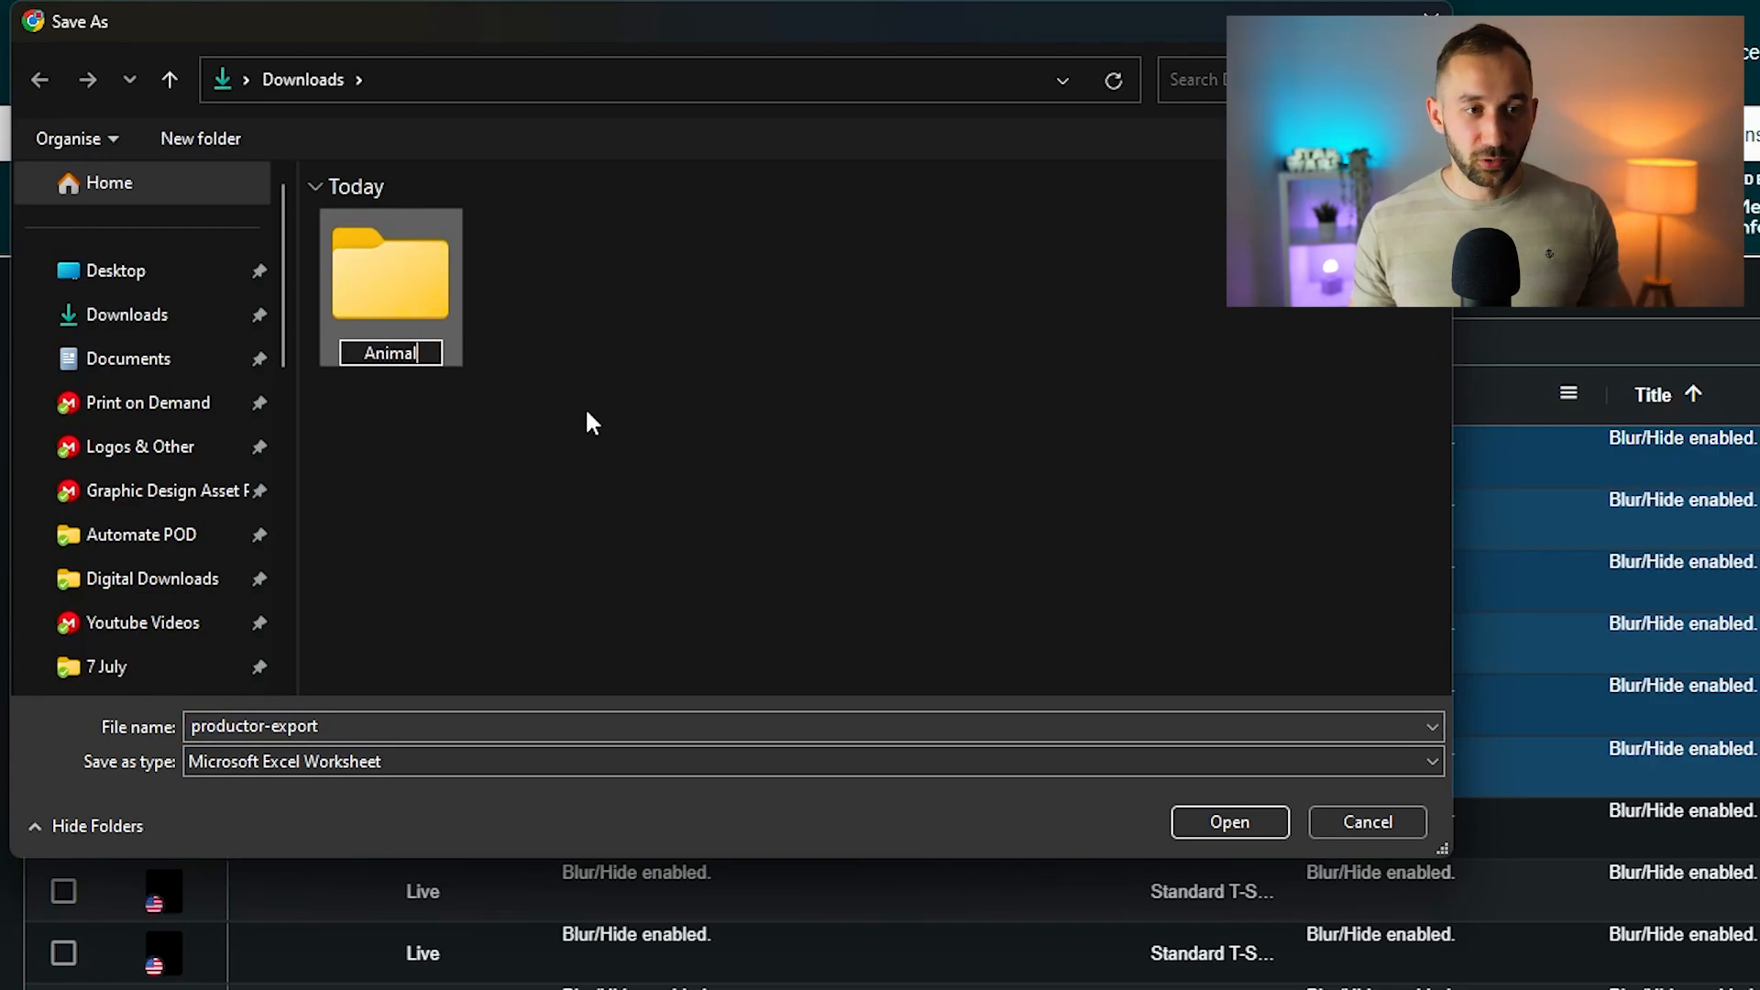
{"action": "mouse_move", "coordinate": [390, 279]}
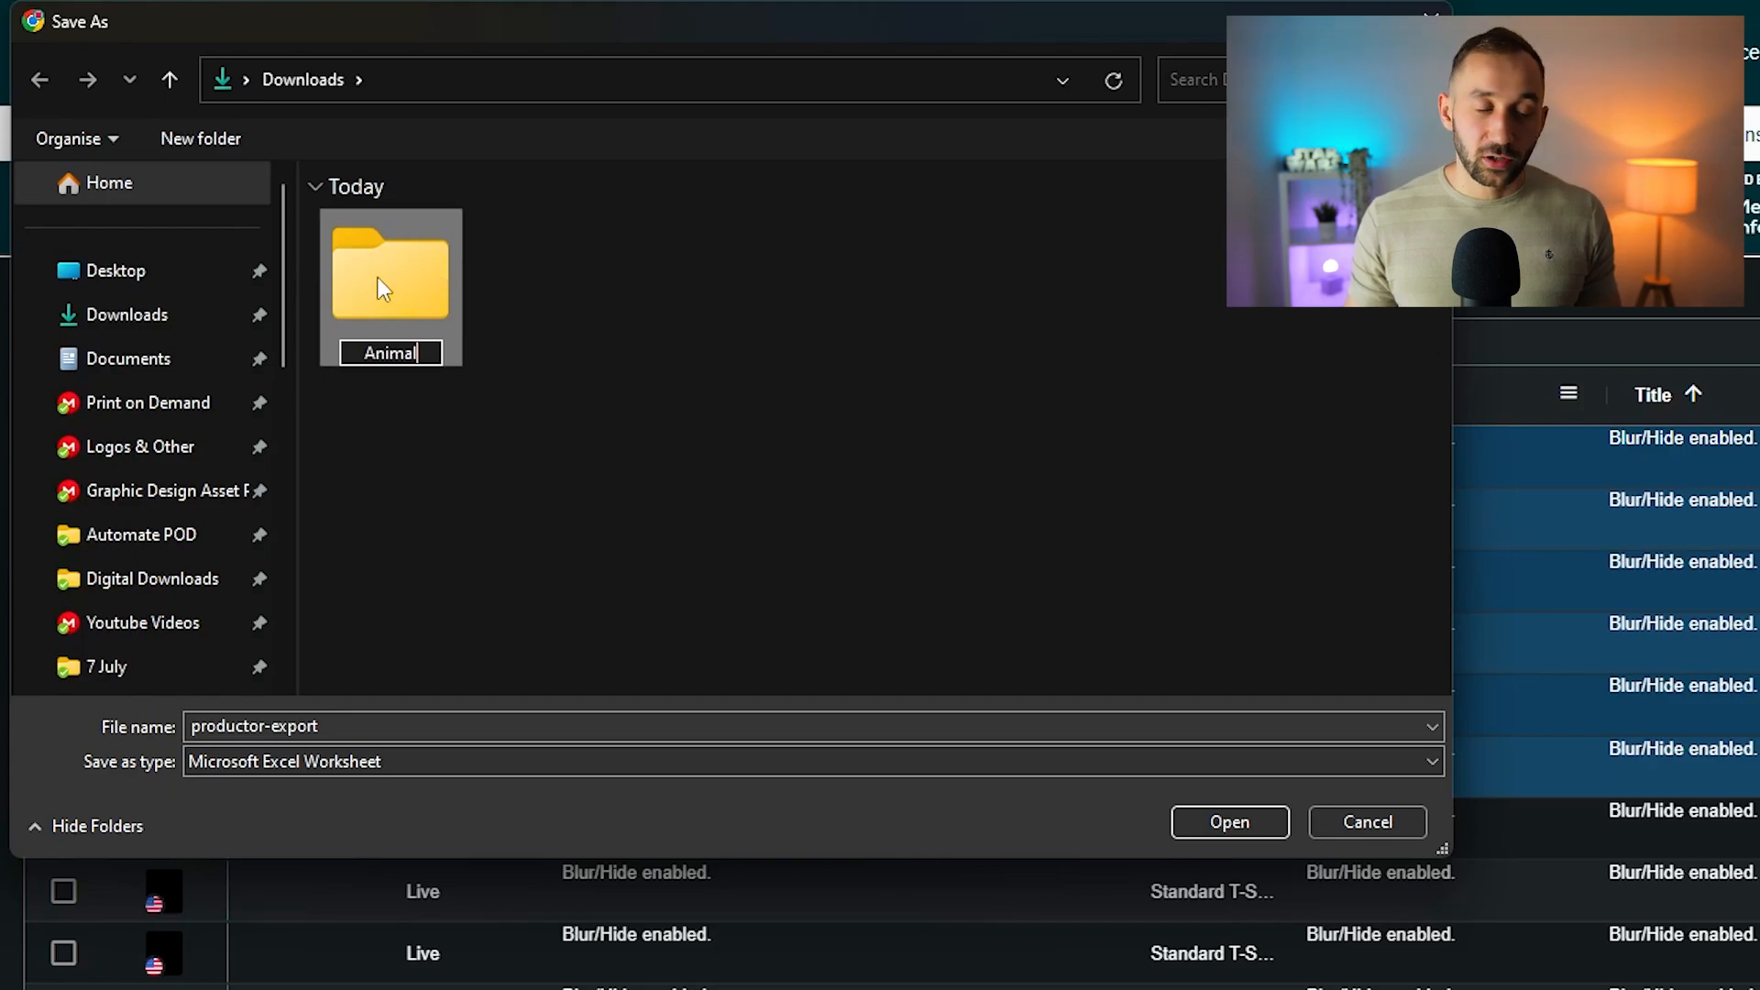
{"action": "mouse_move", "coordinate": [402, 311]}
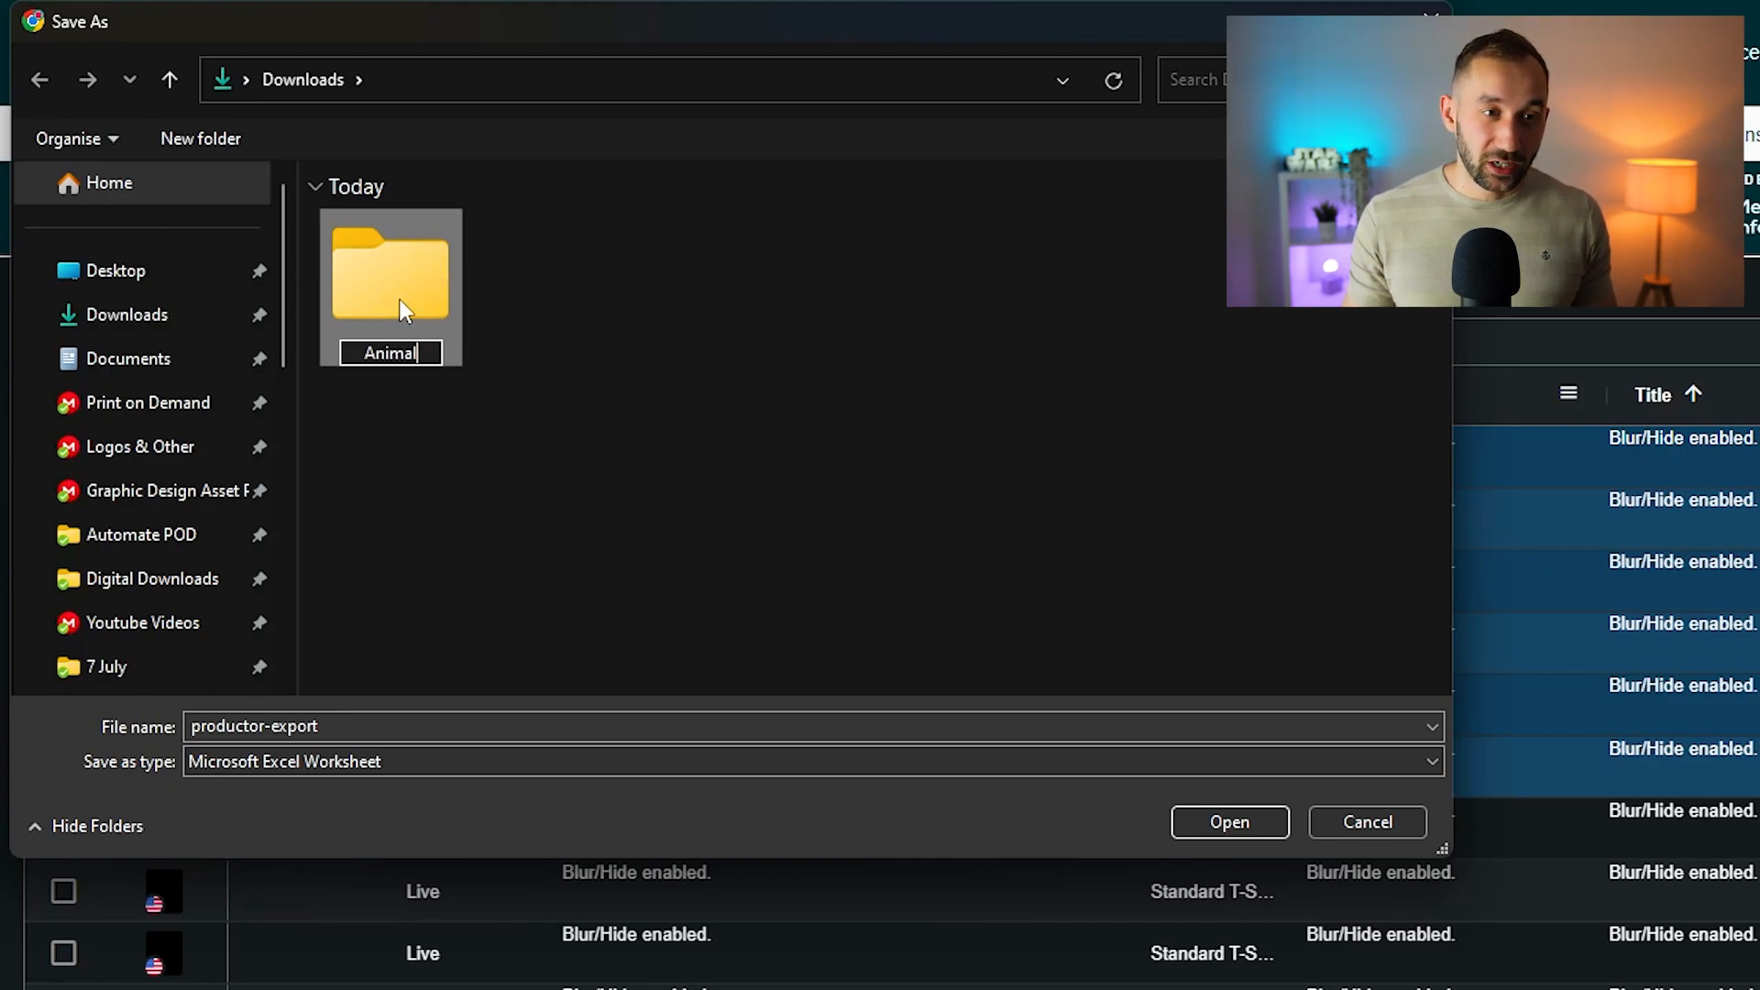
{"action": "double_click", "coordinate": [390, 268]}
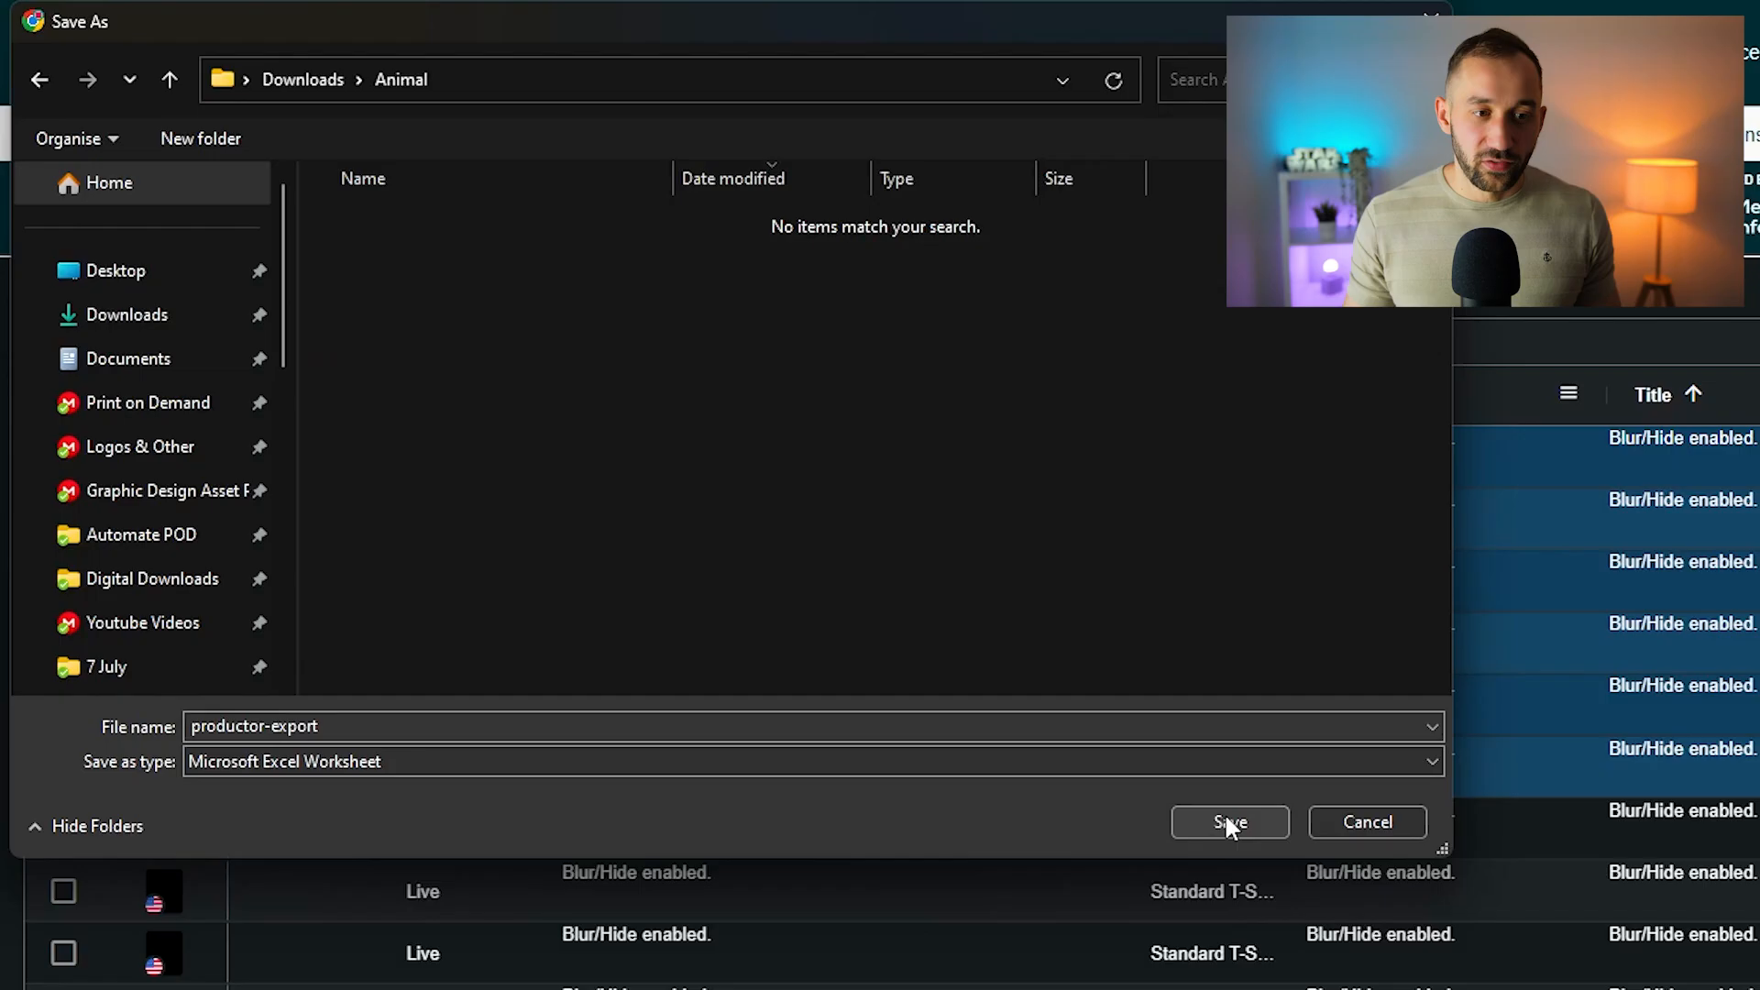
{"action": "left_click", "coordinate": [1230, 821]}
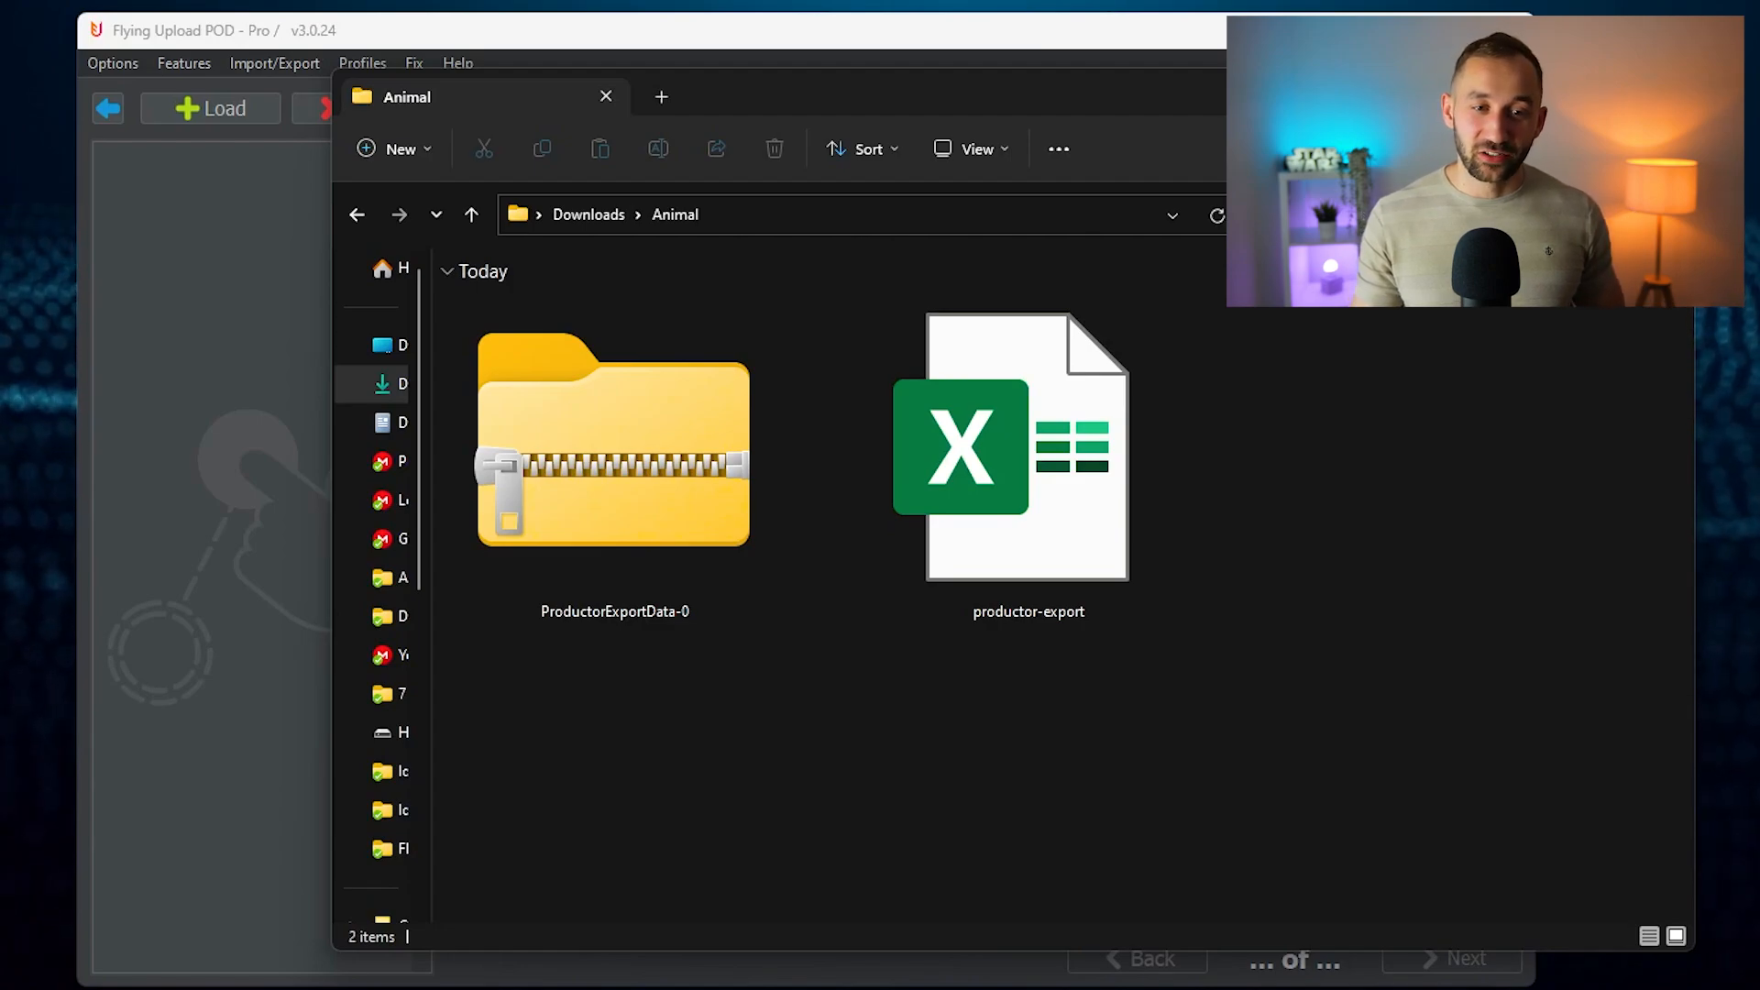
Select the ProductorExportData-0 archive in the Animal folder to check the exported files.
{"action": "left_click", "coordinate": [613, 444]}
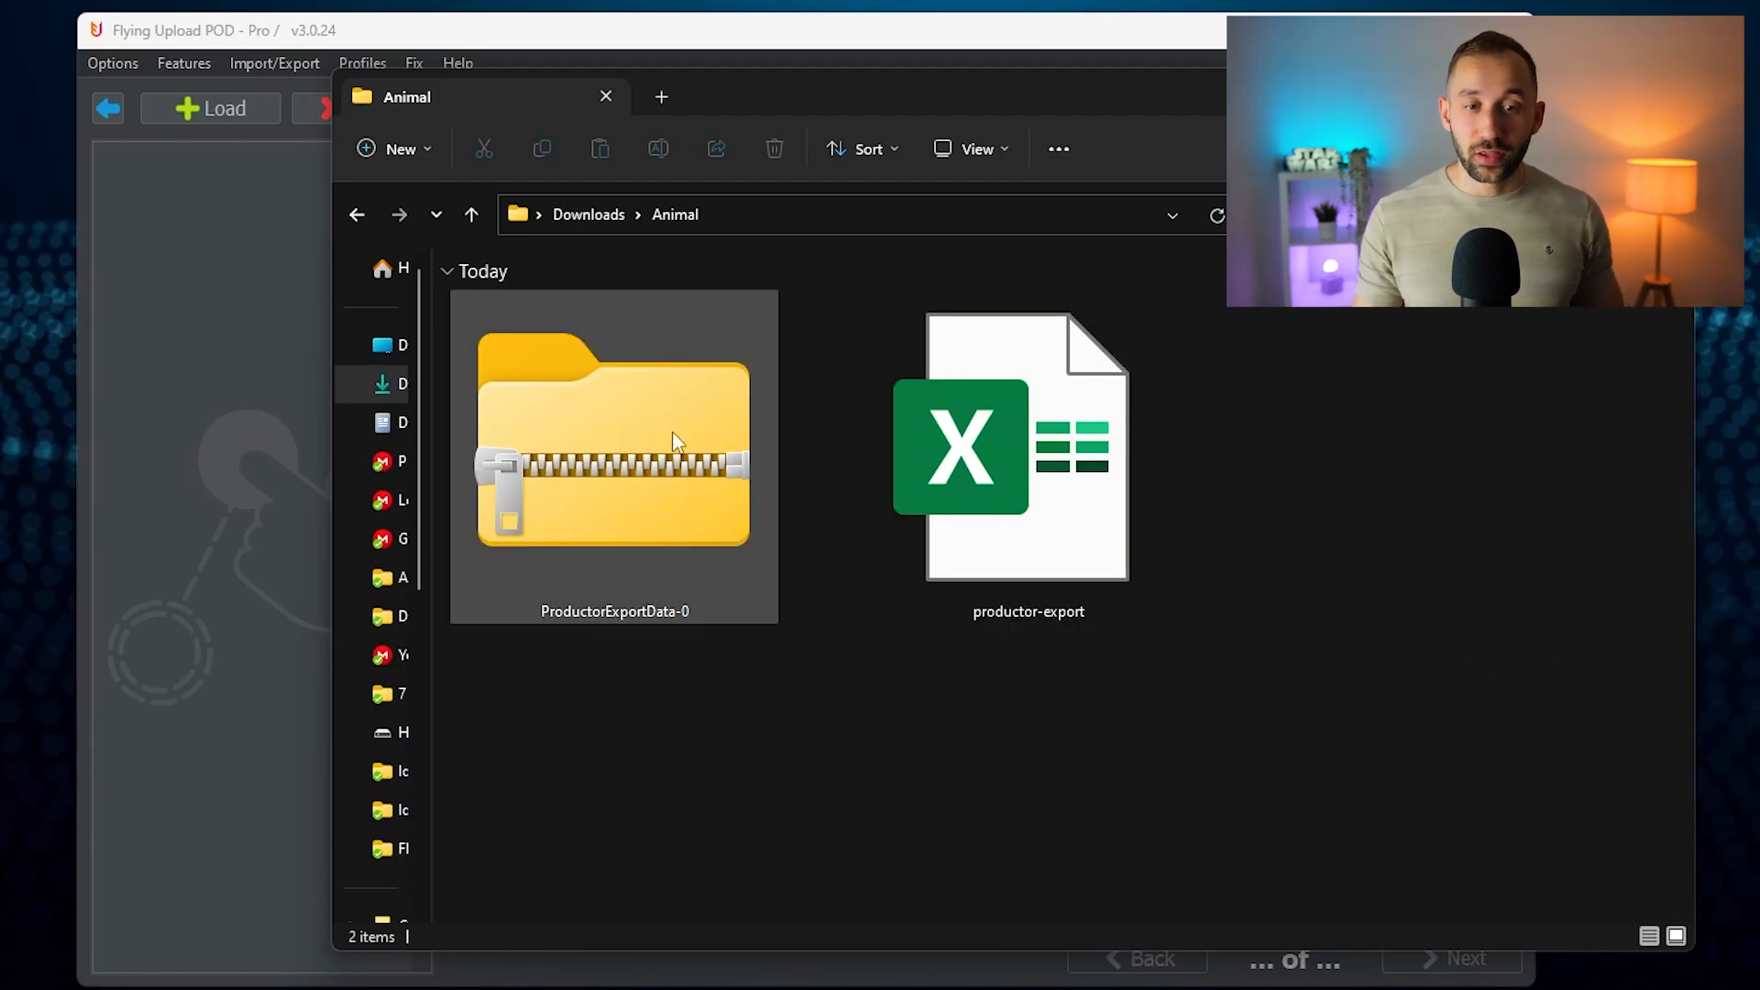
{"action": "left_click", "coordinate": [1027, 460]}
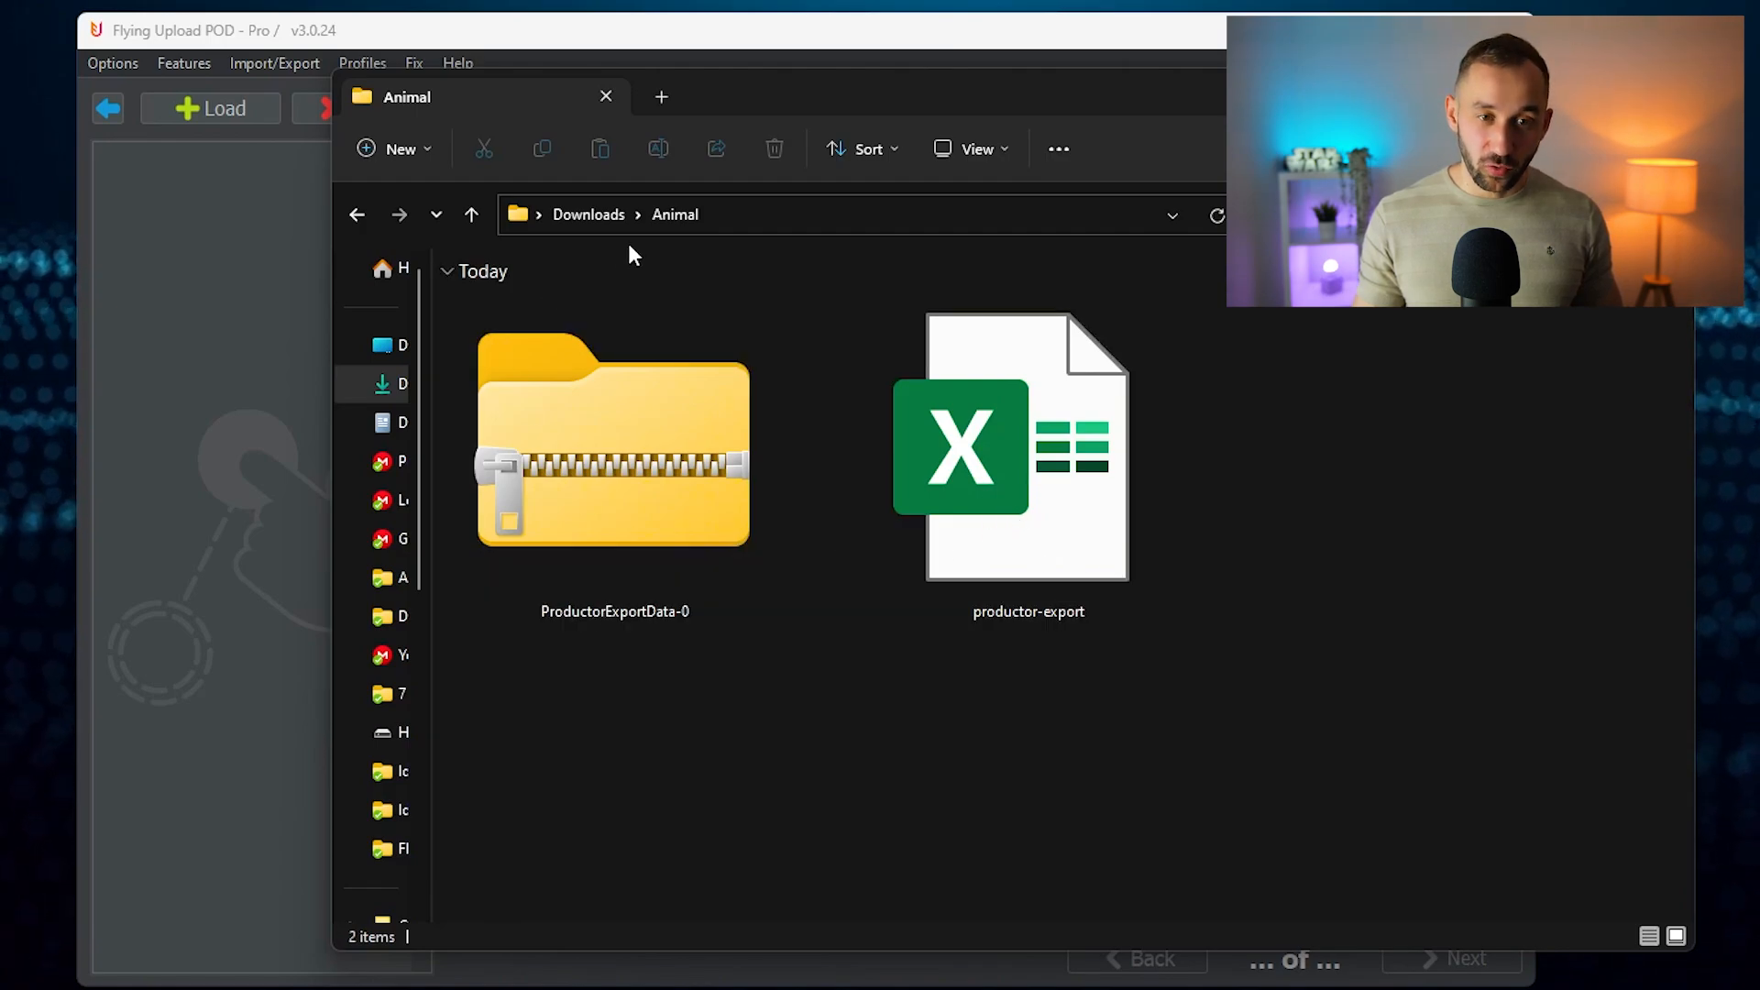
{"action": "mouse_move", "coordinate": [1172, 731]}
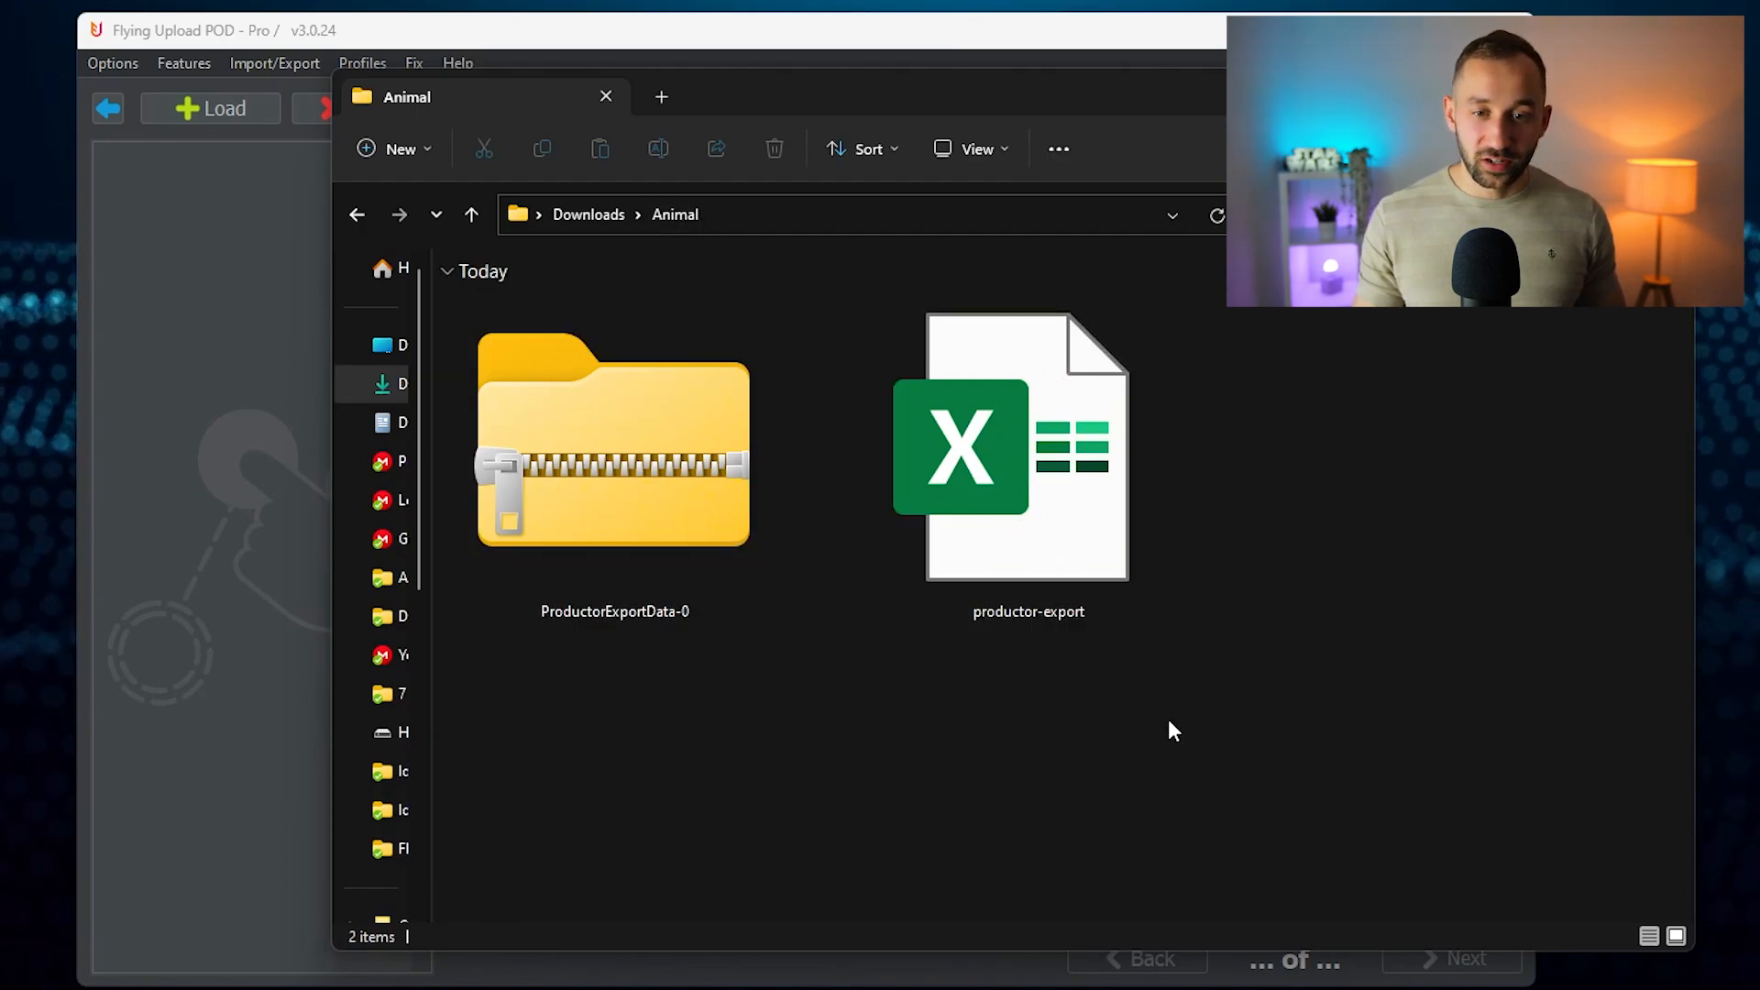
{"action": "left_click", "coordinate": [615, 443]}
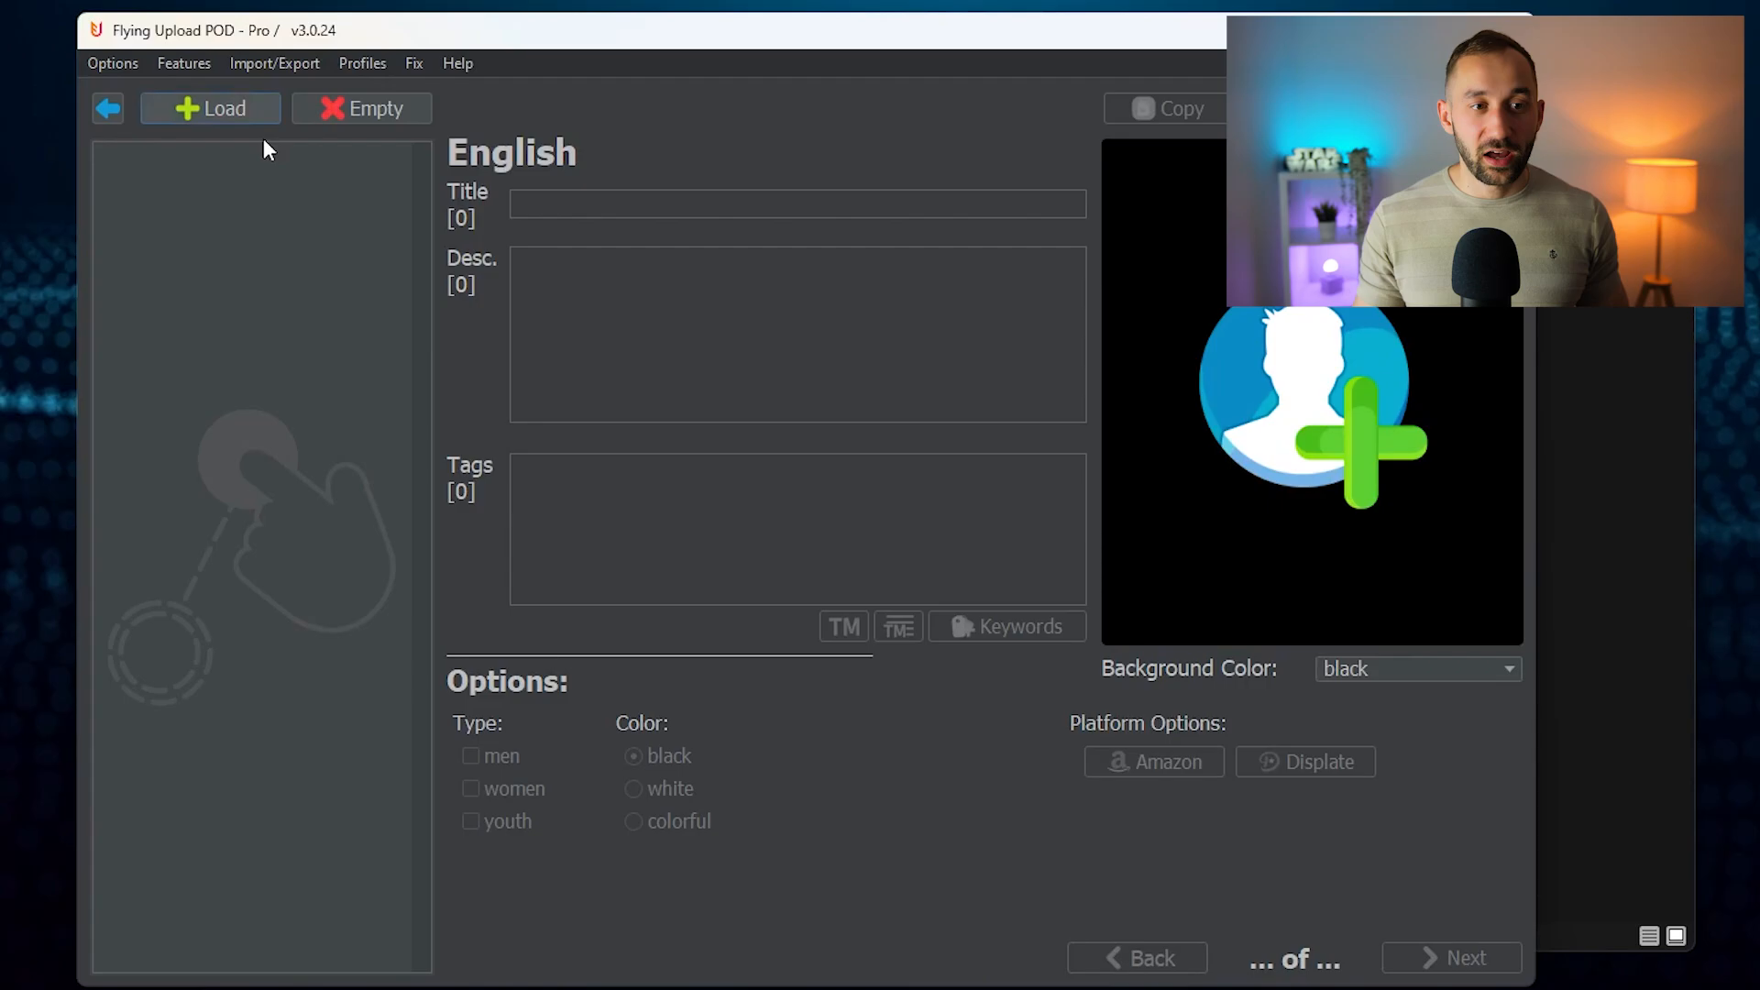
{"action": "mouse_move", "coordinate": [407, 221]}
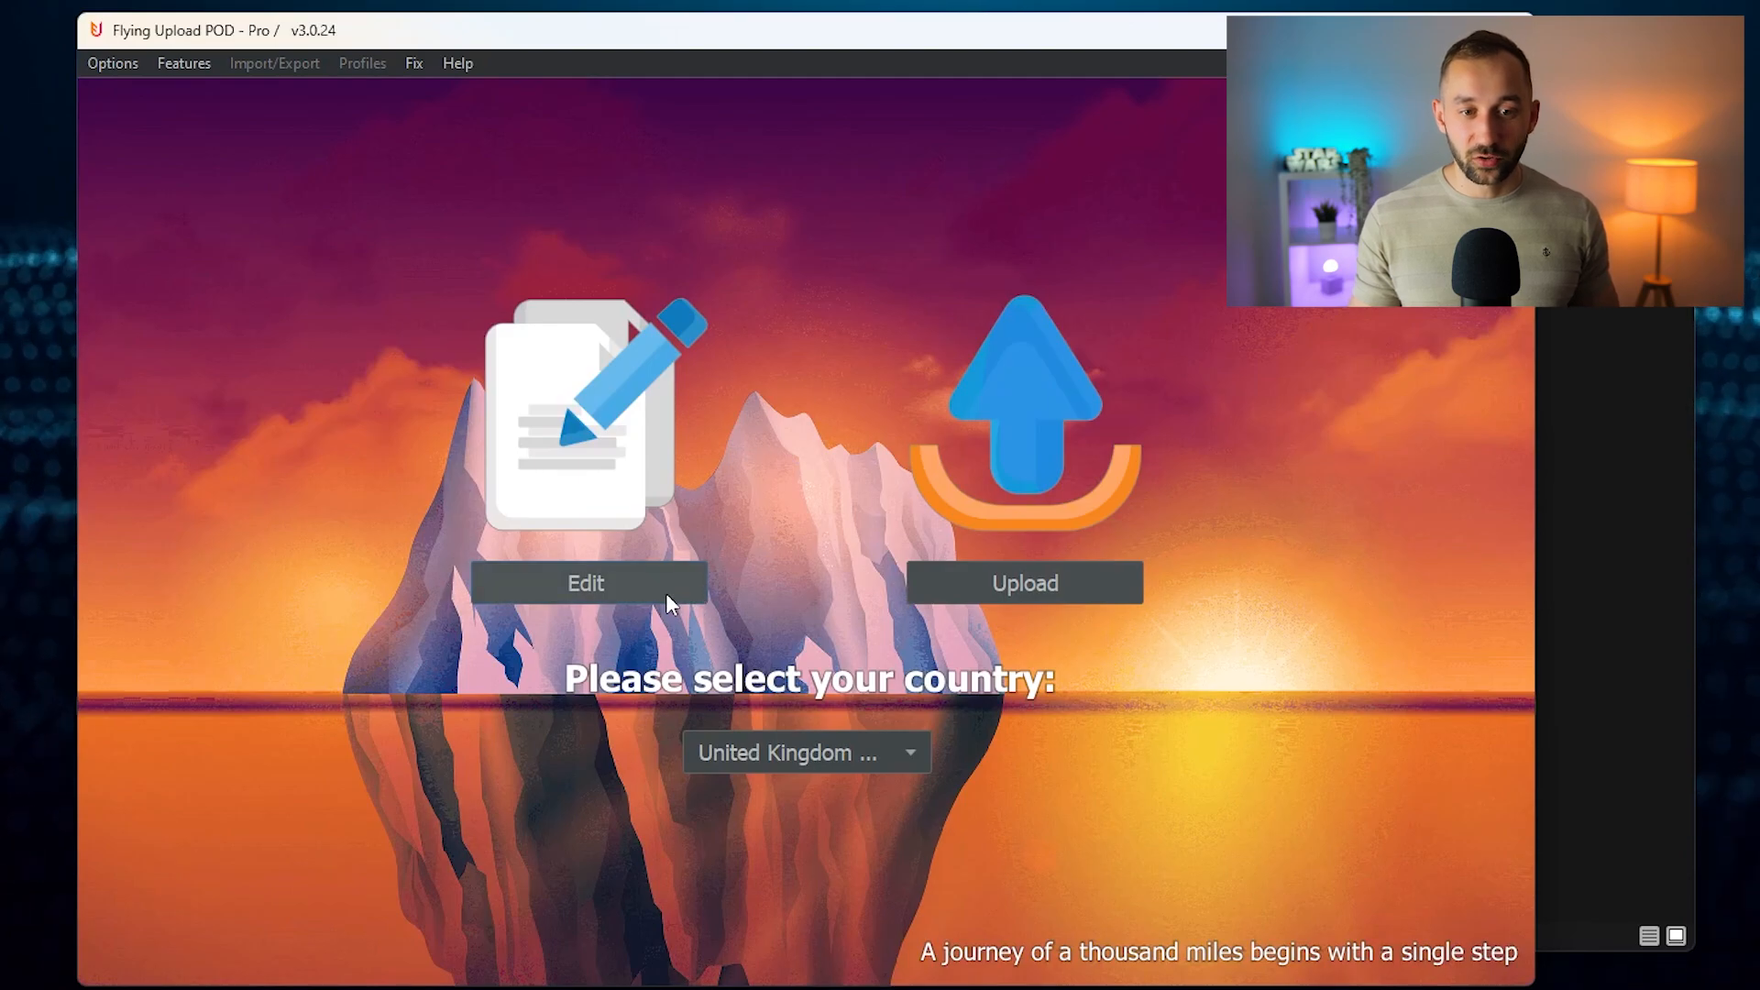
Load the productor-export spreadsheet from Downloads\Animal into the listing editor.
{"action": "left_click", "coordinate": [585, 583]}
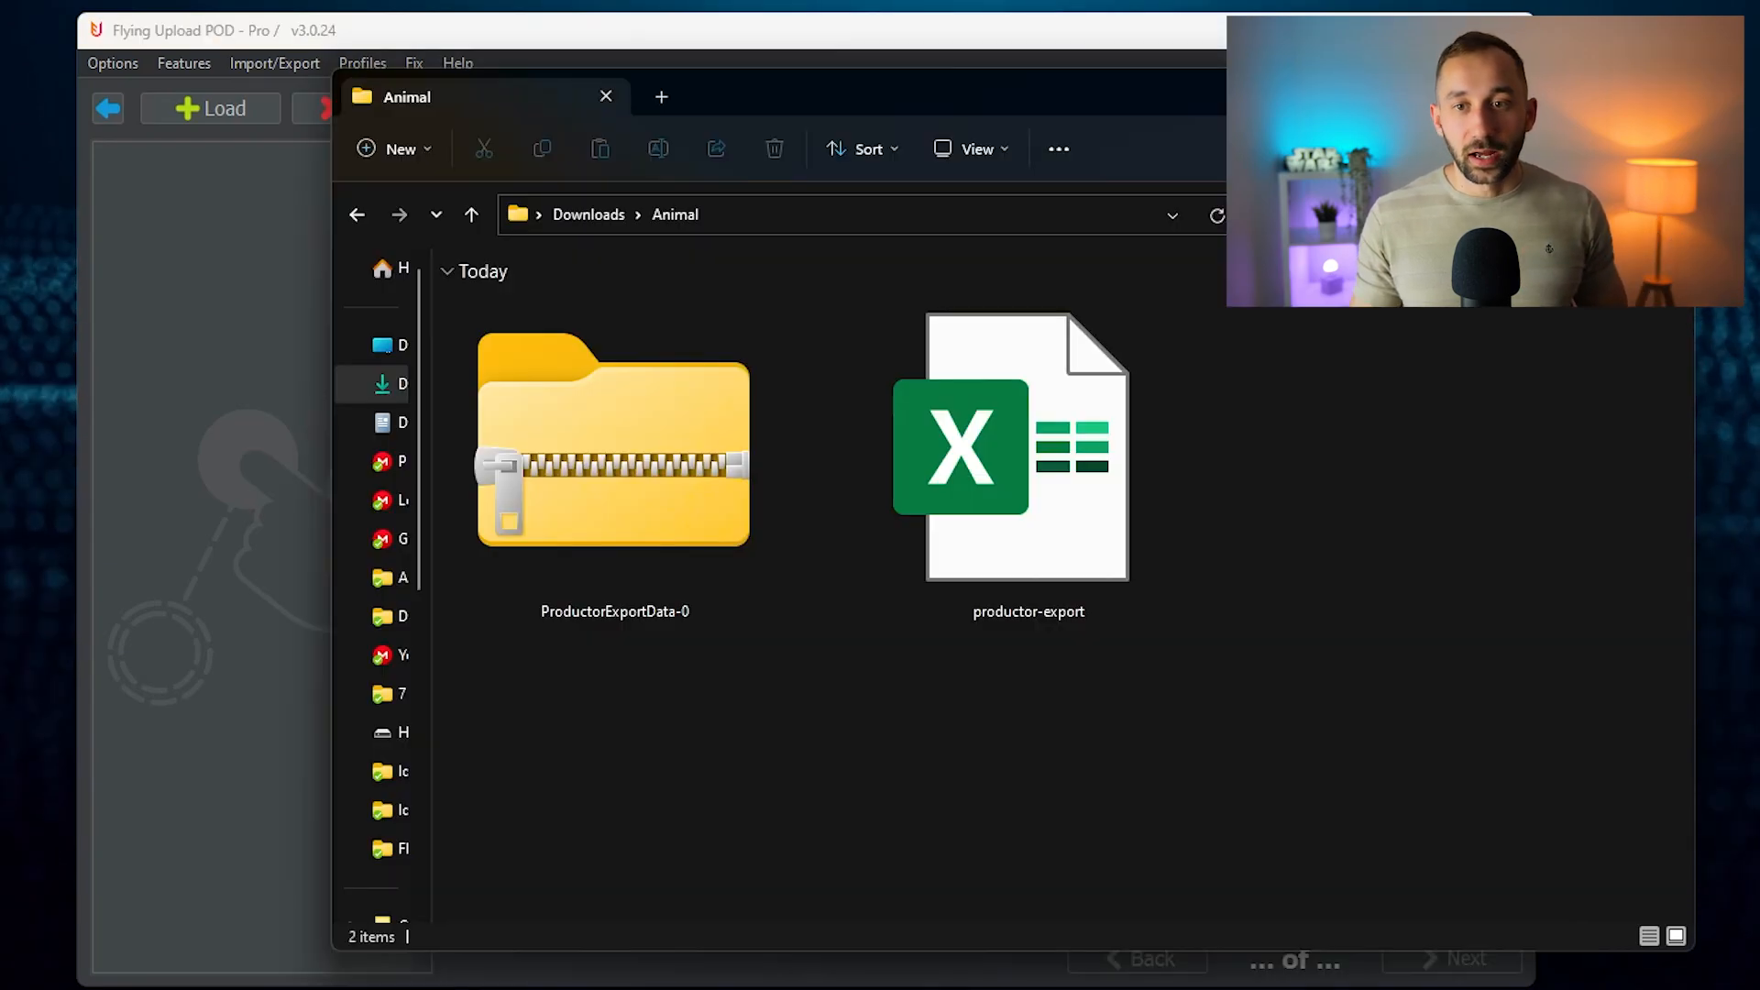
{"action": "left_click", "coordinate": [1027, 449]}
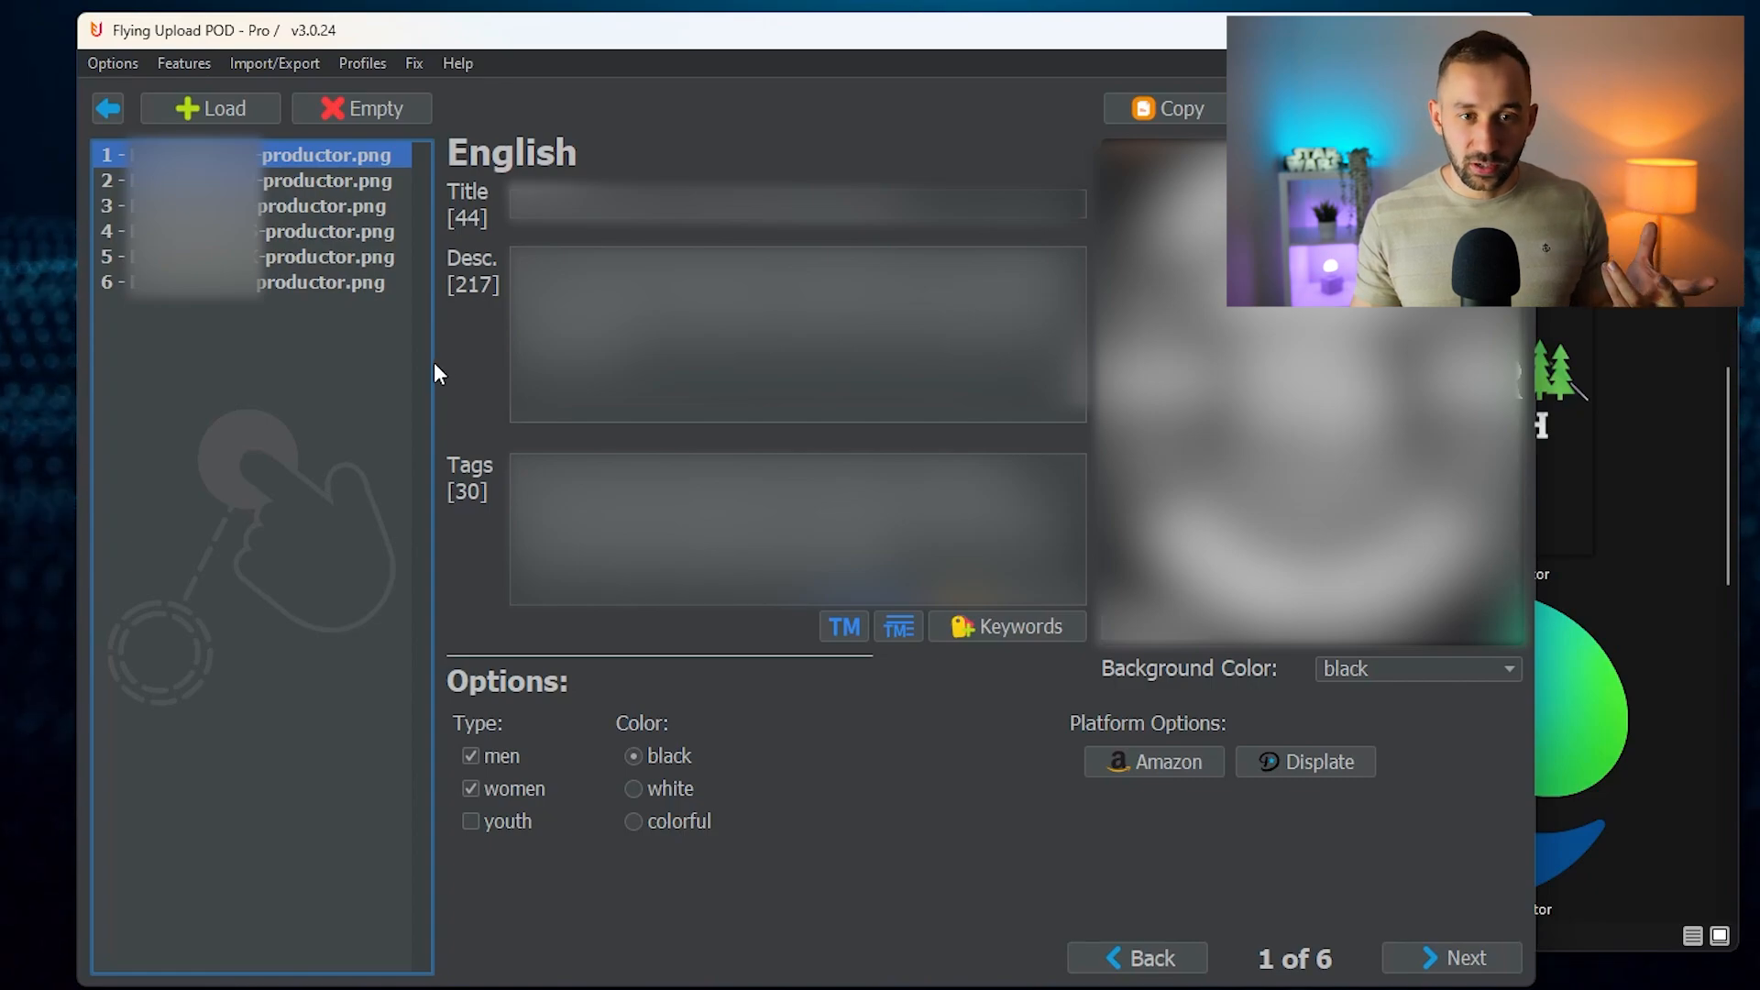
{"action": "mouse_move", "coordinate": [354, 375]}
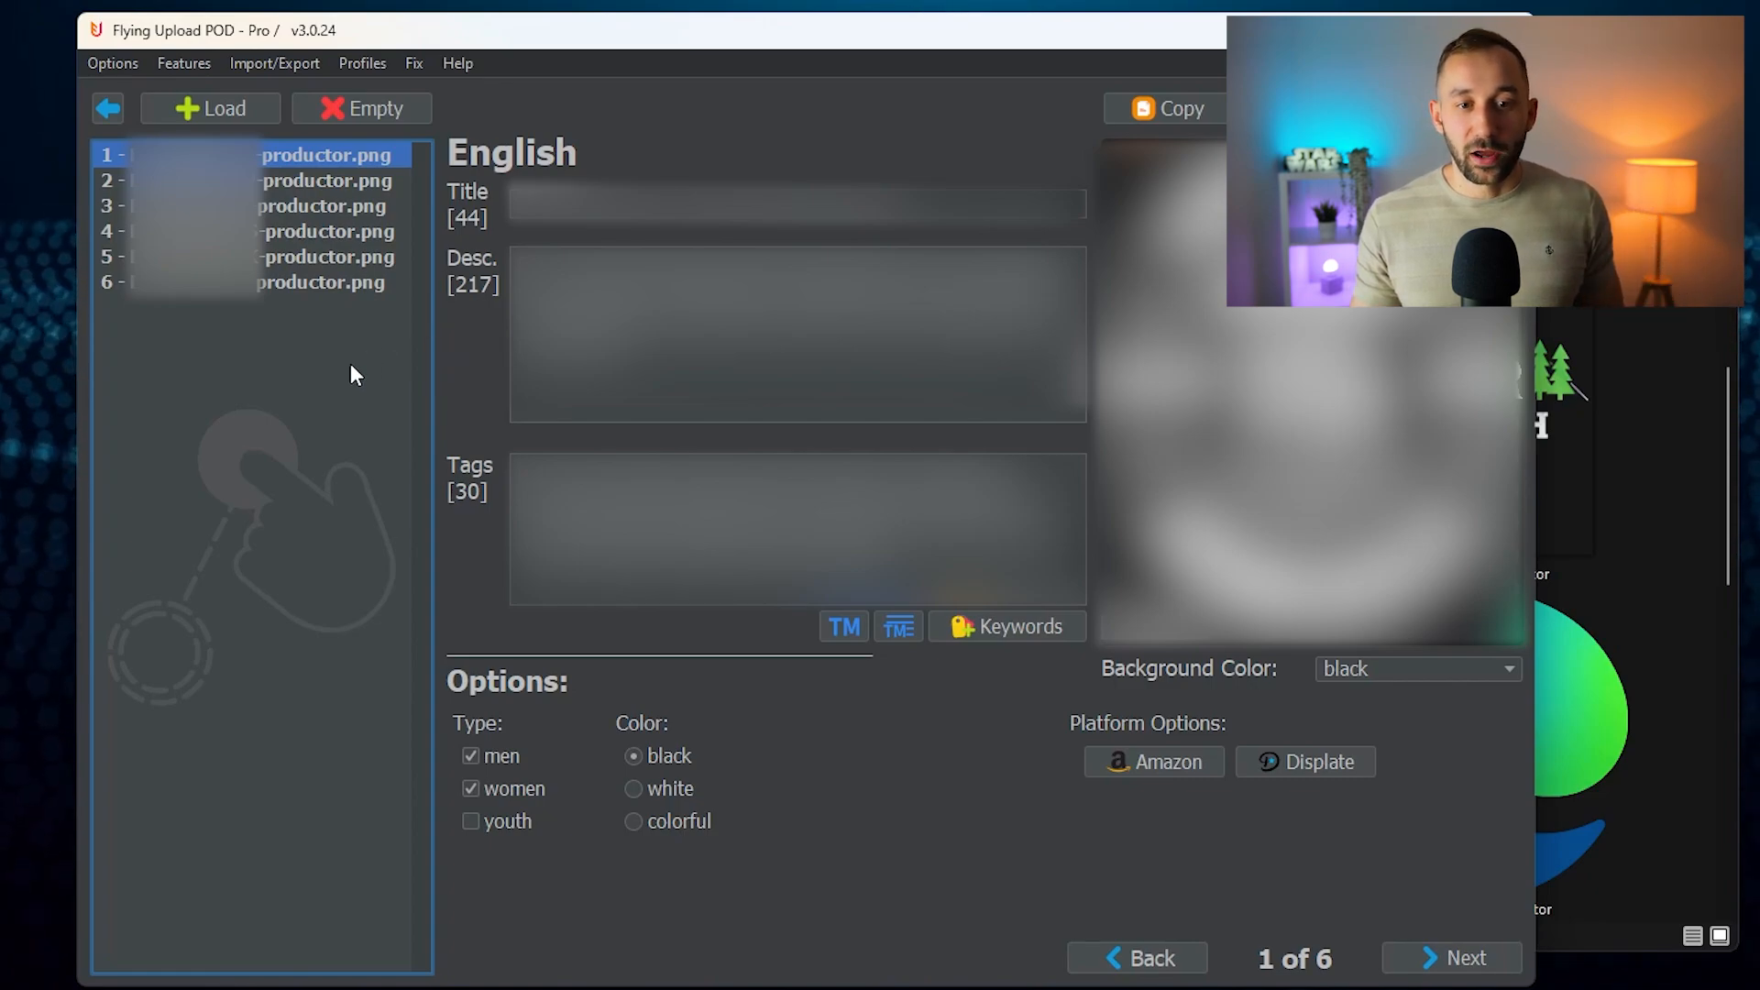
{"action": "mouse_move", "coordinate": [404, 520]}
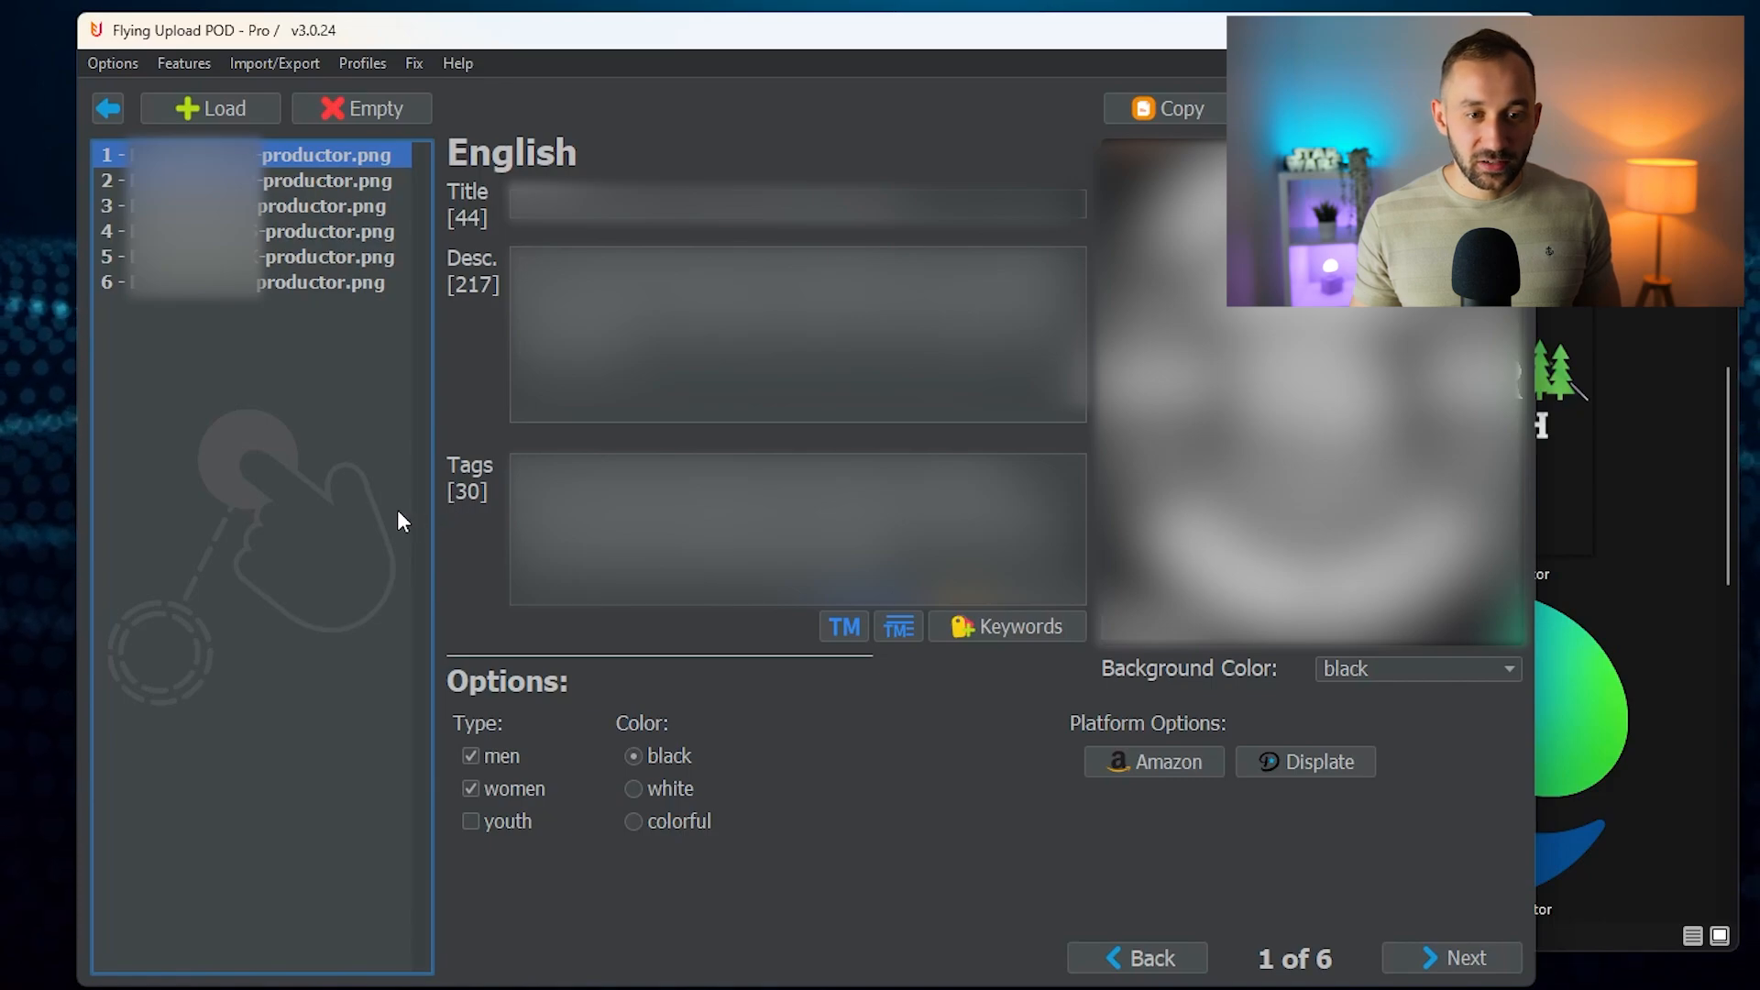
{"action": "mouse_move", "coordinate": [260, 199]}
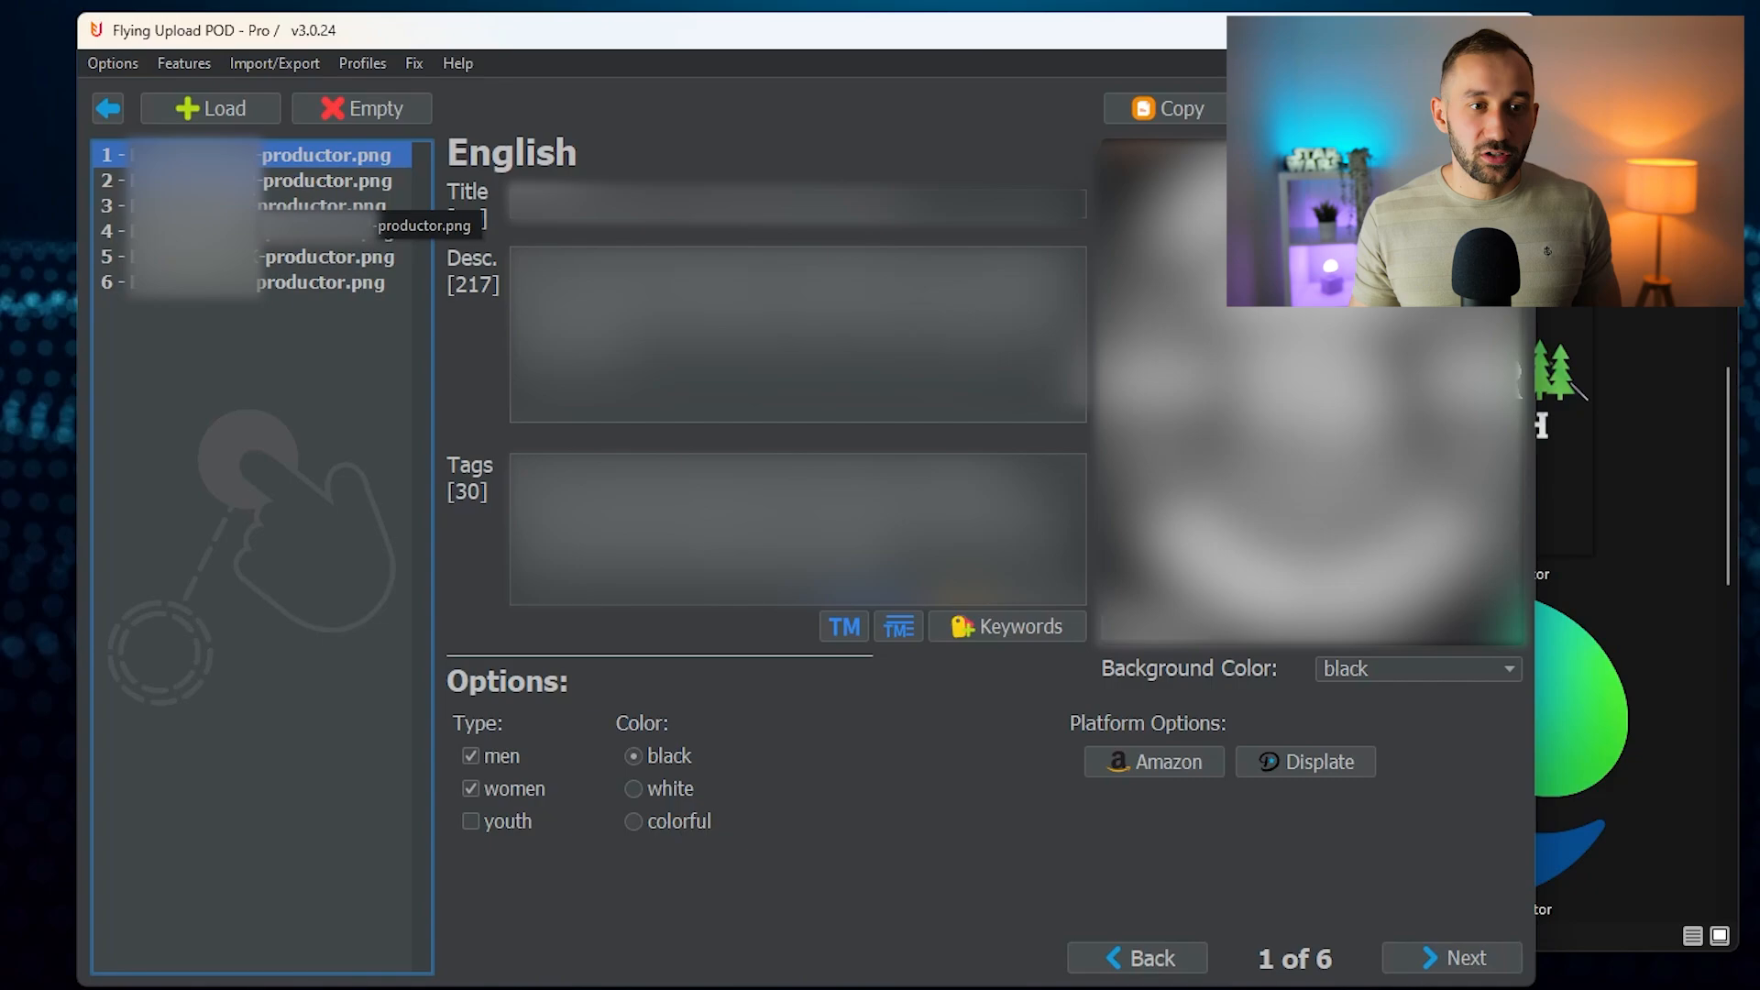
Review listings 3, 5 and 6, and set listing 6's colour to white.
{"action": "left_click", "coordinate": [326, 205]}
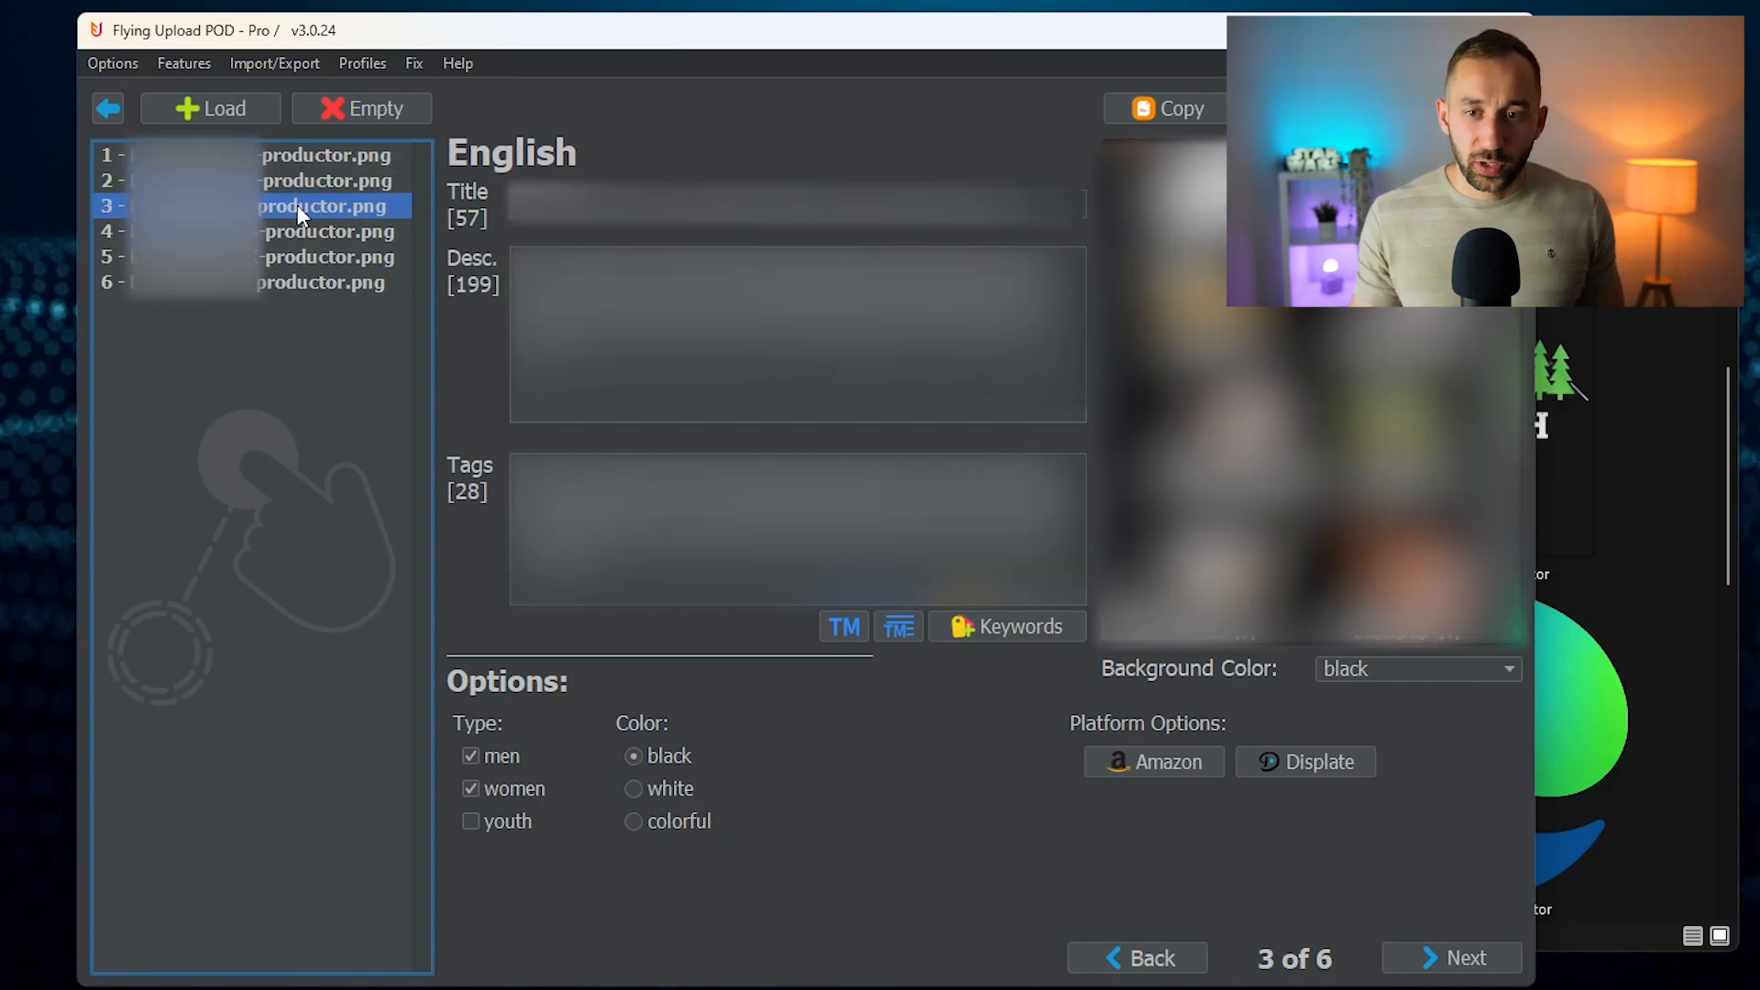
{"action": "left_click", "coordinate": [326, 231]}
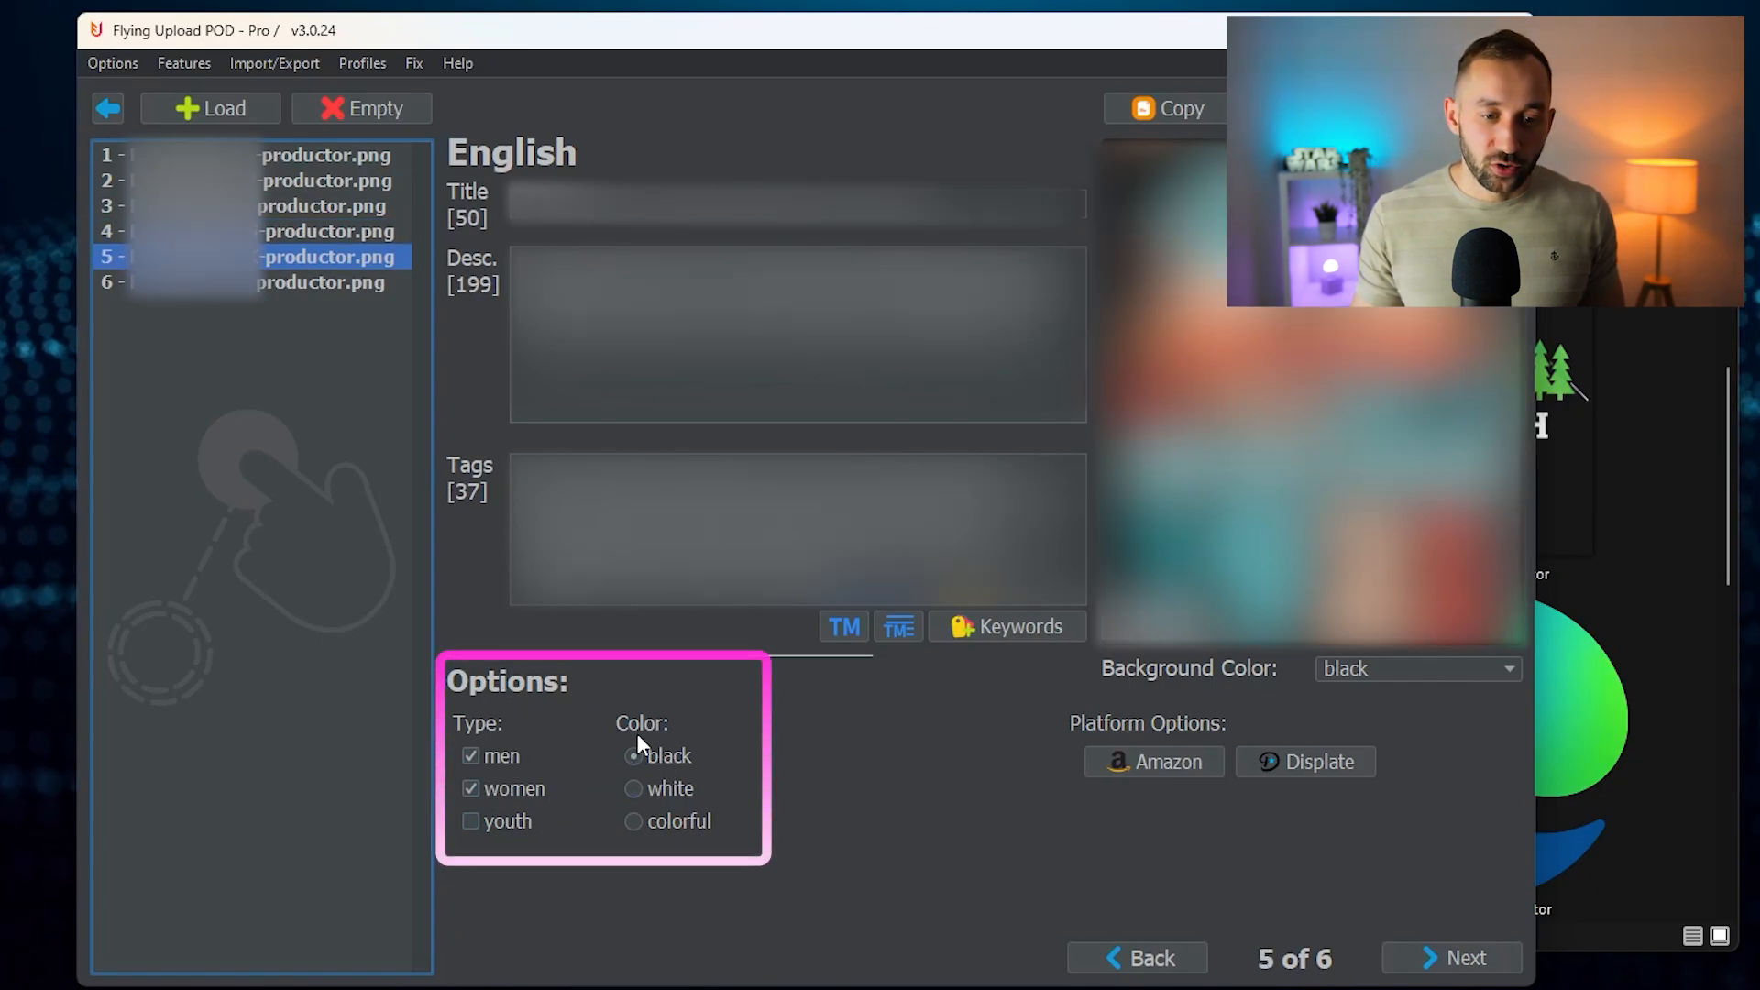
{"action": "left_click", "coordinate": [326, 282]}
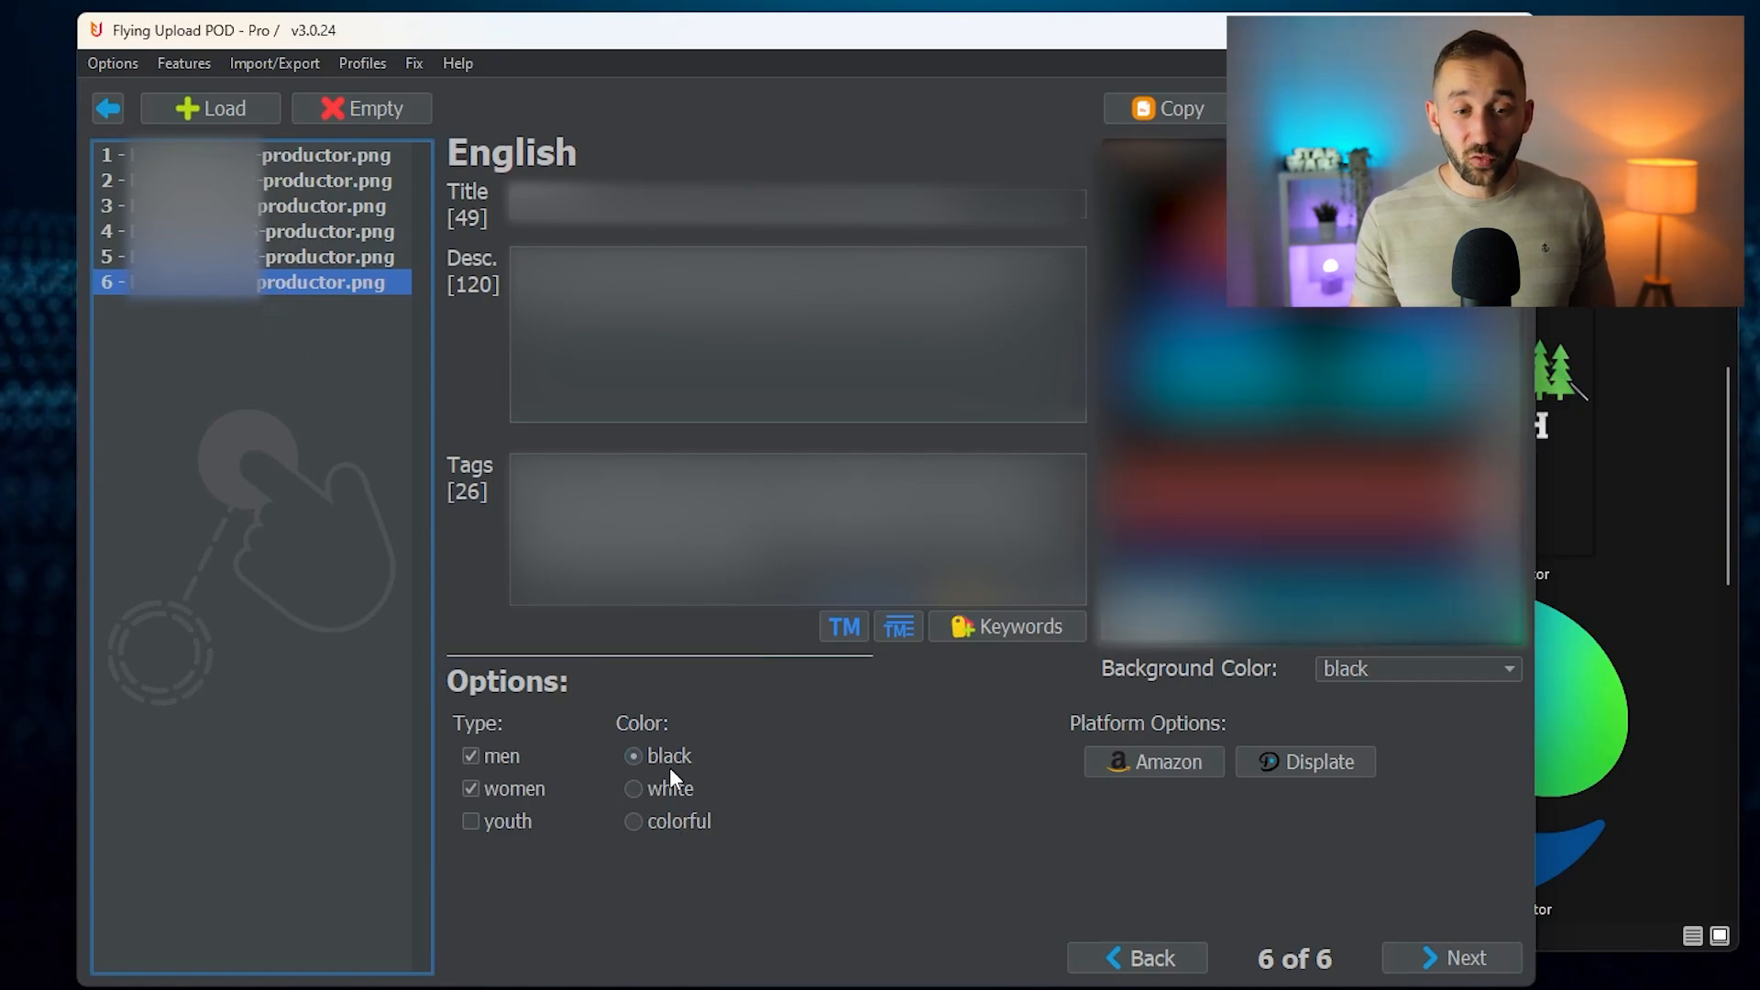
{"action": "left_click", "coordinate": [633, 788]}
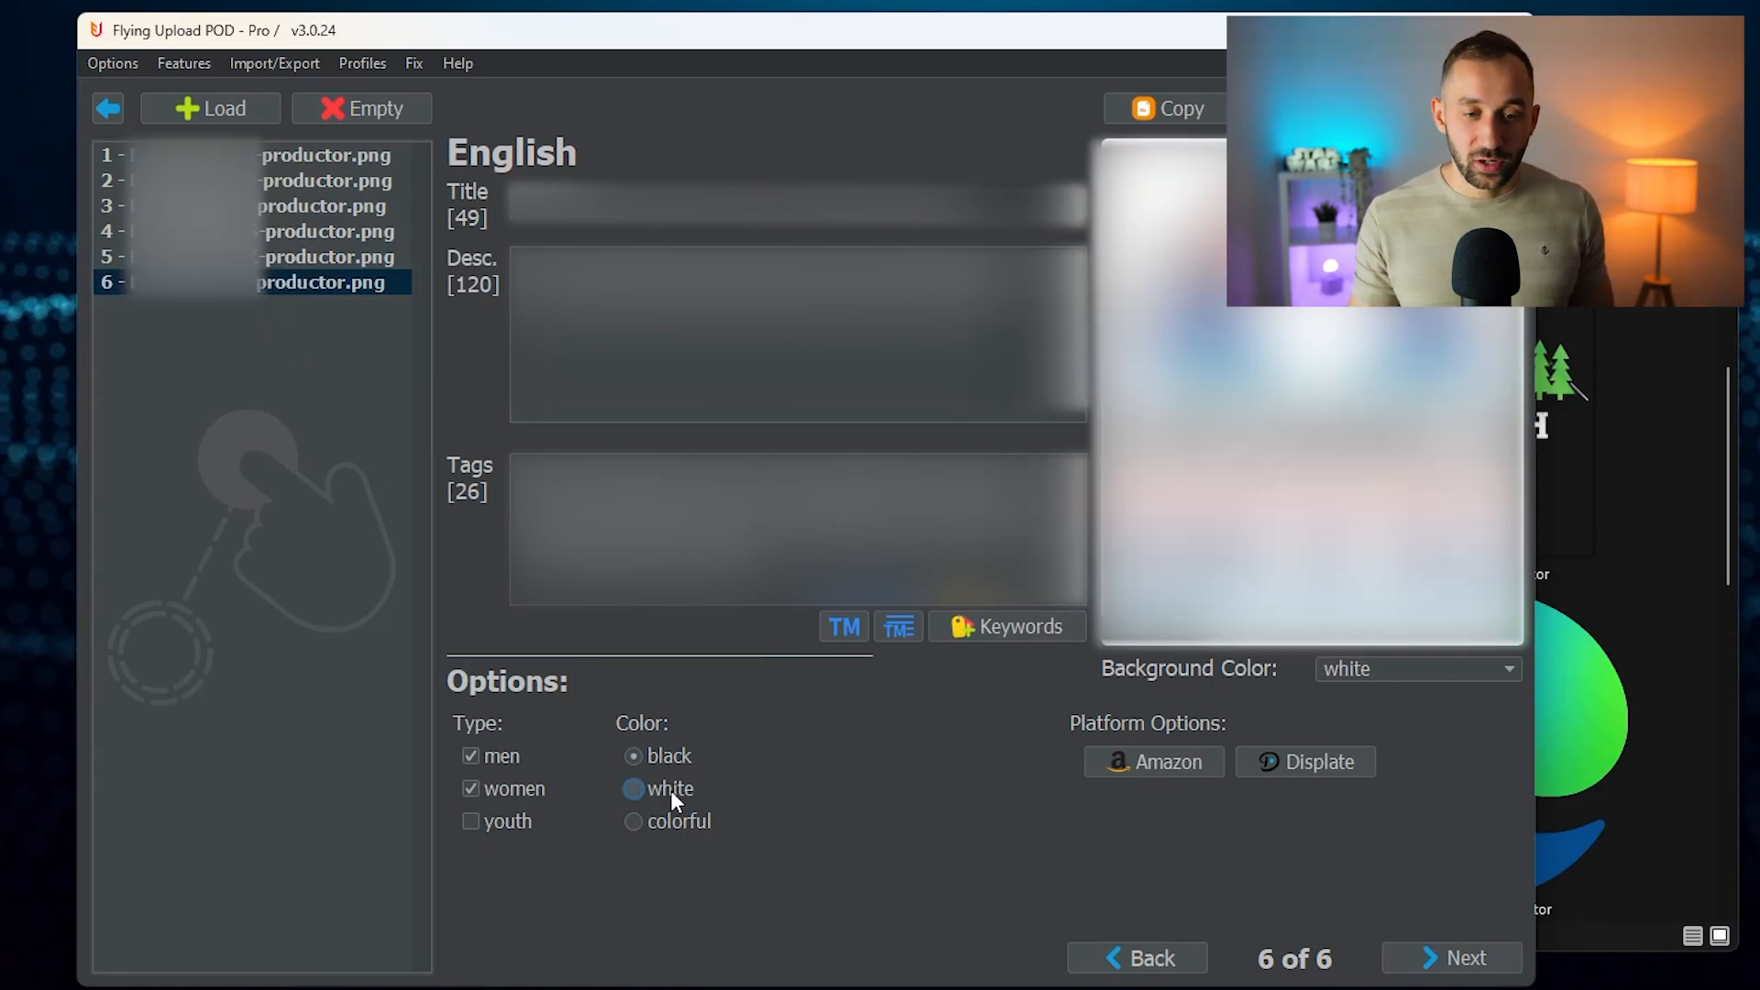
{"action": "left_click", "coordinate": [634, 790]}
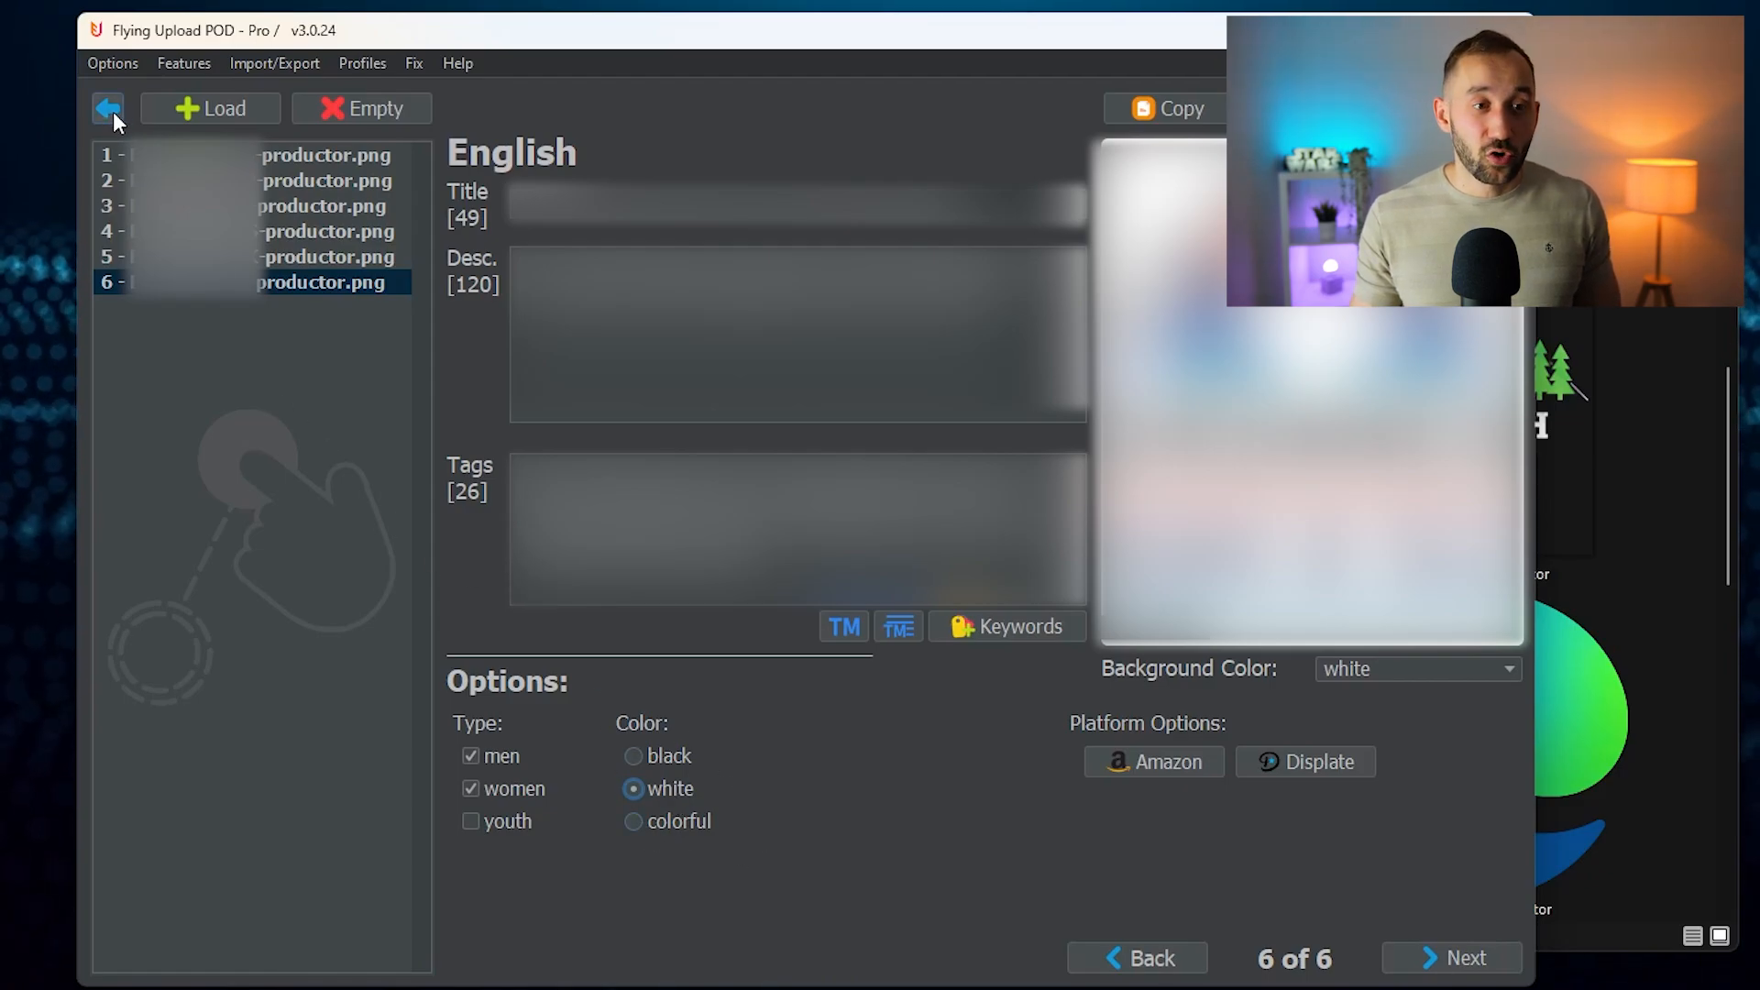
Go back from the editor to the start screen and choose Upload.
{"action": "left_click", "coordinate": [108, 109]}
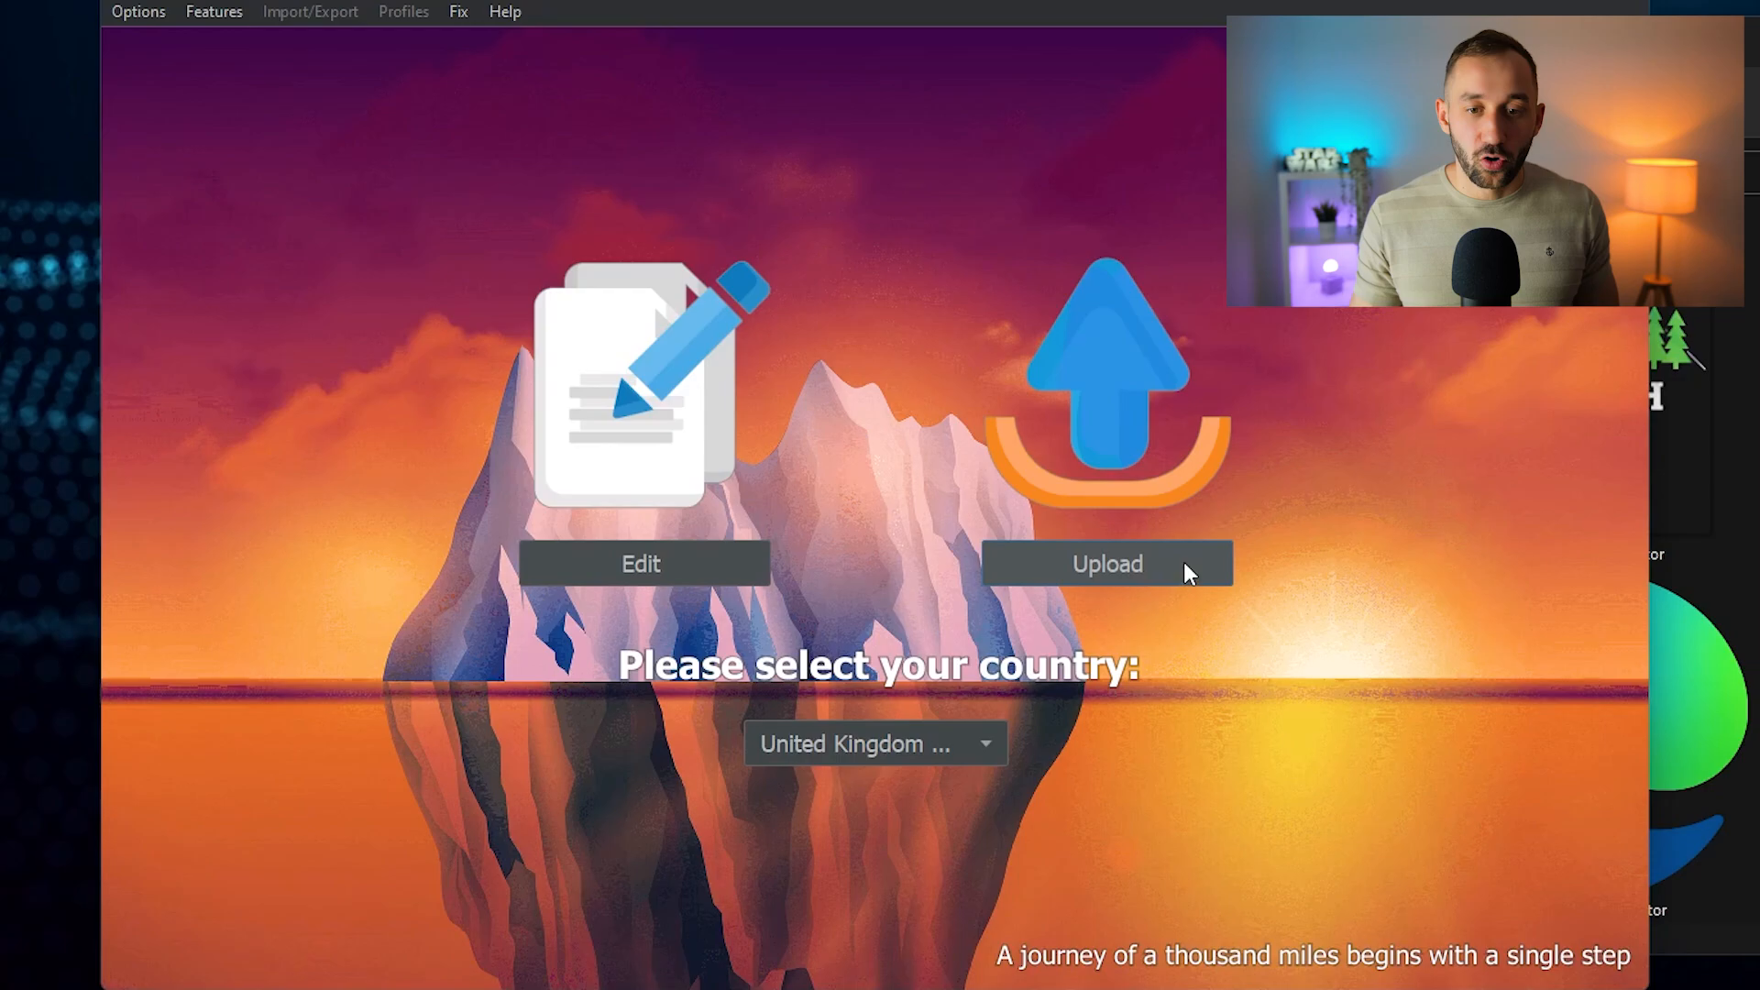
{"action": "left_click", "coordinate": [1106, 563]}
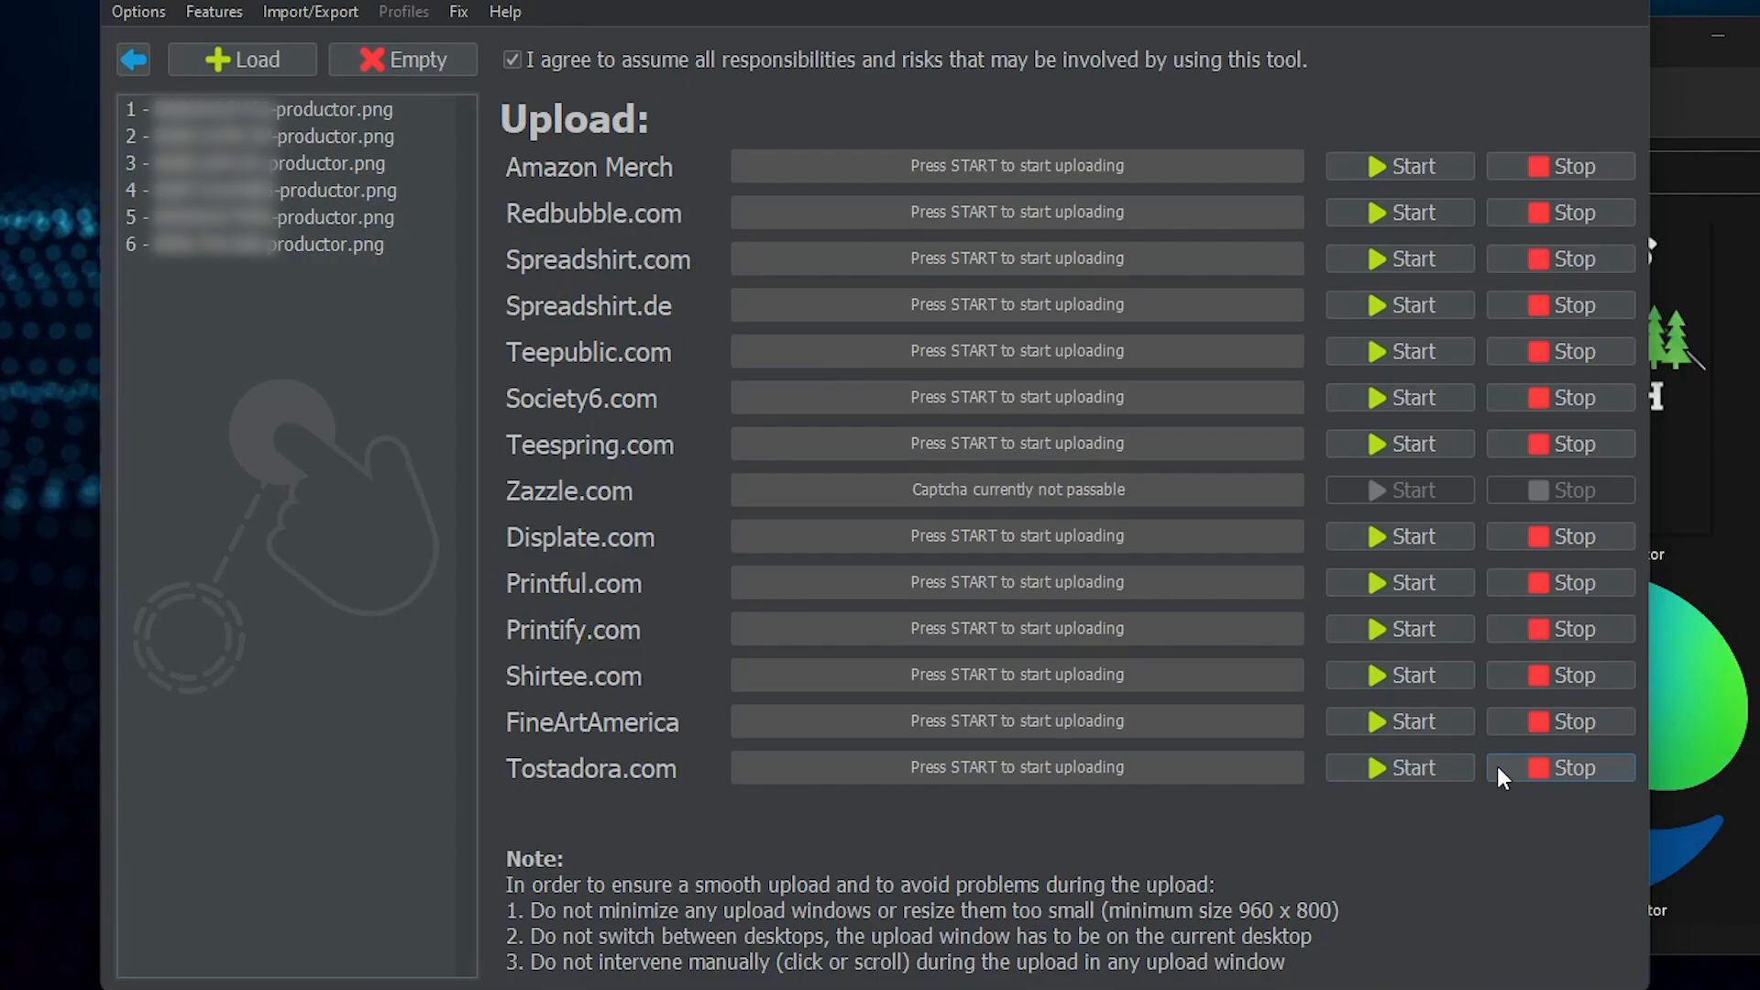
{"action": "mouse_move", "coordinate": [1400, 721]}
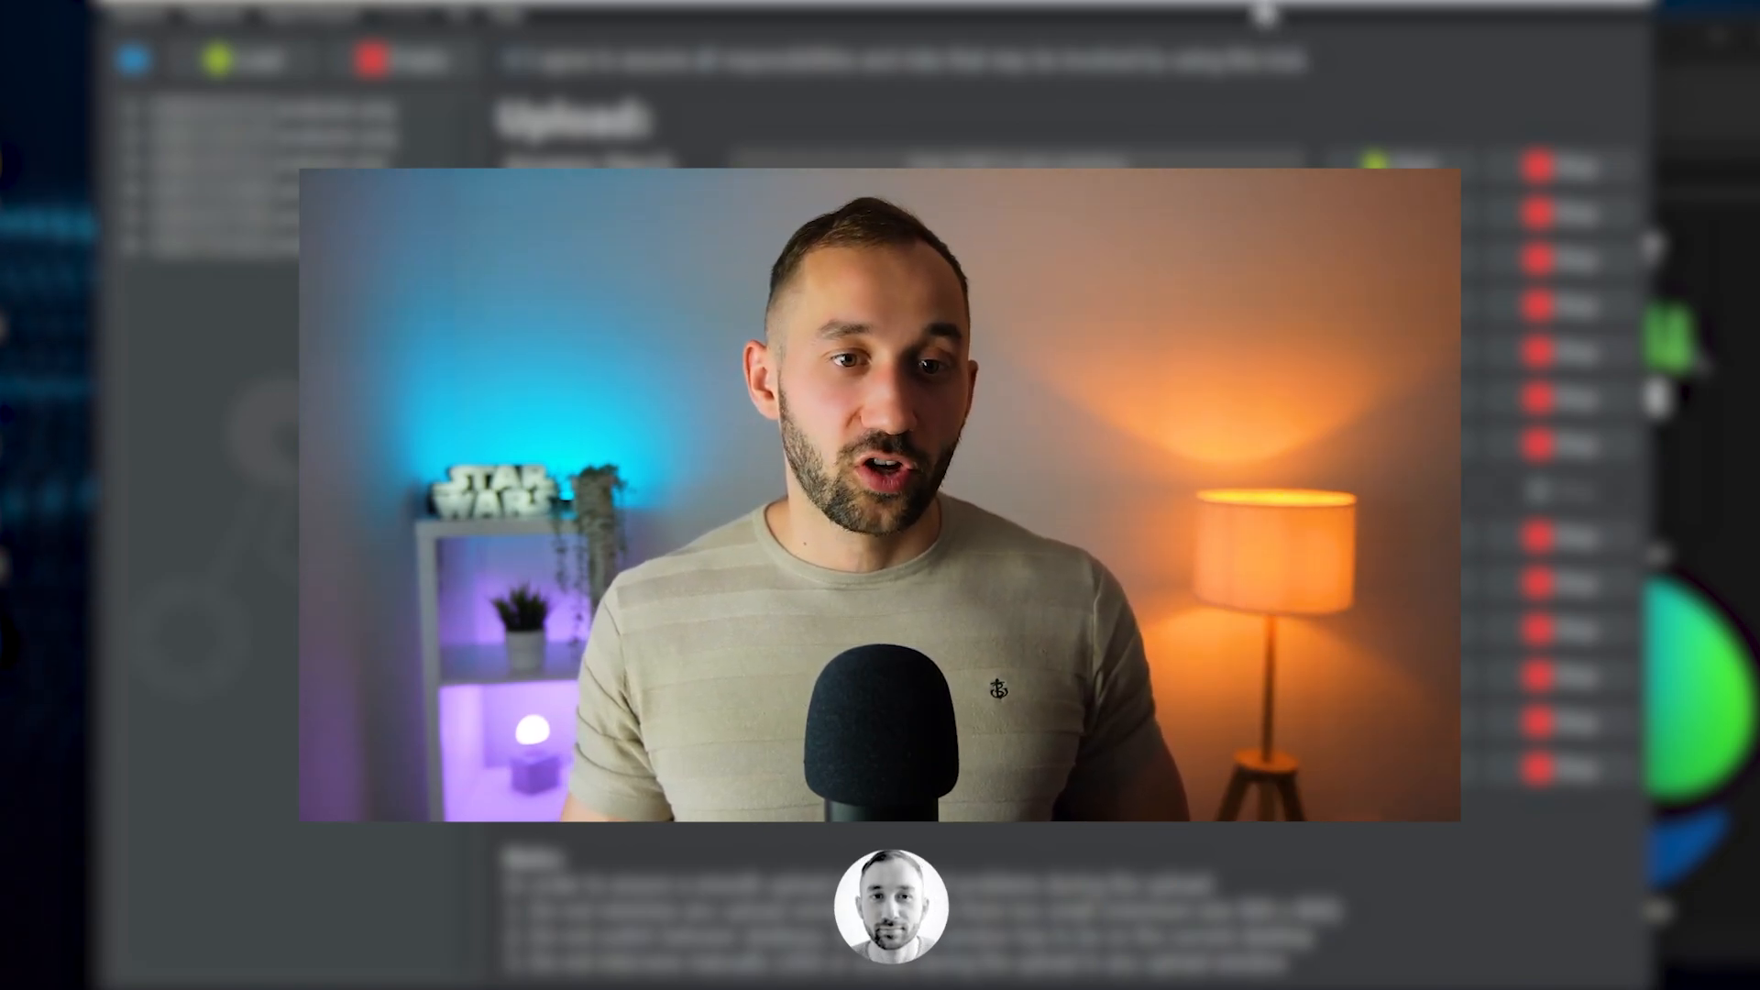
{"action": "left_click", "coordinate": [1017, 905]}
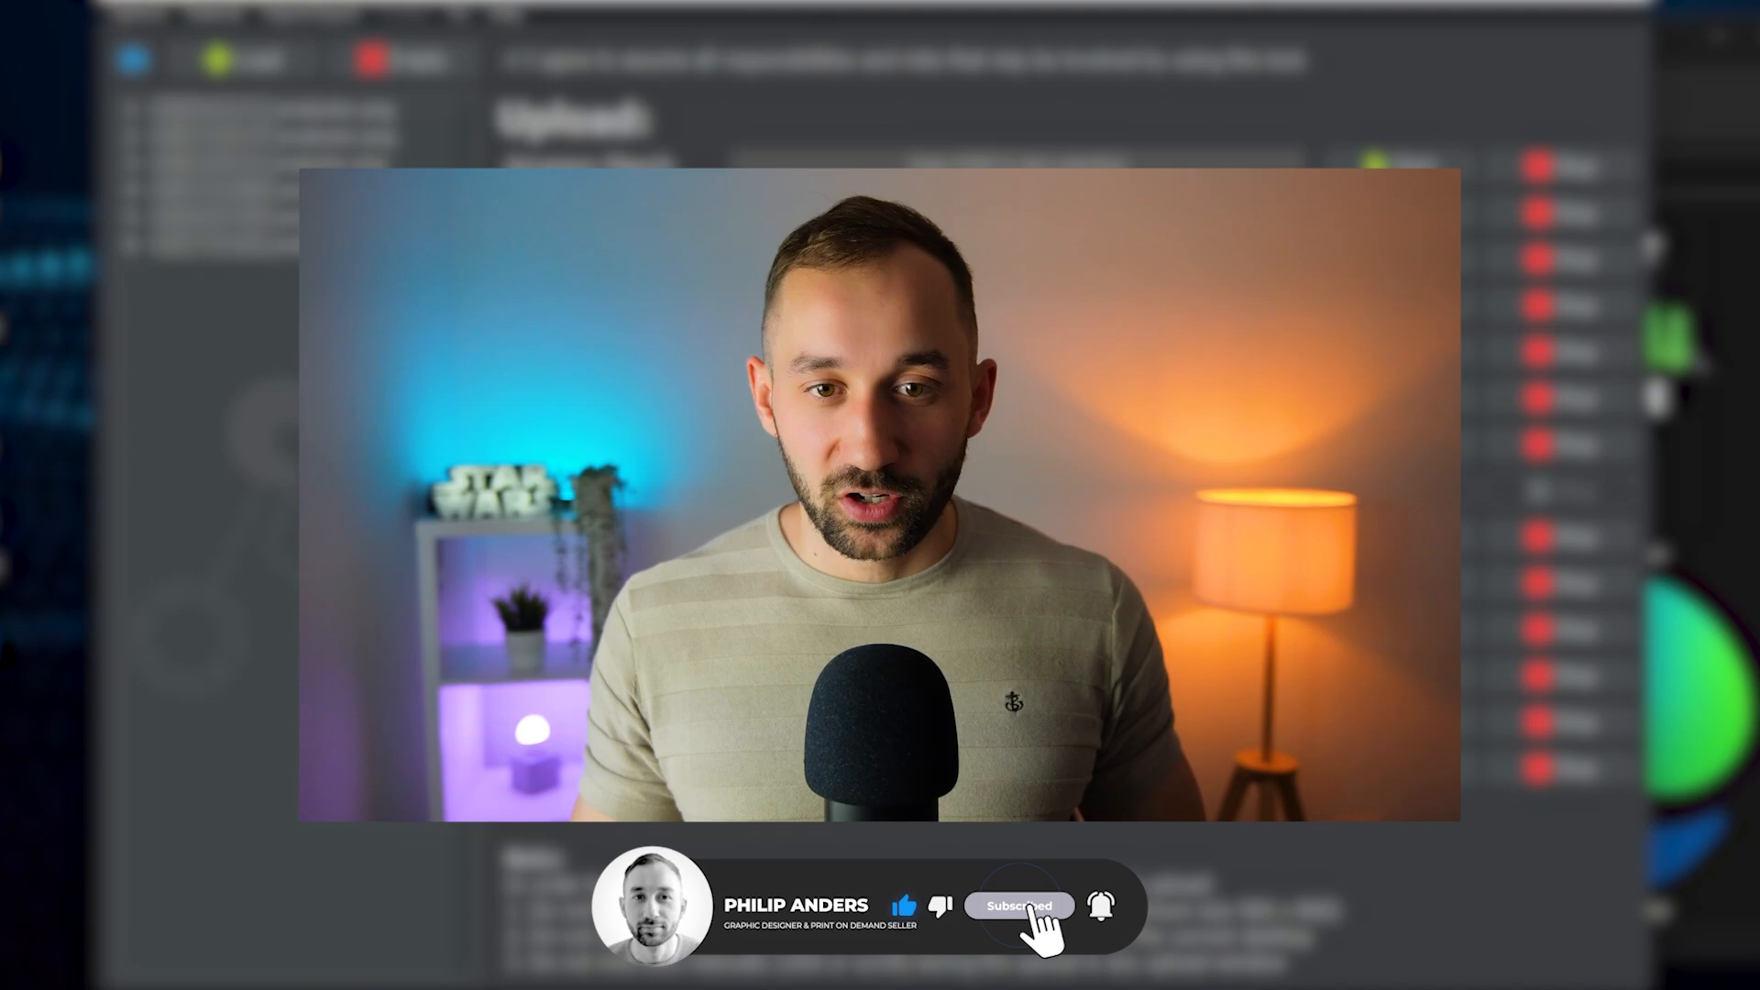